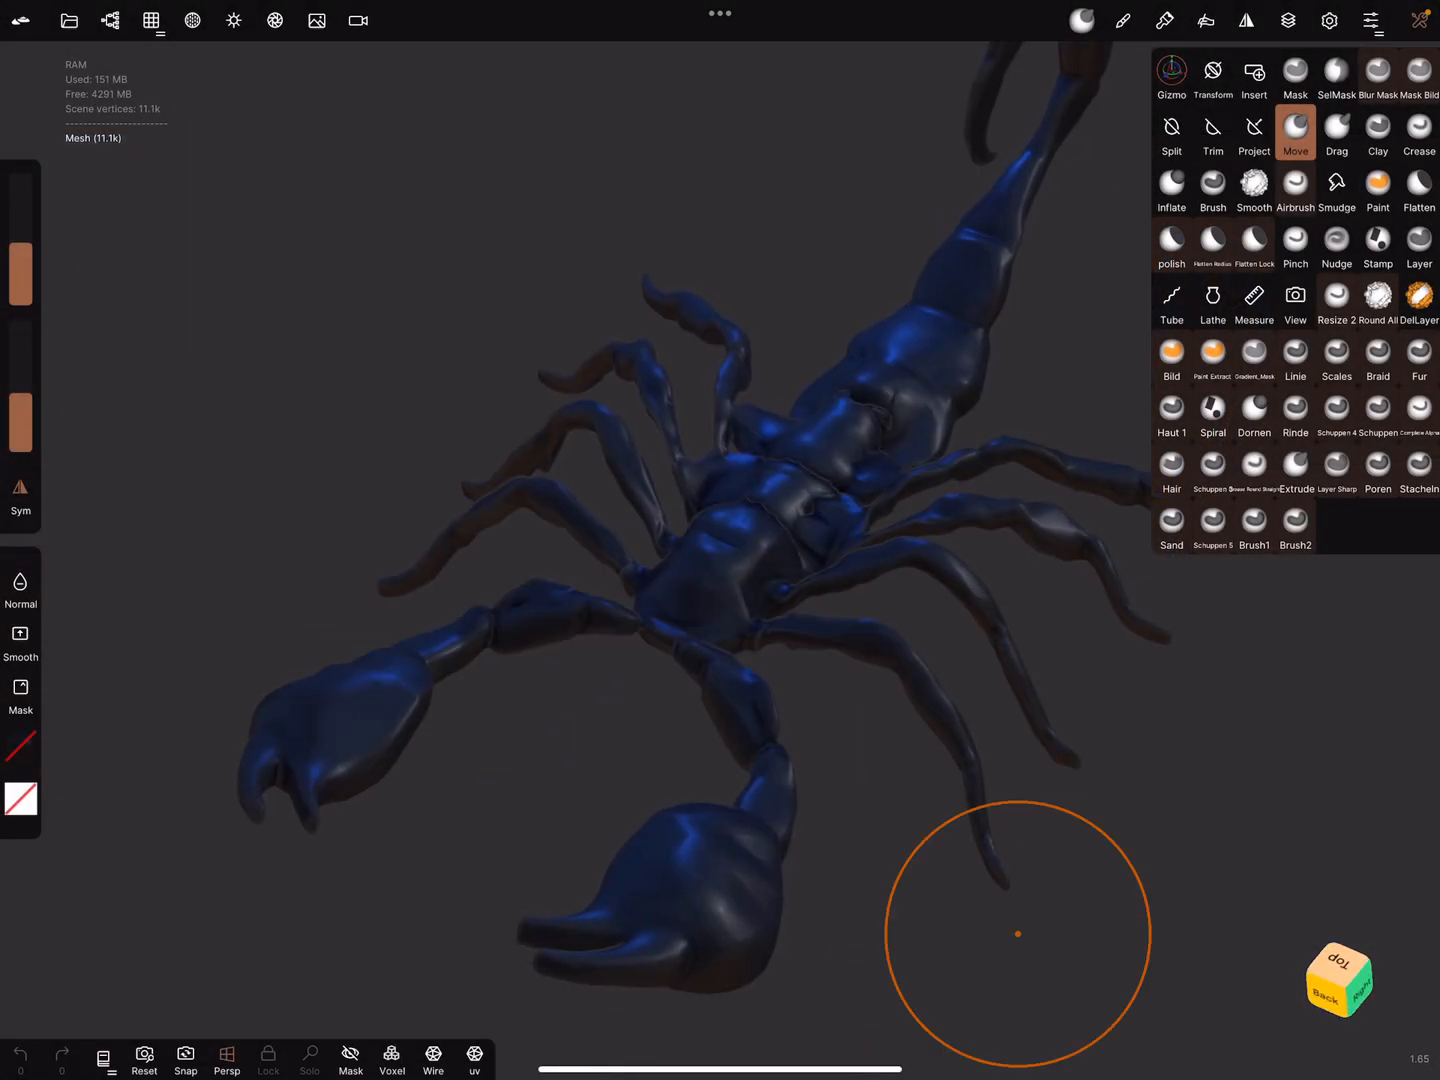
Orbit the finished scorpion, then start a new project holding only the default sphere
{"action": "left_click_drag", "start_coordinate": [1018, 933], "coordinate": [892, 800]}
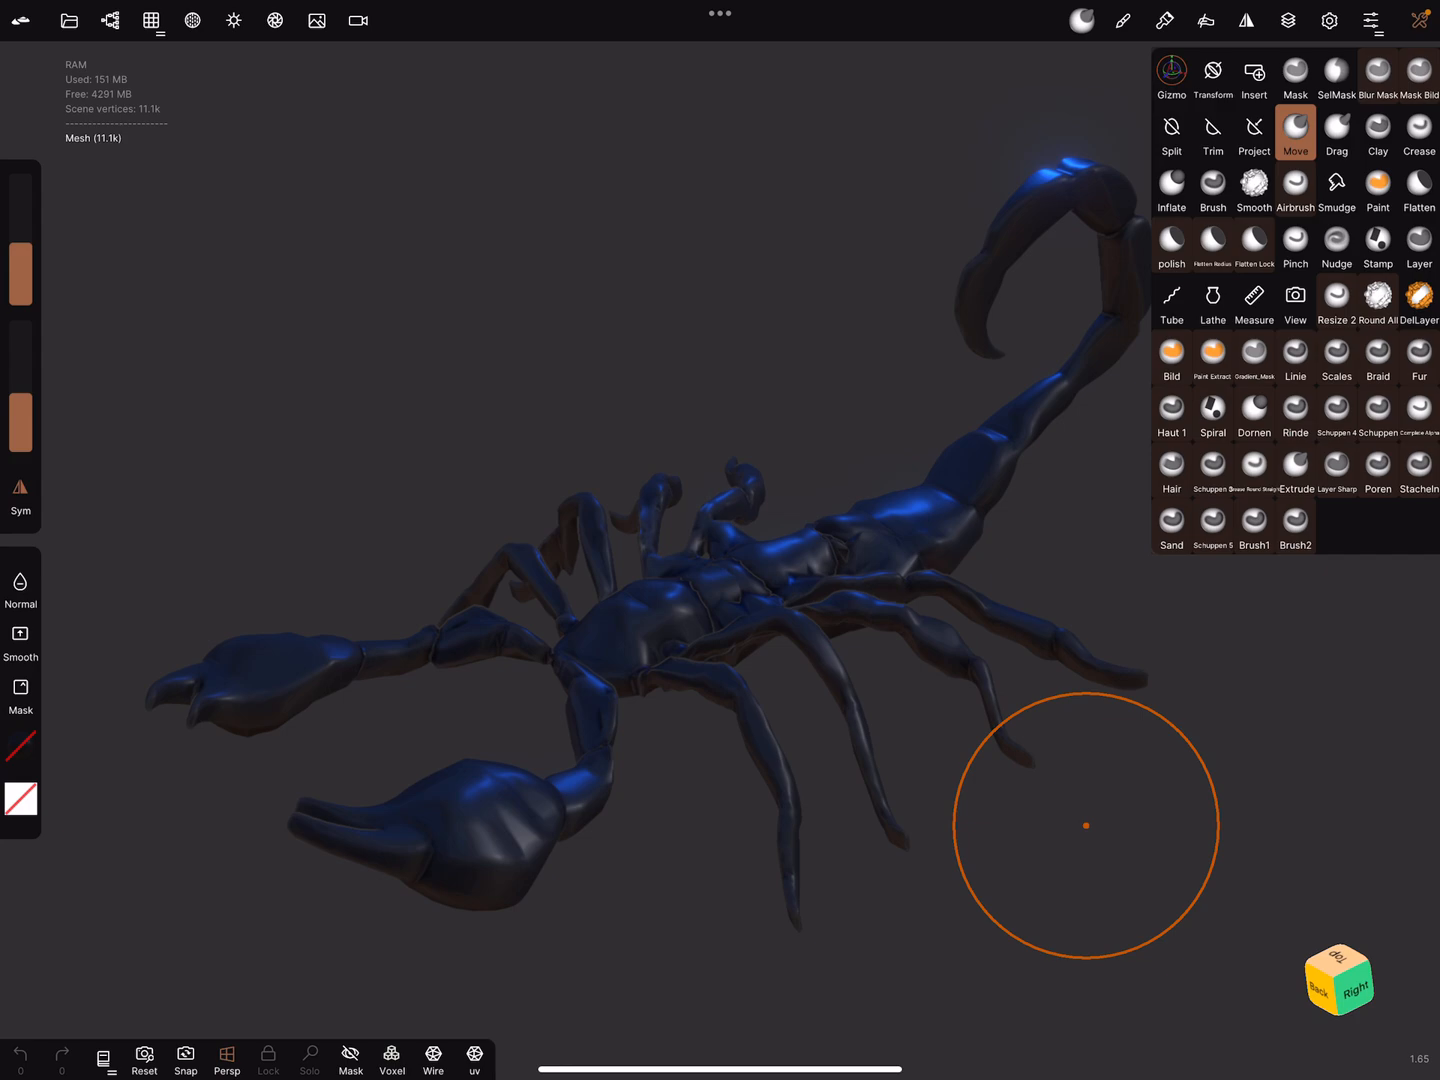
{"action": "left_click_drag", "start_coordinate": [1087, 827], "coordinate": [1208, 655]}
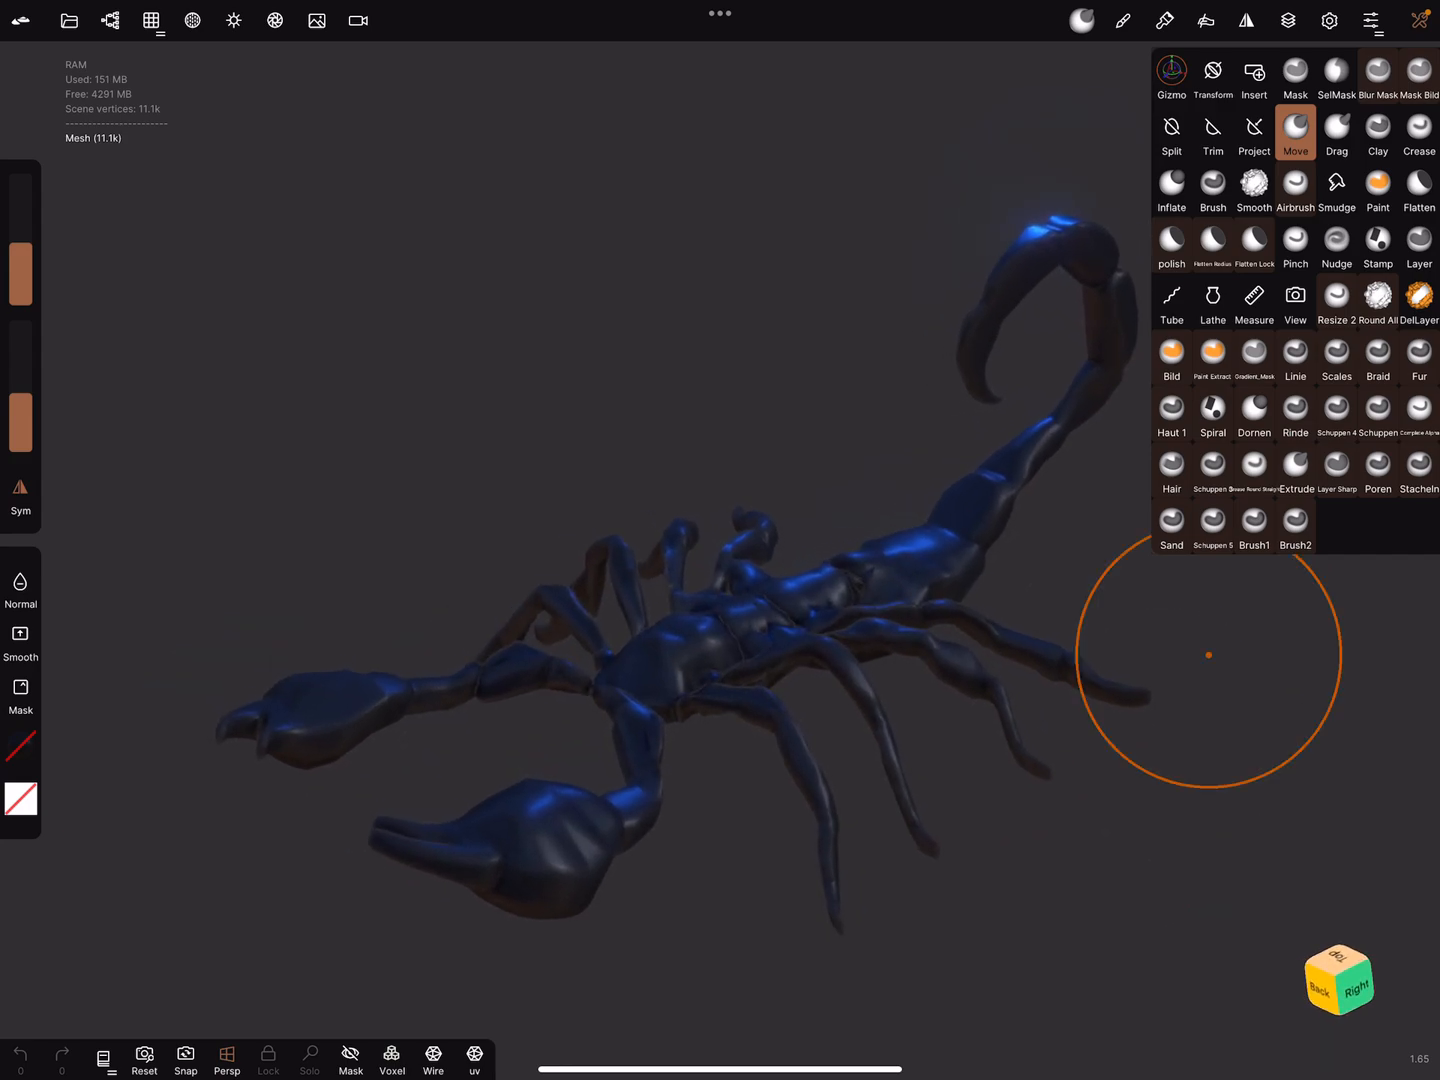
{"action": "left_click", "coordinate": [69, 20]}
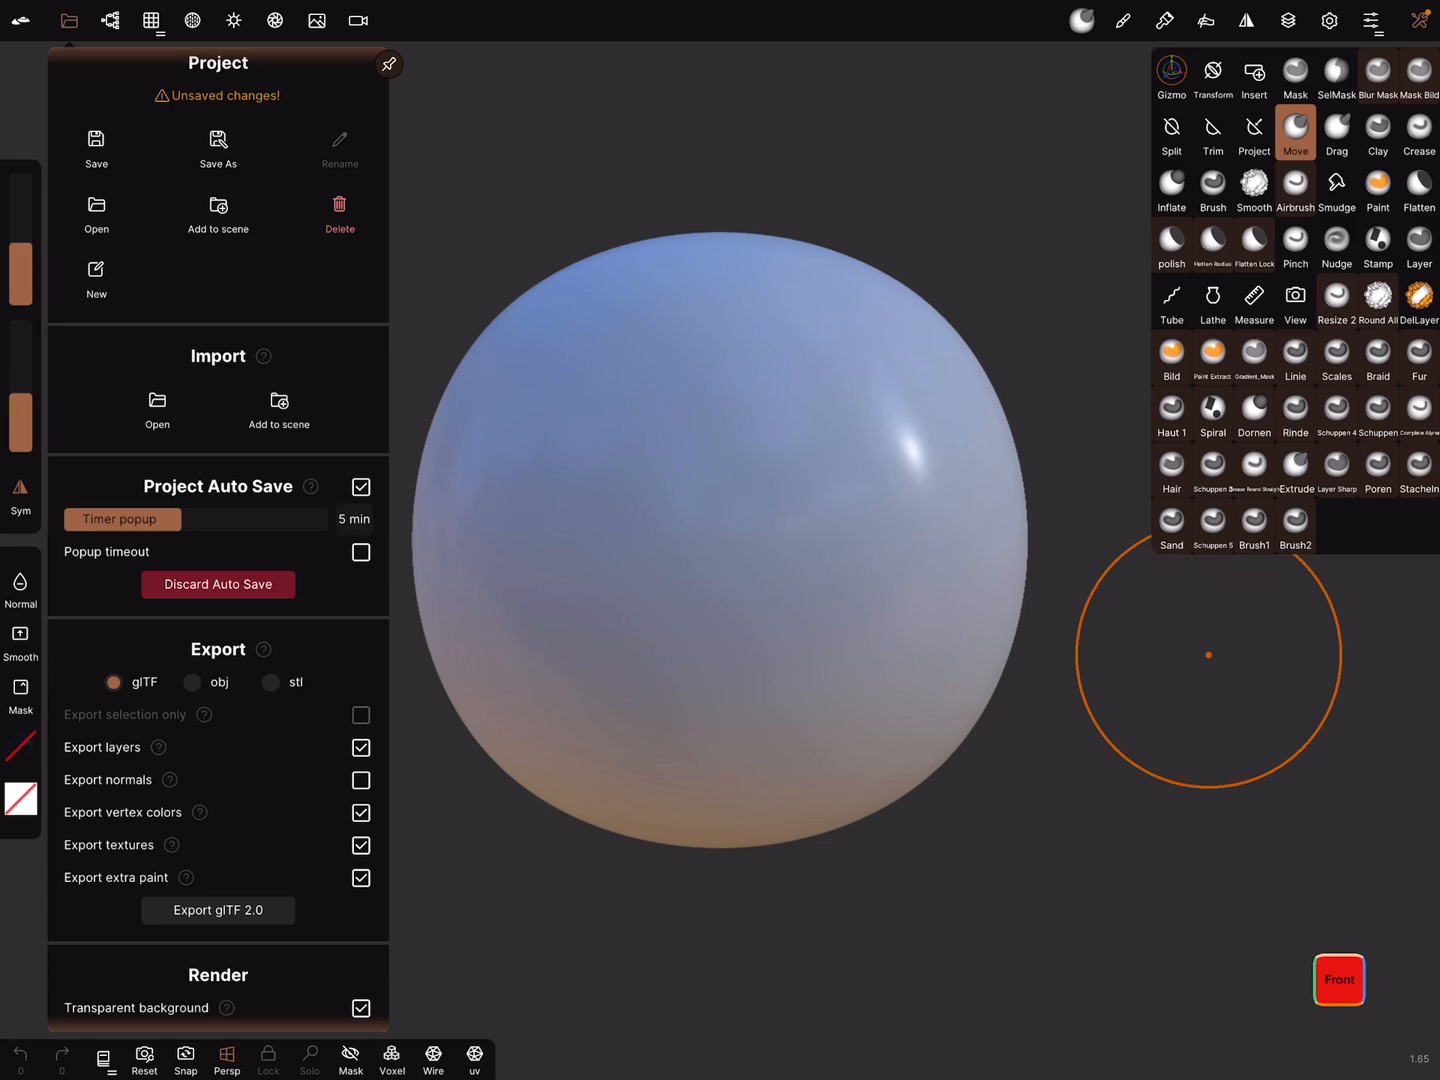
In Safari, scroll the 'silhouette' image results and preview the wren silhouette
{"action": "left_click", "coordinate": [110, 20]}
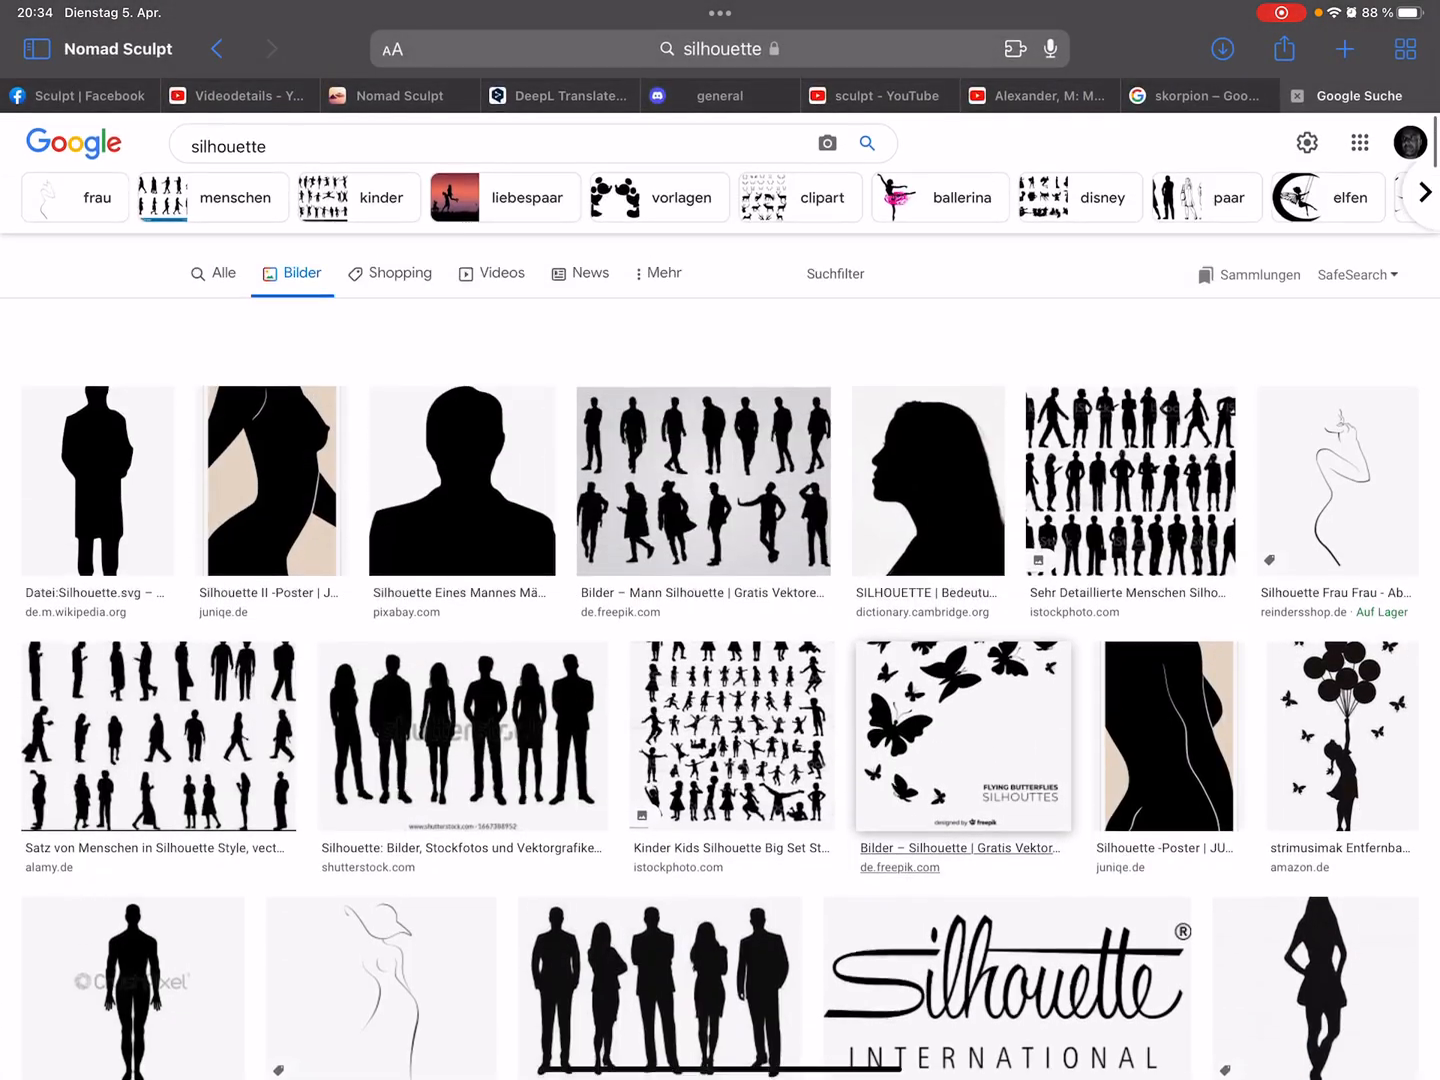
{"action": "scroll", "scroll_direction": "down", "scroll_amount": 3}
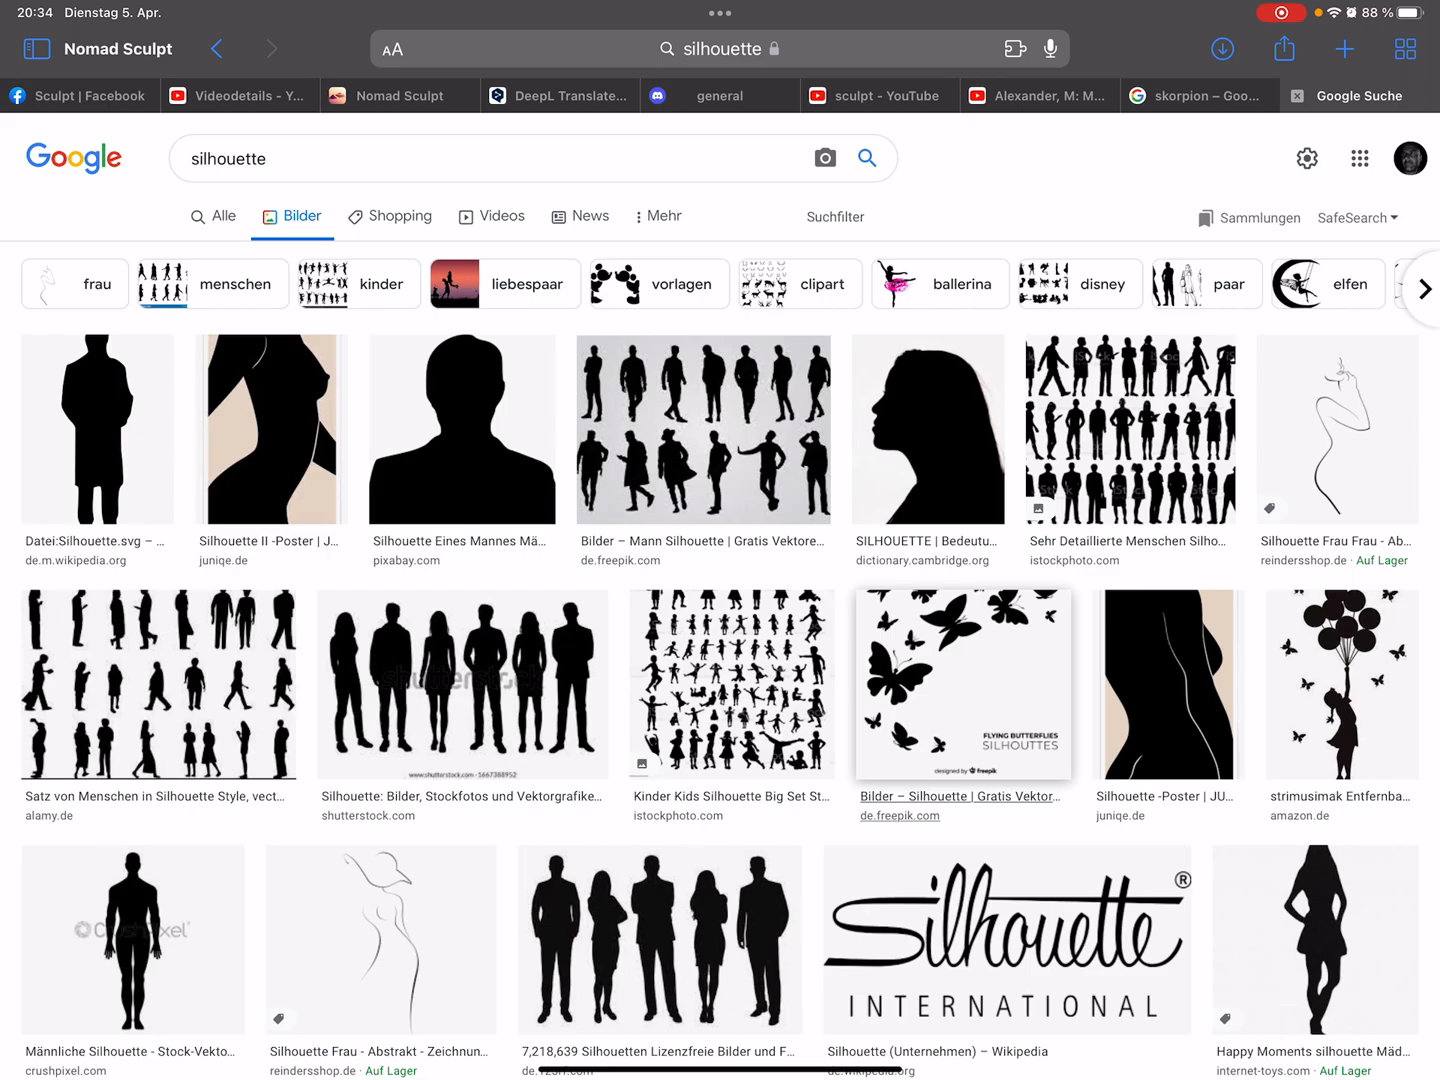
{"action": "scroll", "scroll_direction": "down", "scroll_amount": 3}
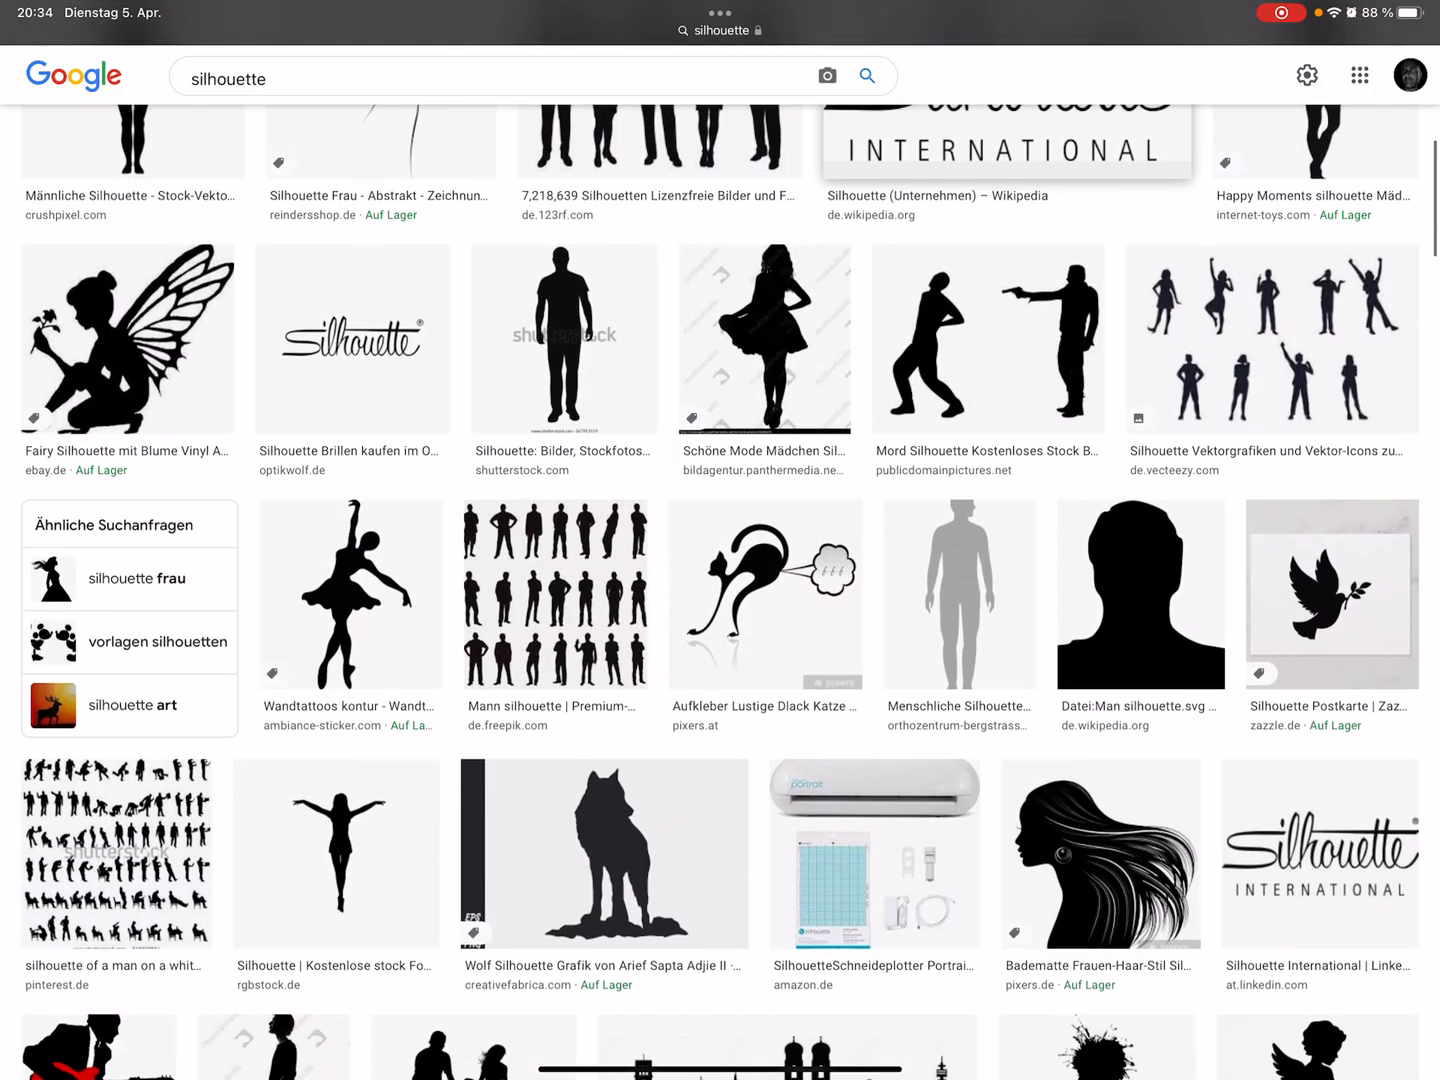
{"action": "scroll", "scroll_direction": "down", "scroll_amount": 3}
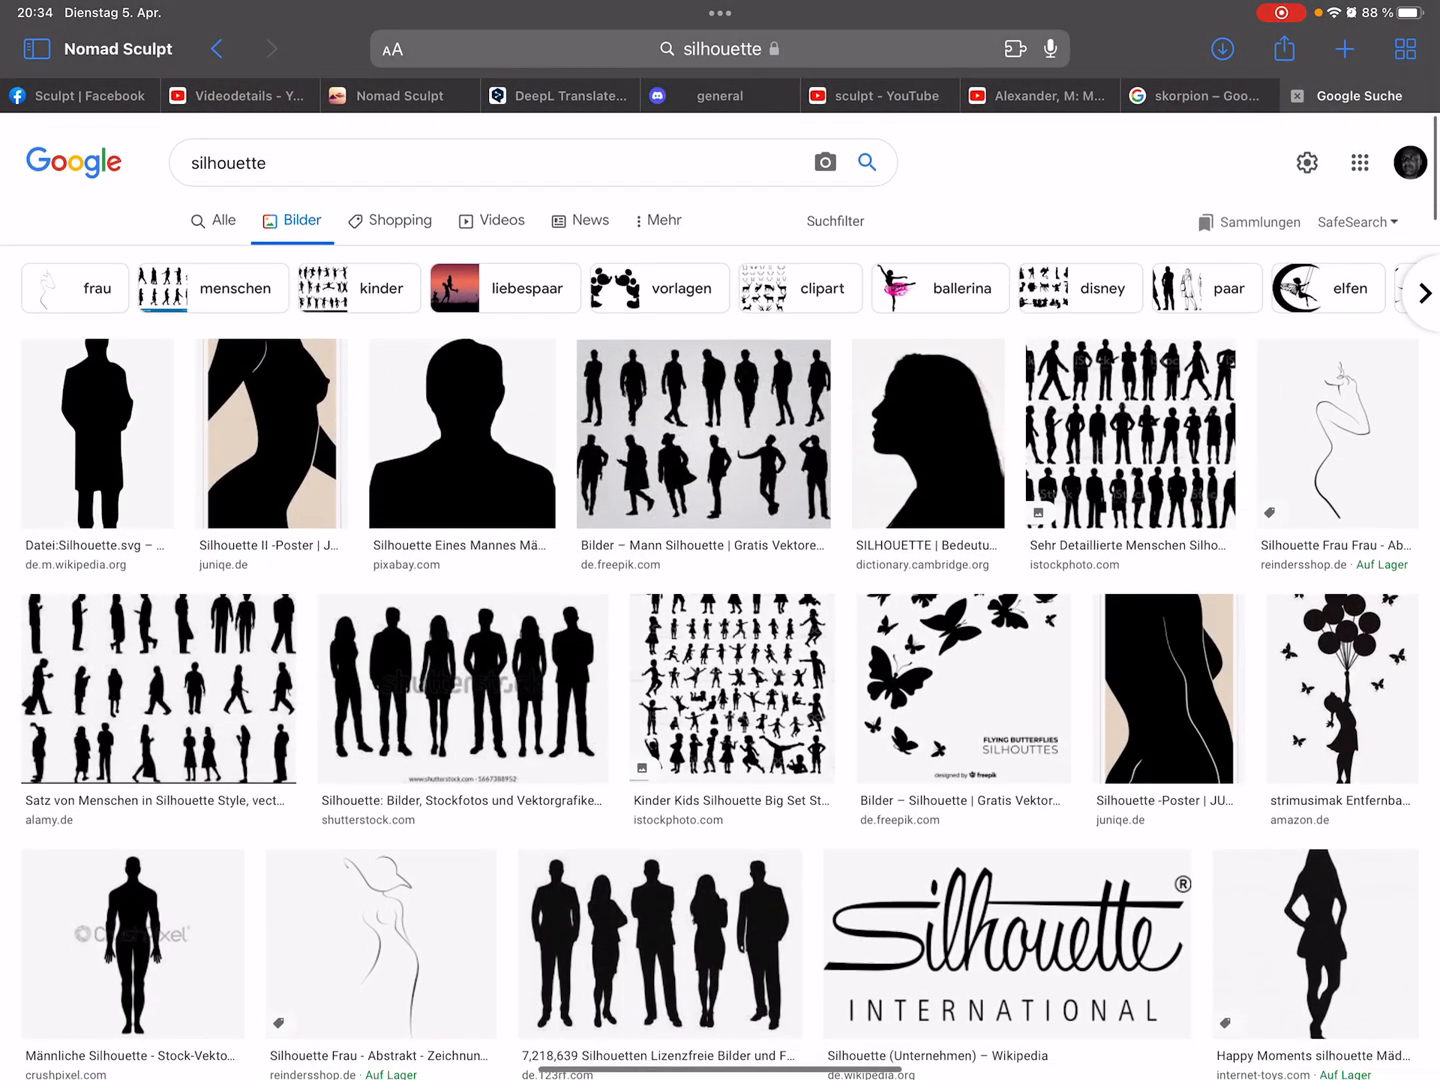
{"action": "scroll", "scroll_direction": "down", "scroll_amount": 3}
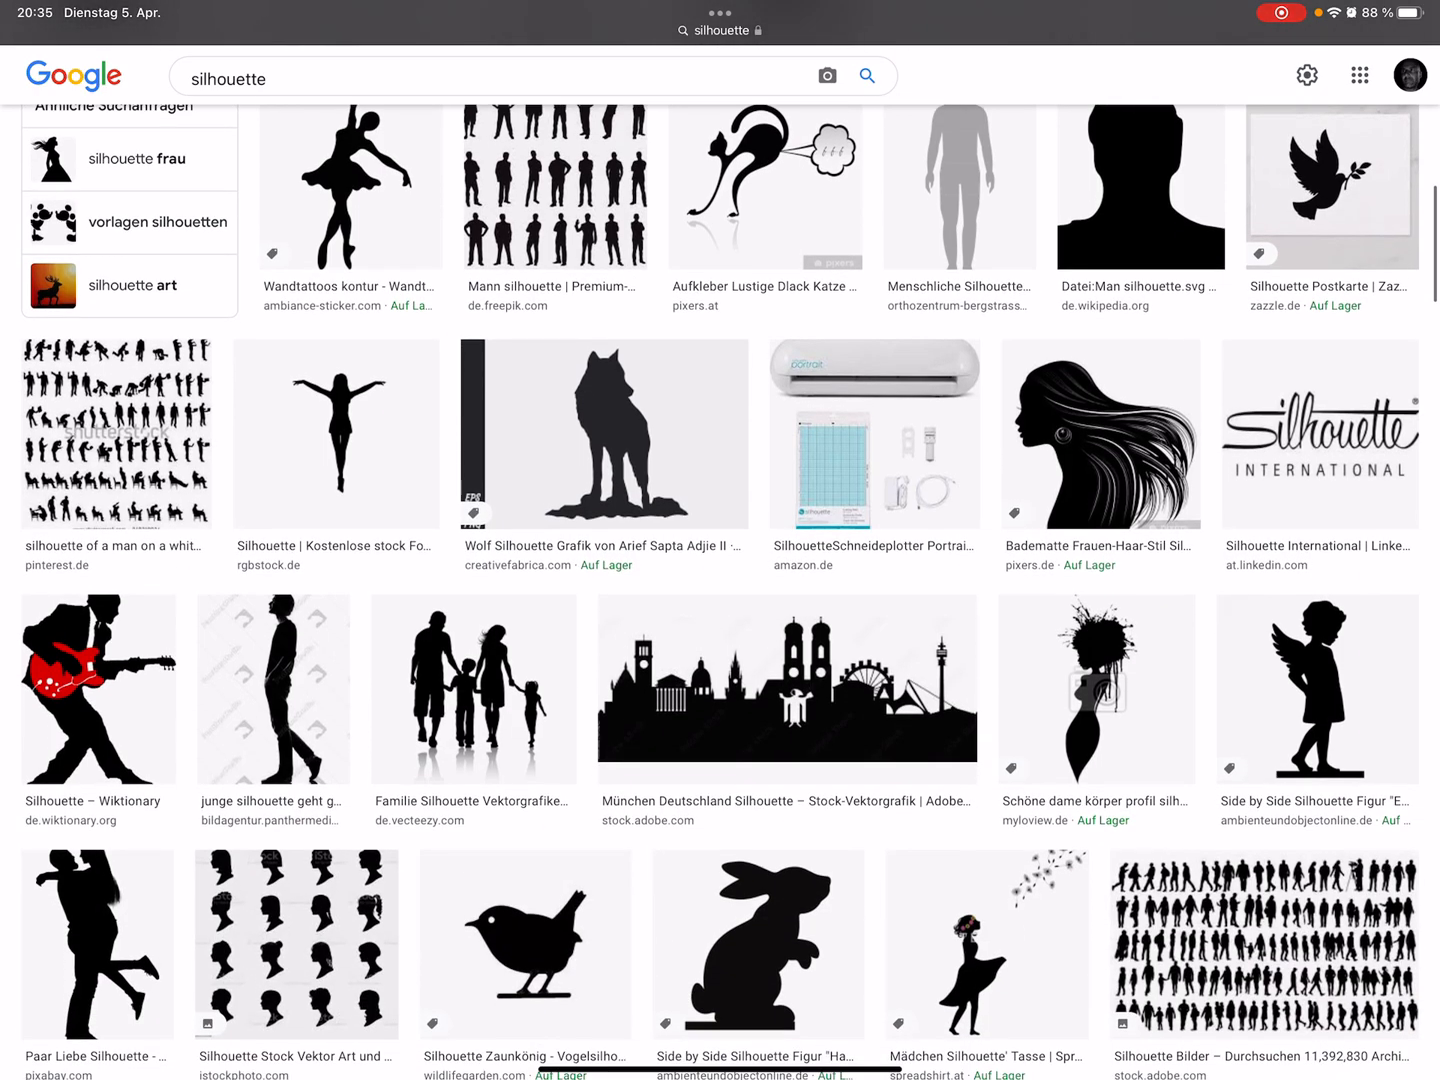
{"action": "left_click", "coordinate": [525, 945]}
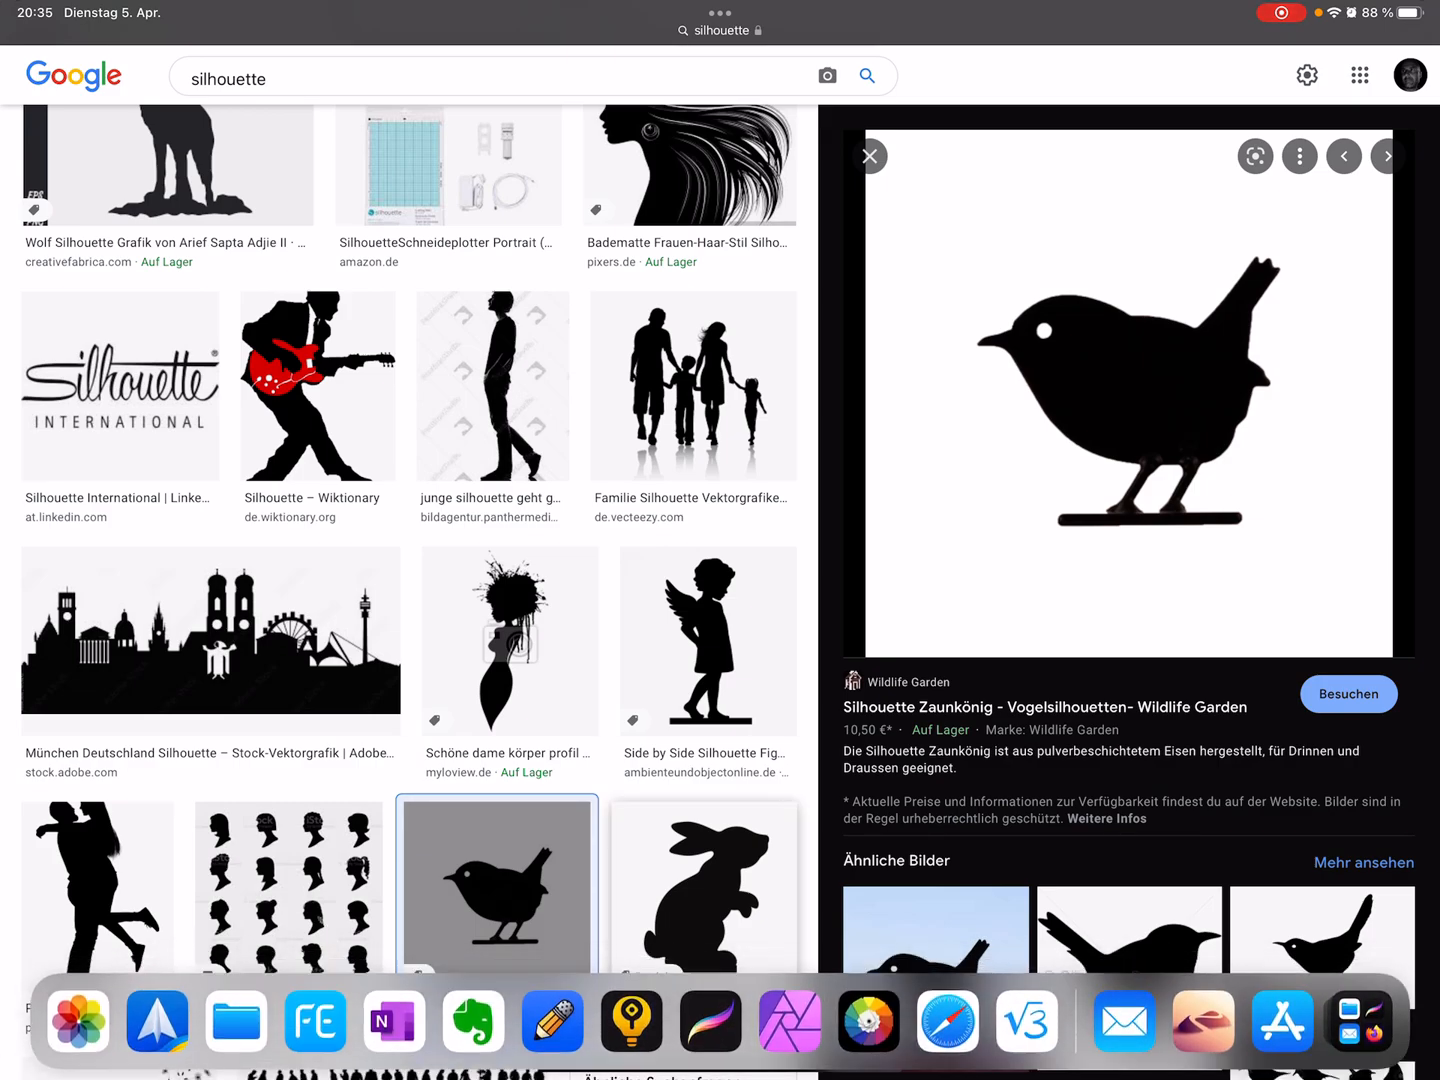
{"action": "scroll", "scroll_direction": "down", "scroll_amount": 3}
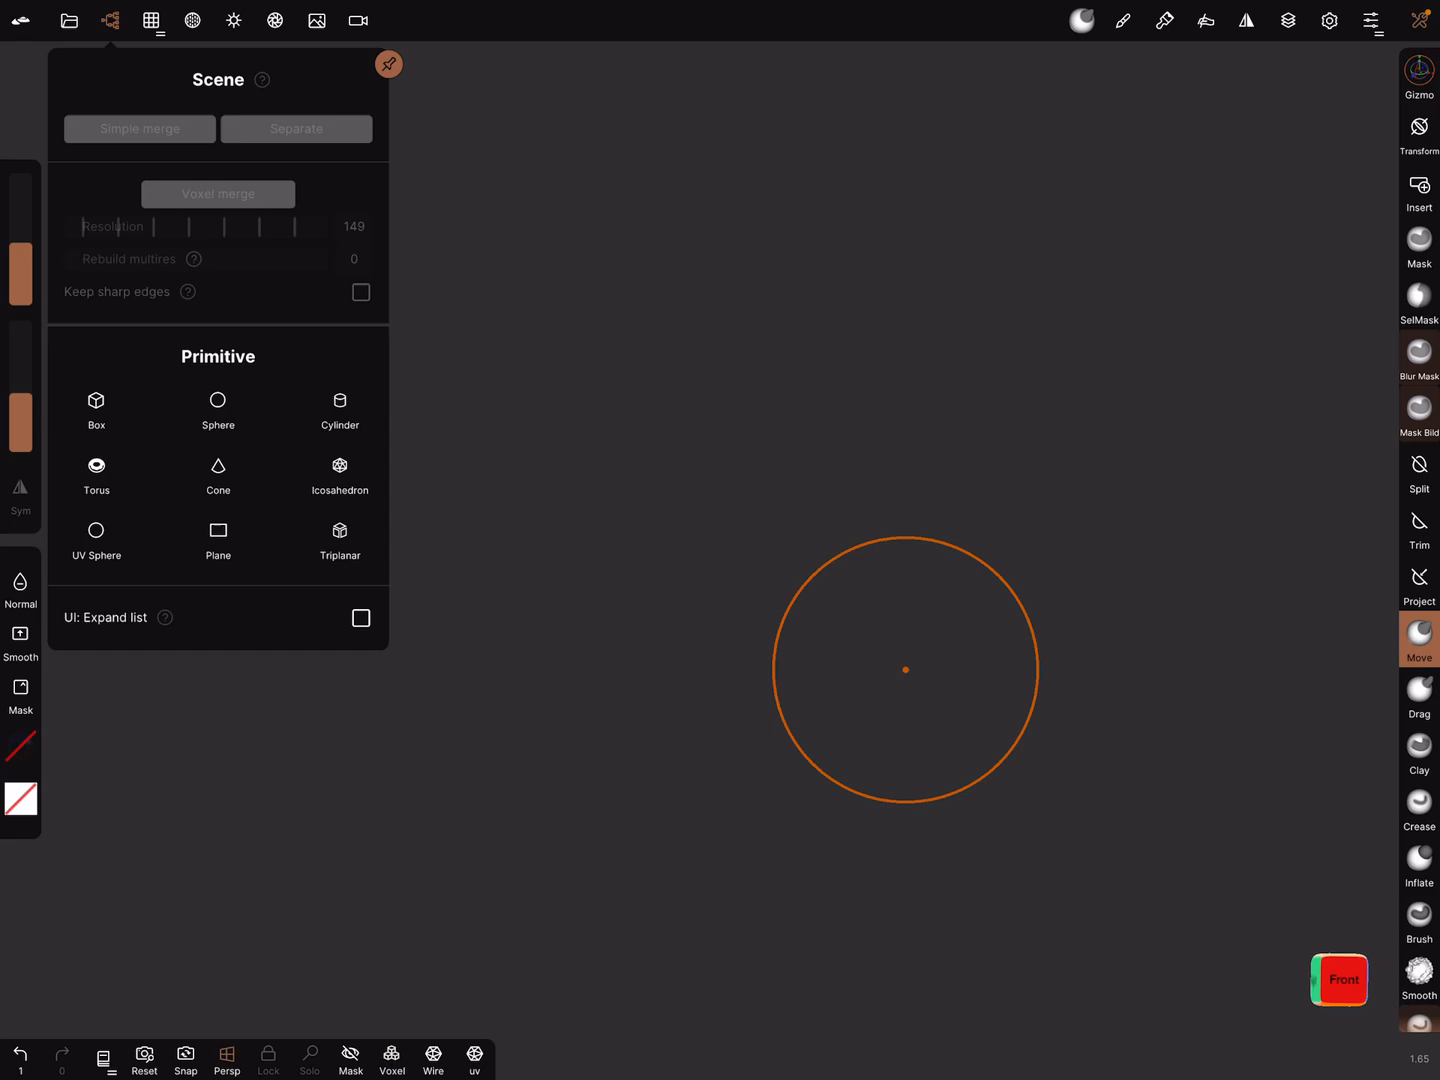
Add a sphere primitive and activate the Mask tool, browsing its stroke alphas
{"action": "left_click", "coordinate": [217, 405]}
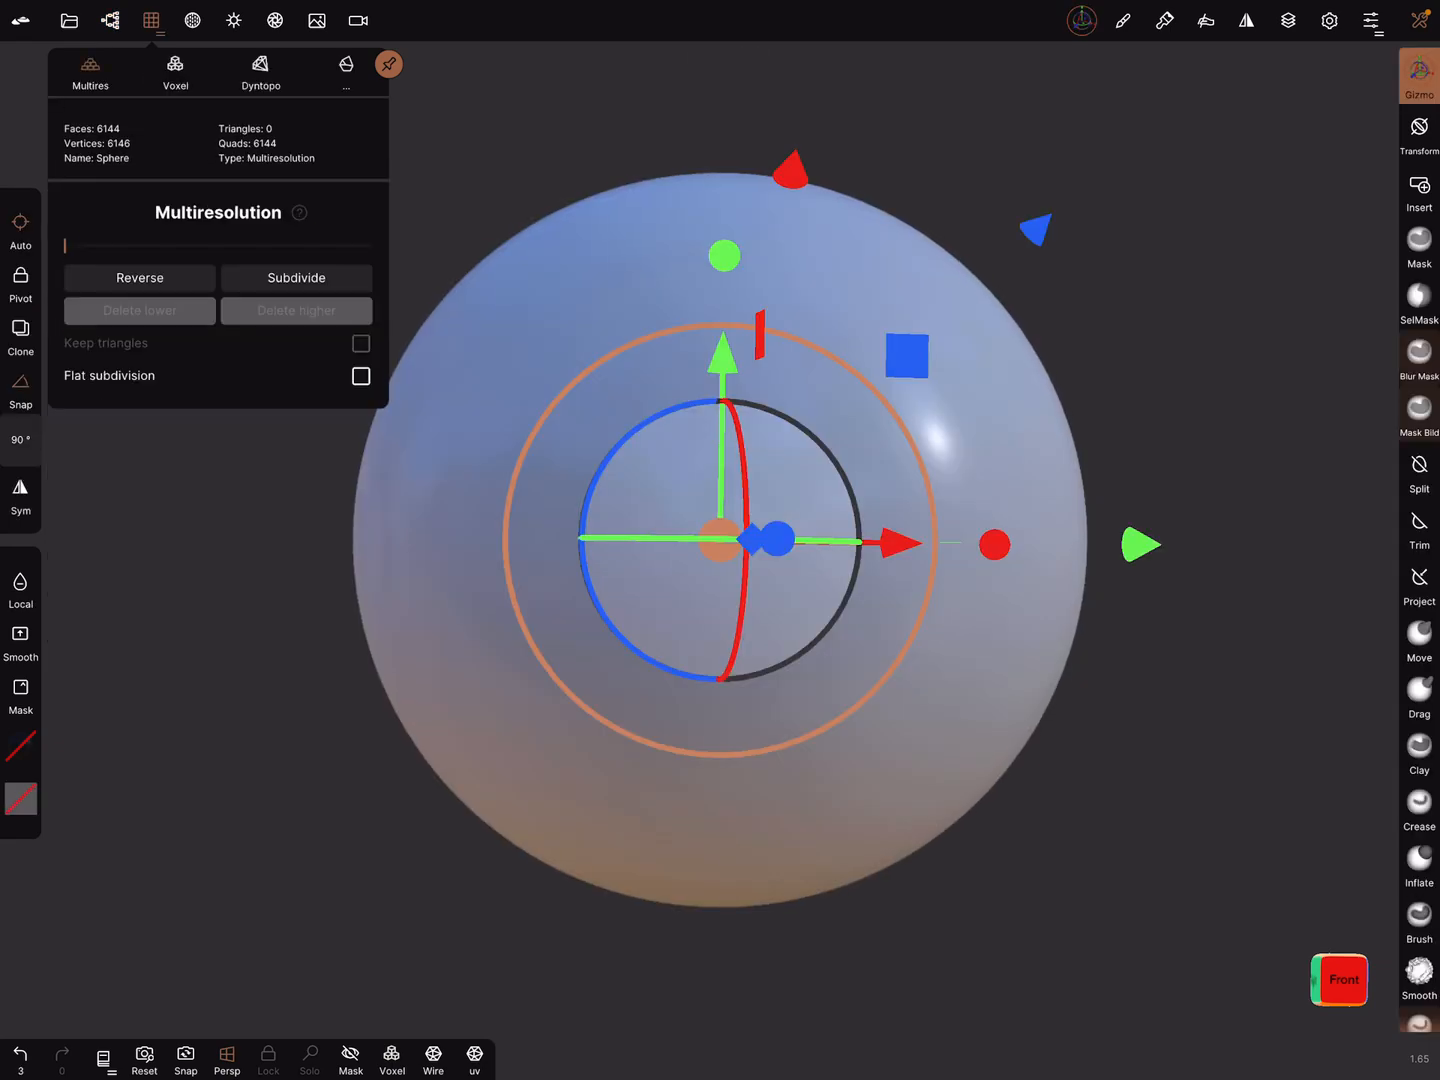
{"action": "left_click", "coordinate": [1419, 189]}
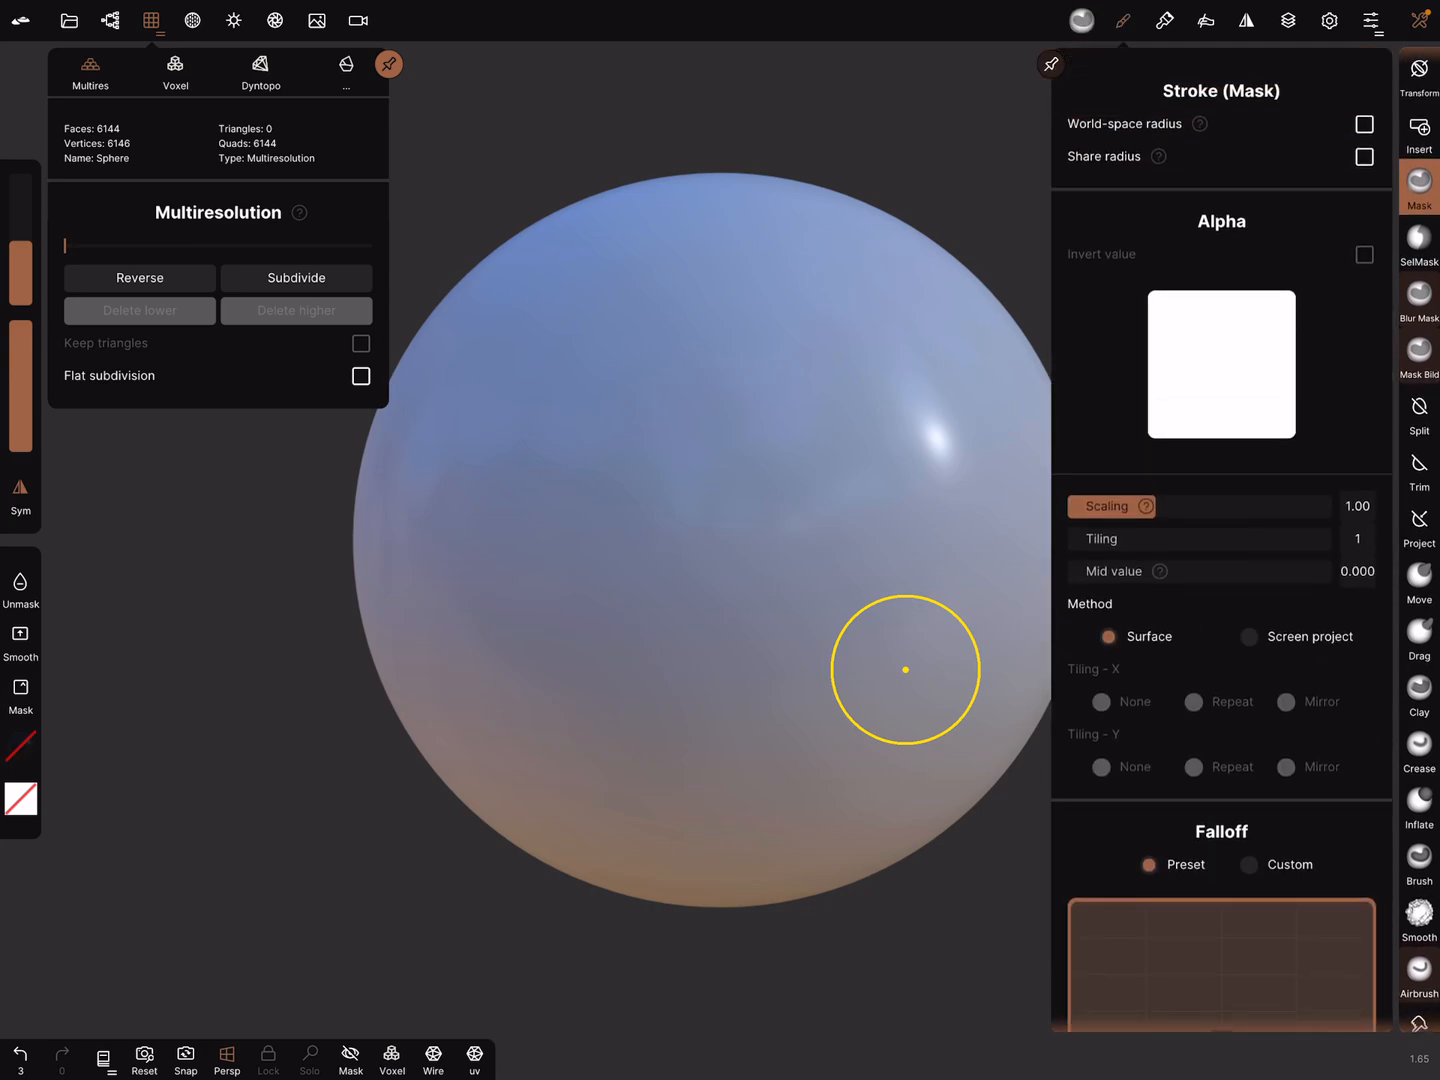
{"action": "left_click", "coordinate": [1221, 363]}
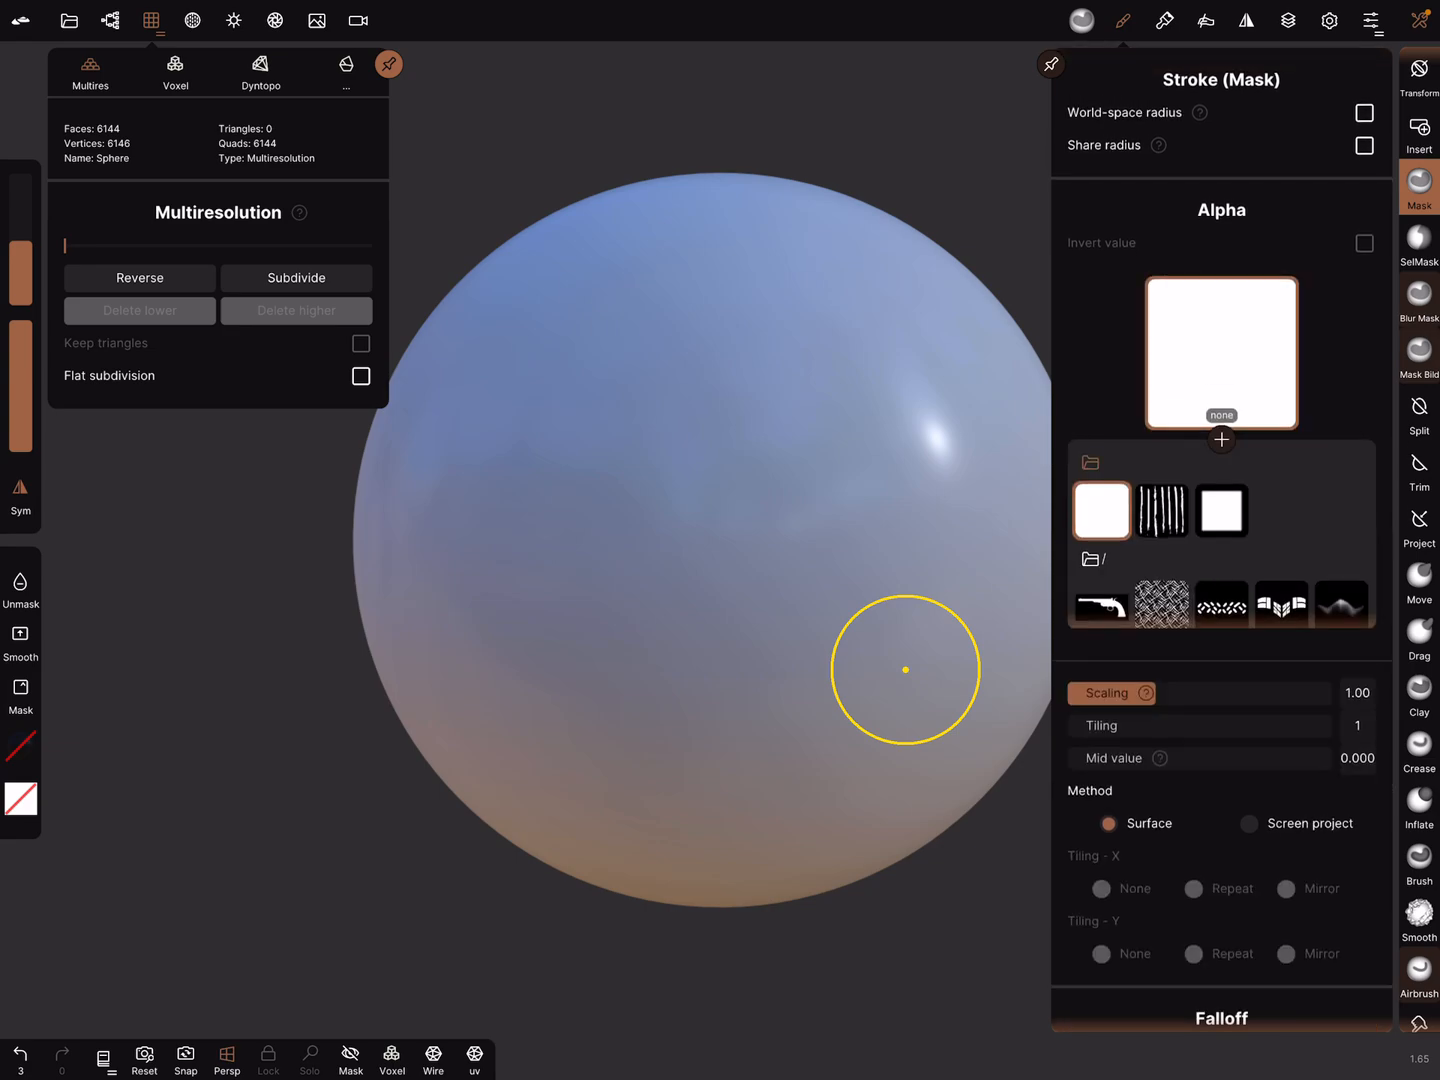
{"action": "left_click", "coordinate": [1089, 558]}
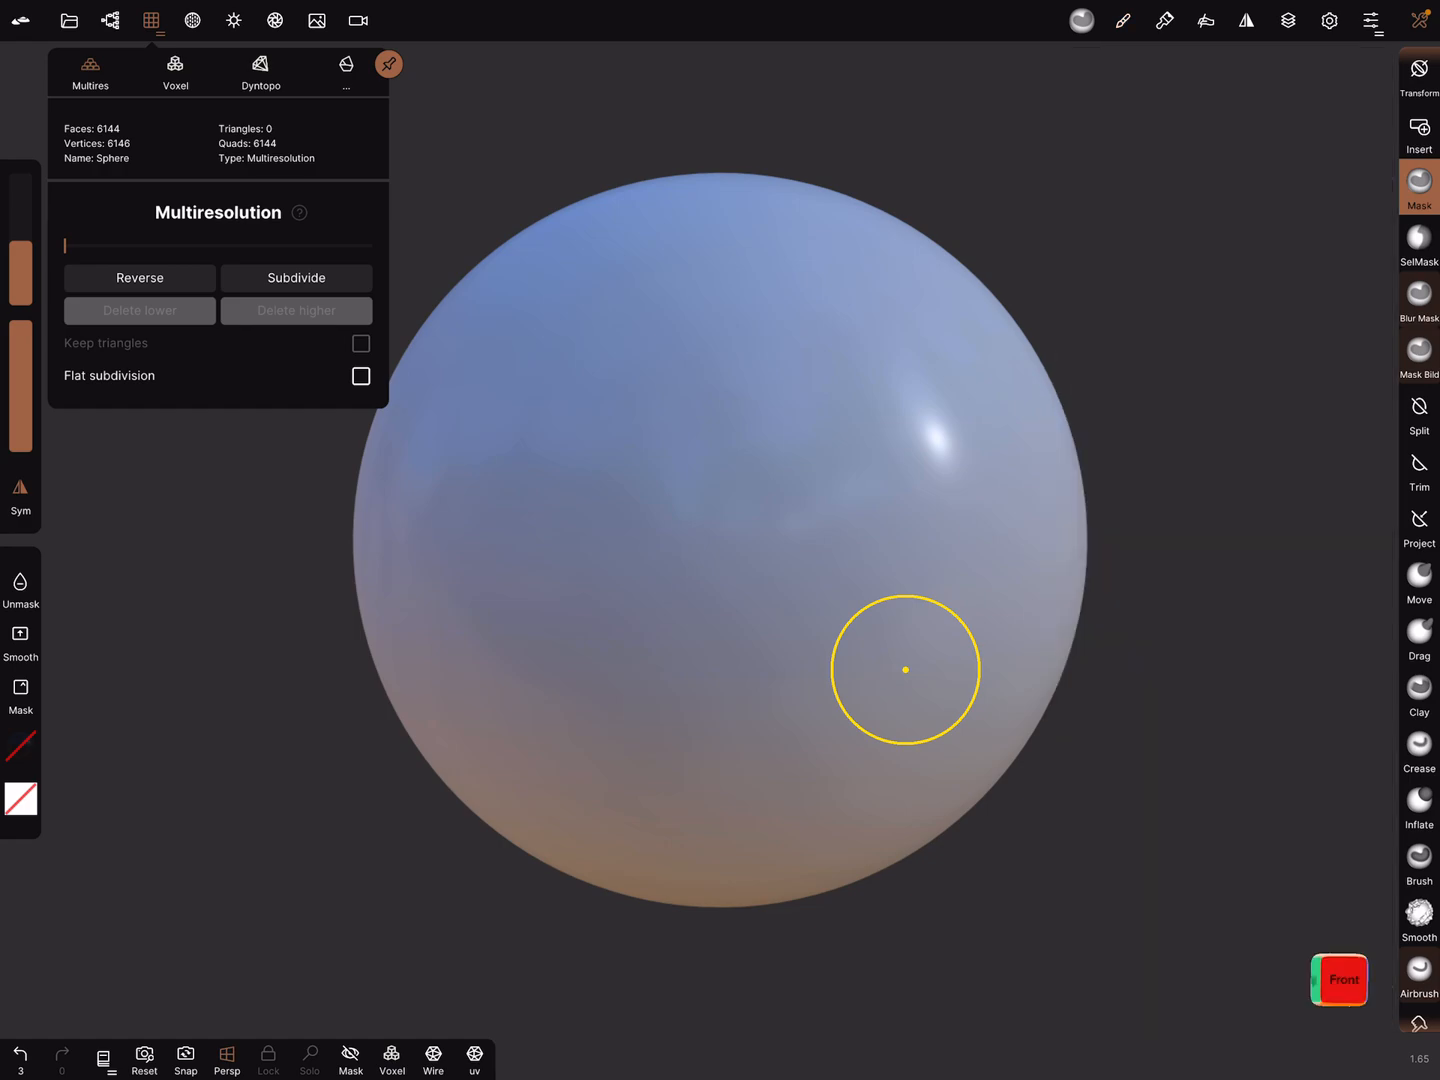
{"action": "mouse_move", "coordinate": [1140, 822]}
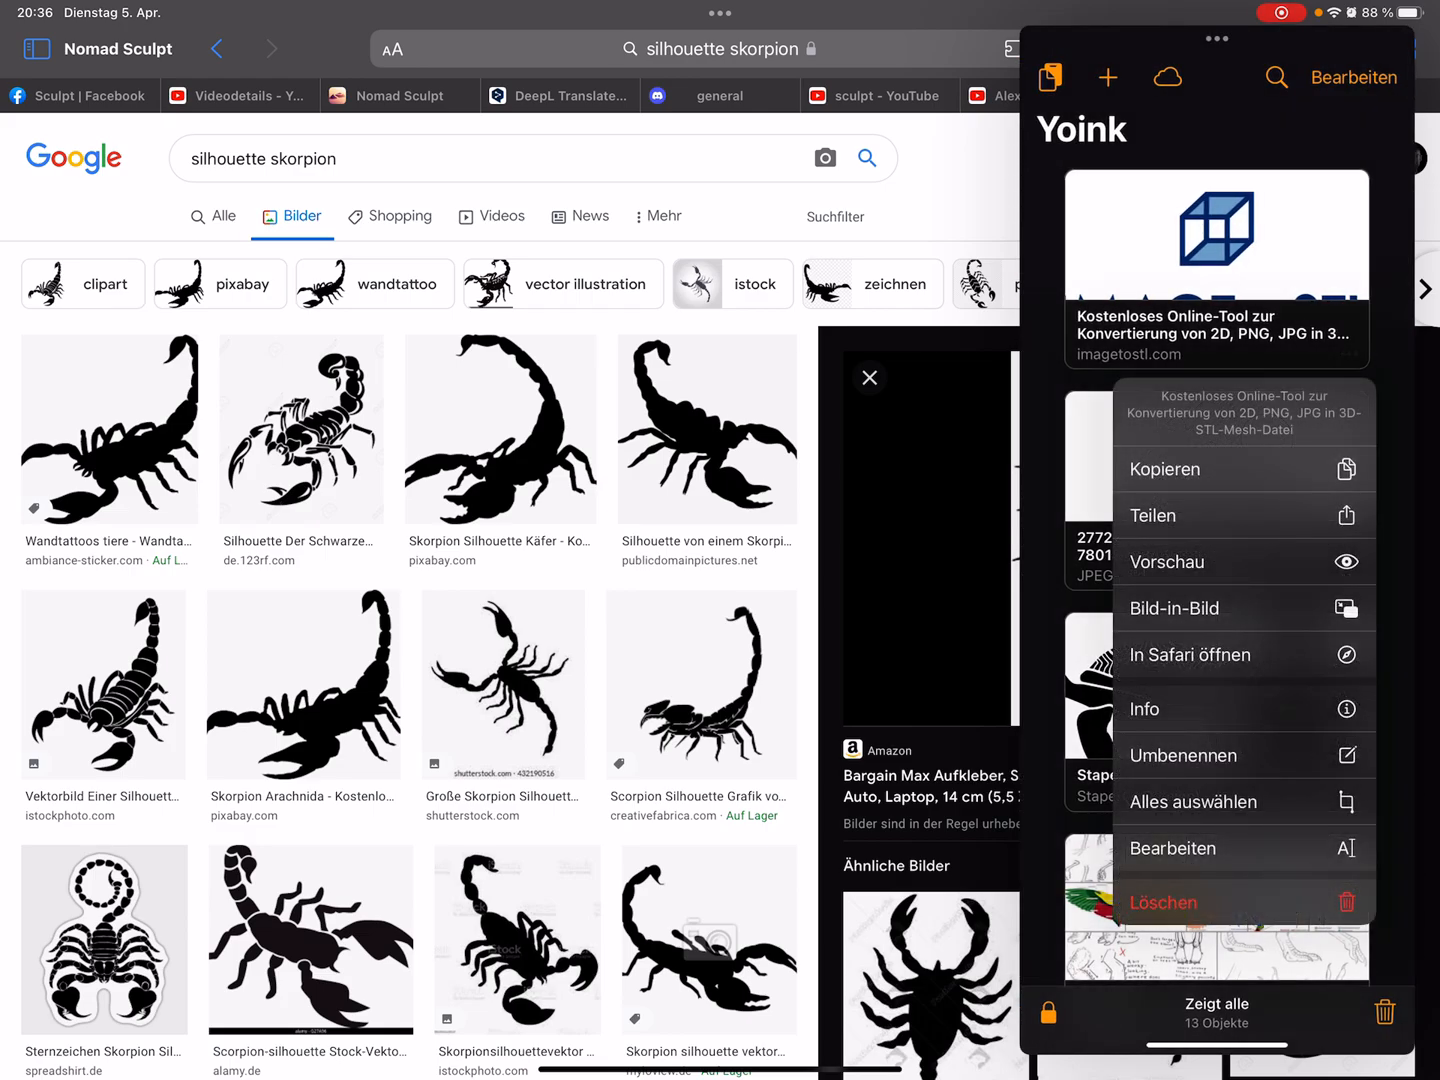
Open imagetostl.com and upload the scorpion image from the photo library
{"action": "left_click", "coordinate": [1190, 655]}
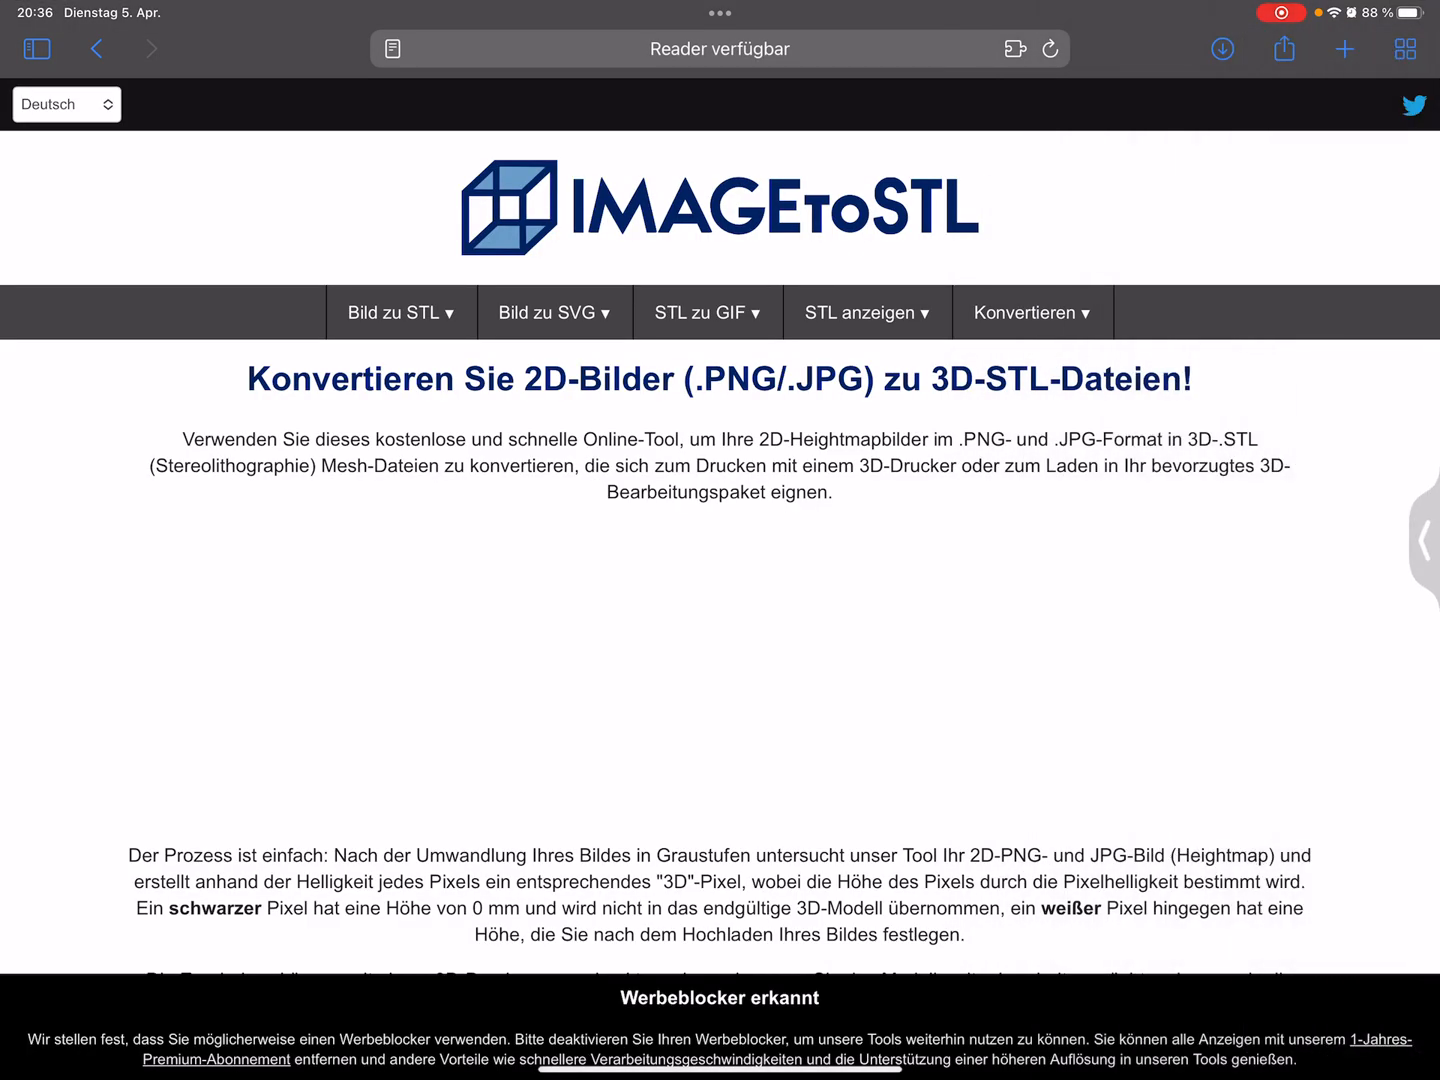
{"action": "scroll", "scroll_direction": "down", "scroll_amount": 3}
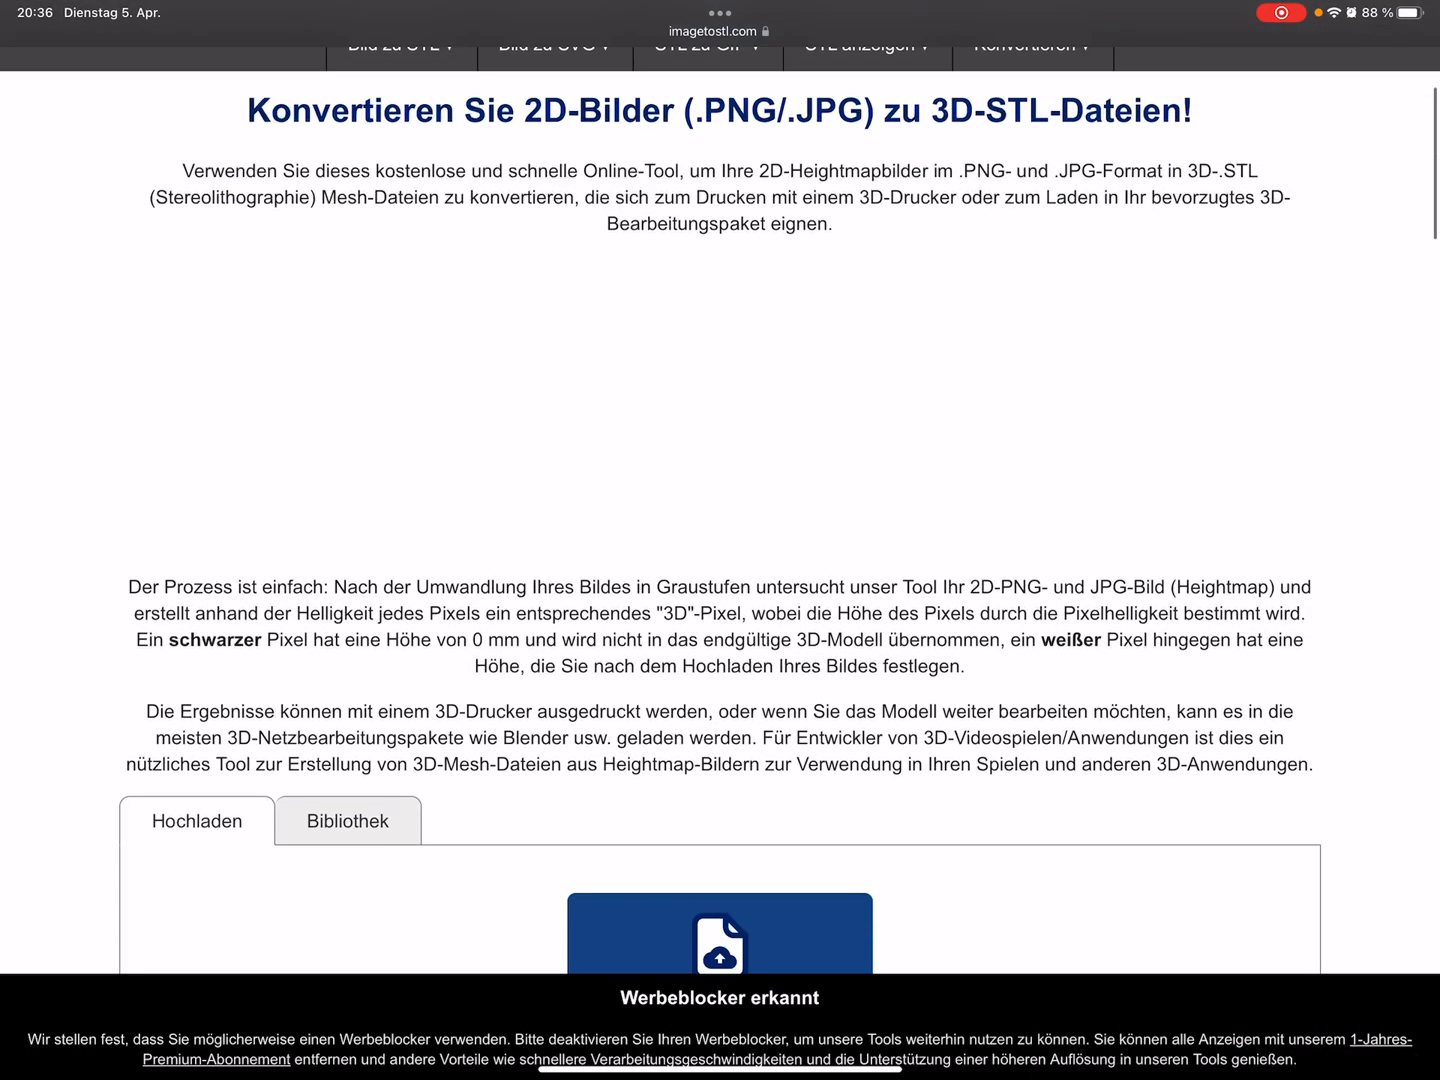
{"action": "scroll", "scroll_direction": "down", "scroll_amount": 3}
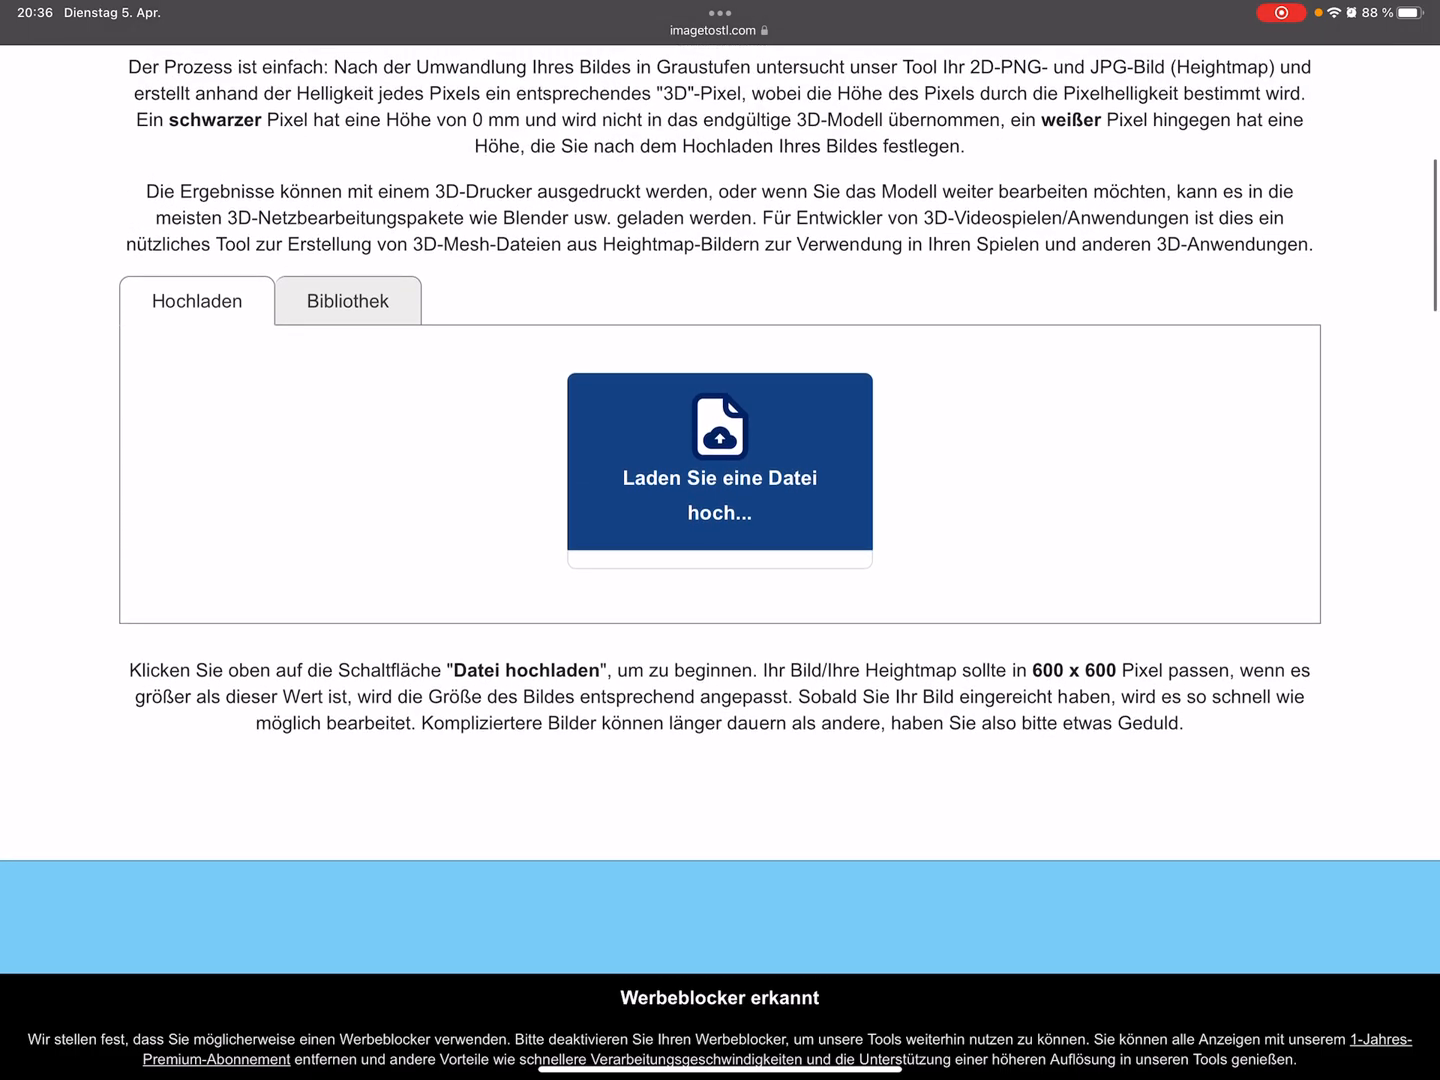
{"action": "left_click", "coordinate": [719, 465]}
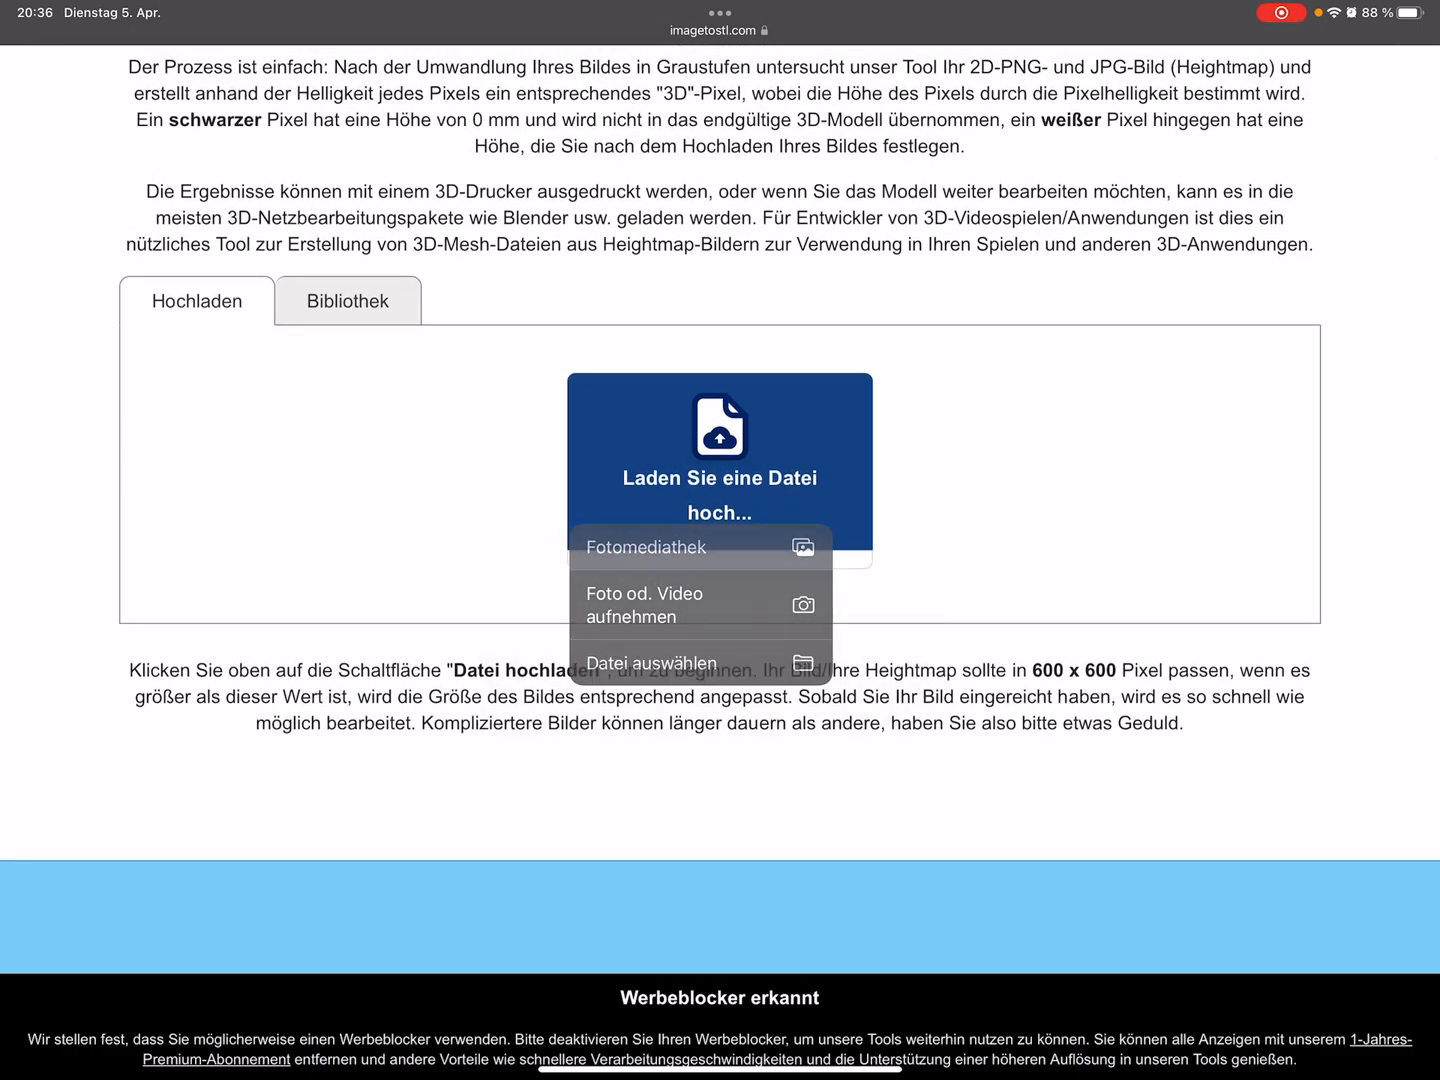
{"action": "left_click", "coordinate": [645, 547]}
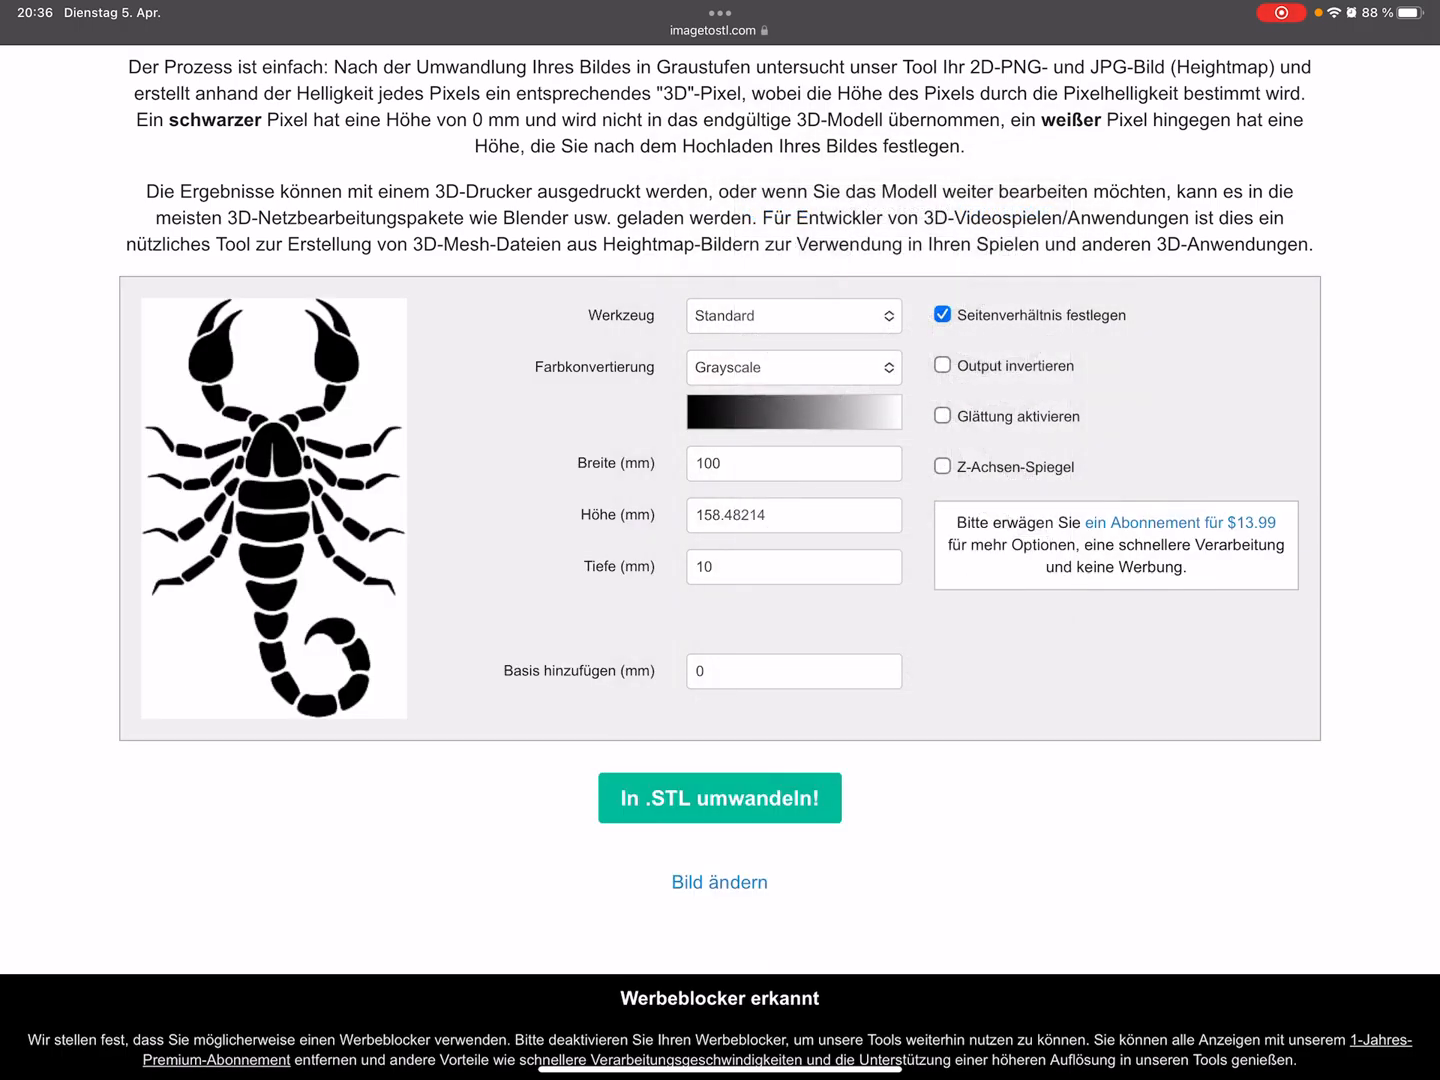
Set the conversion method to Extrudieren and convert the scorpion to STL
{"action": "left_click", "coordinate": [792, 316]}
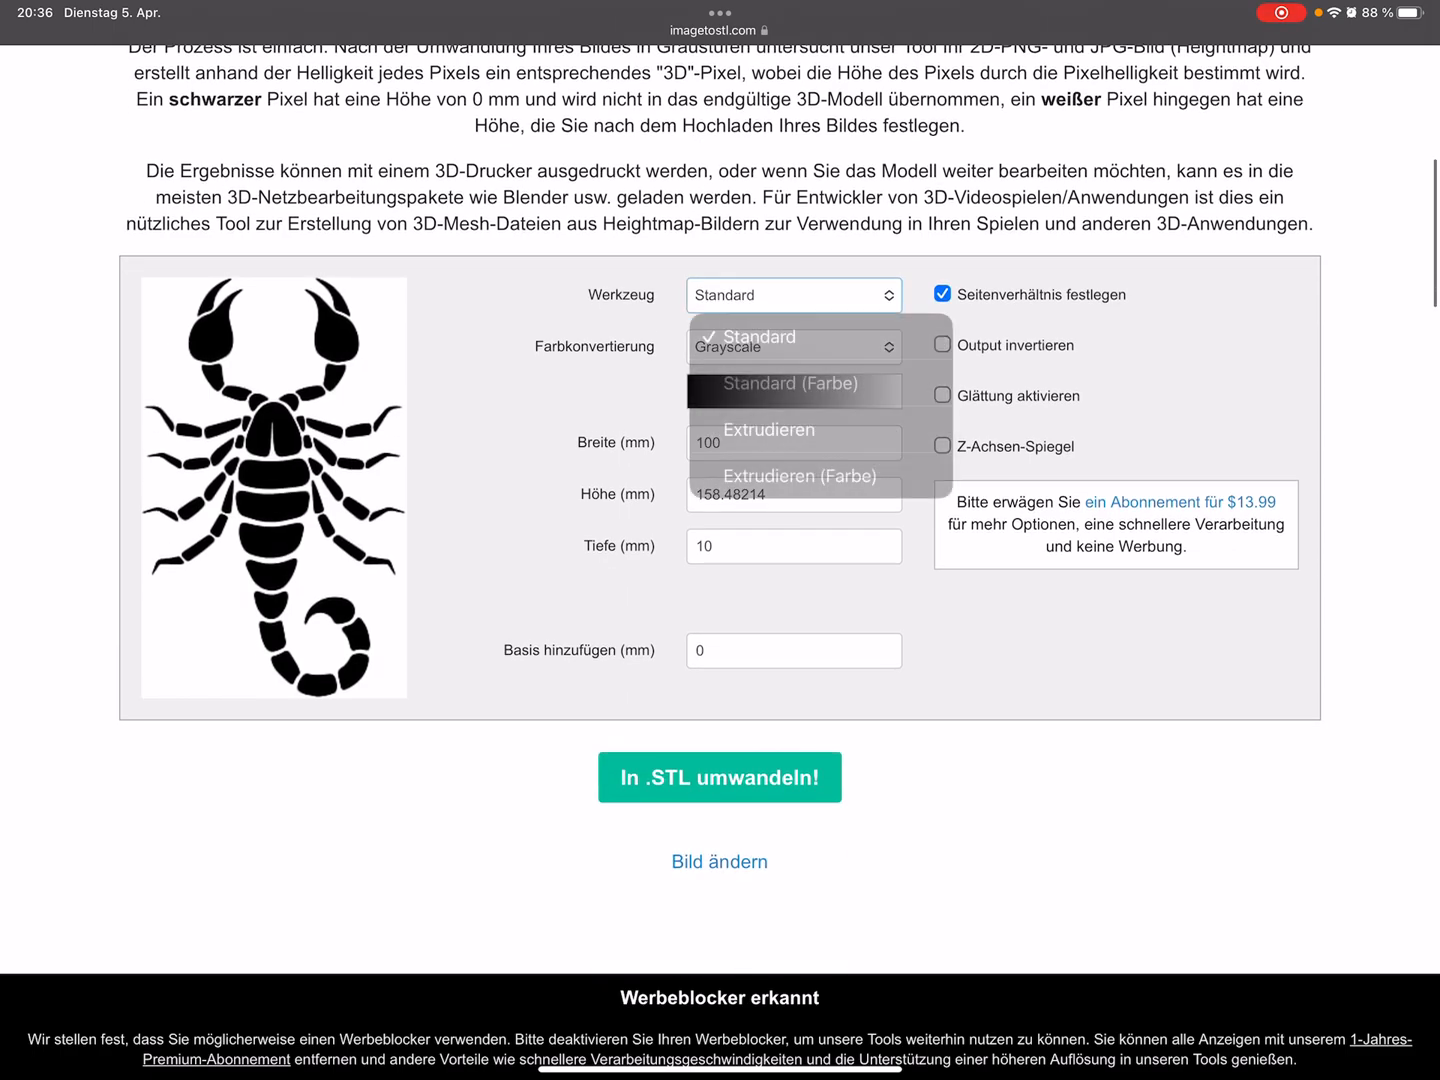
{"action": "left_click", "coordinate": [767, 430]}
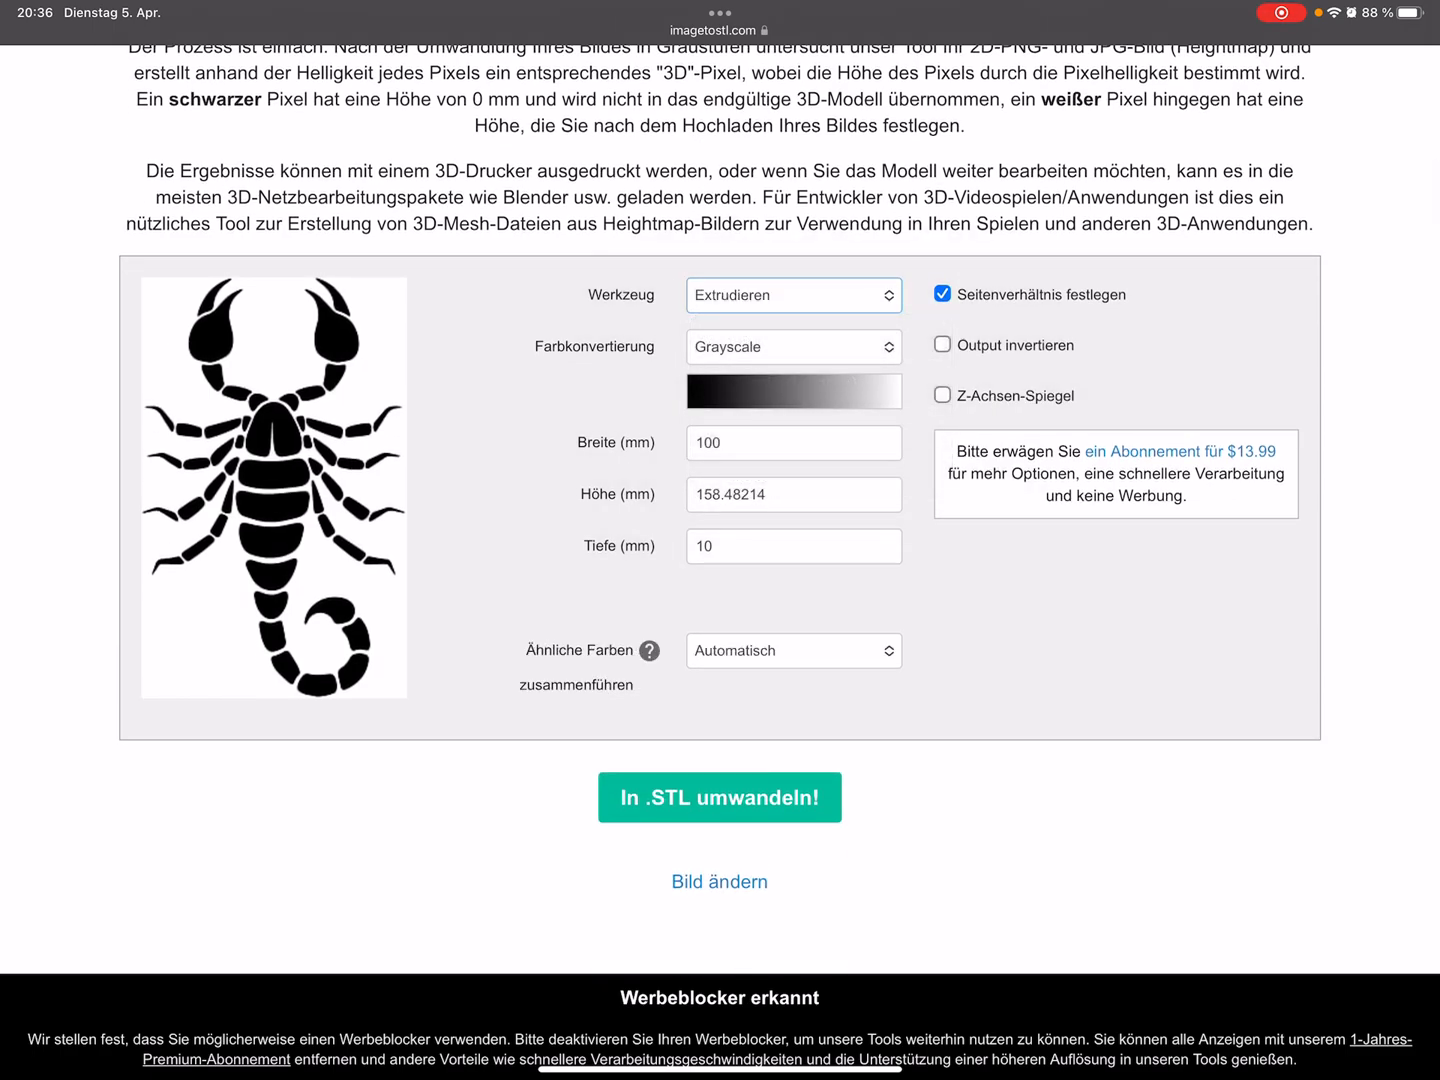
{"action": "scroll", "scroll_direction": "down", "scroll_amount": 3}
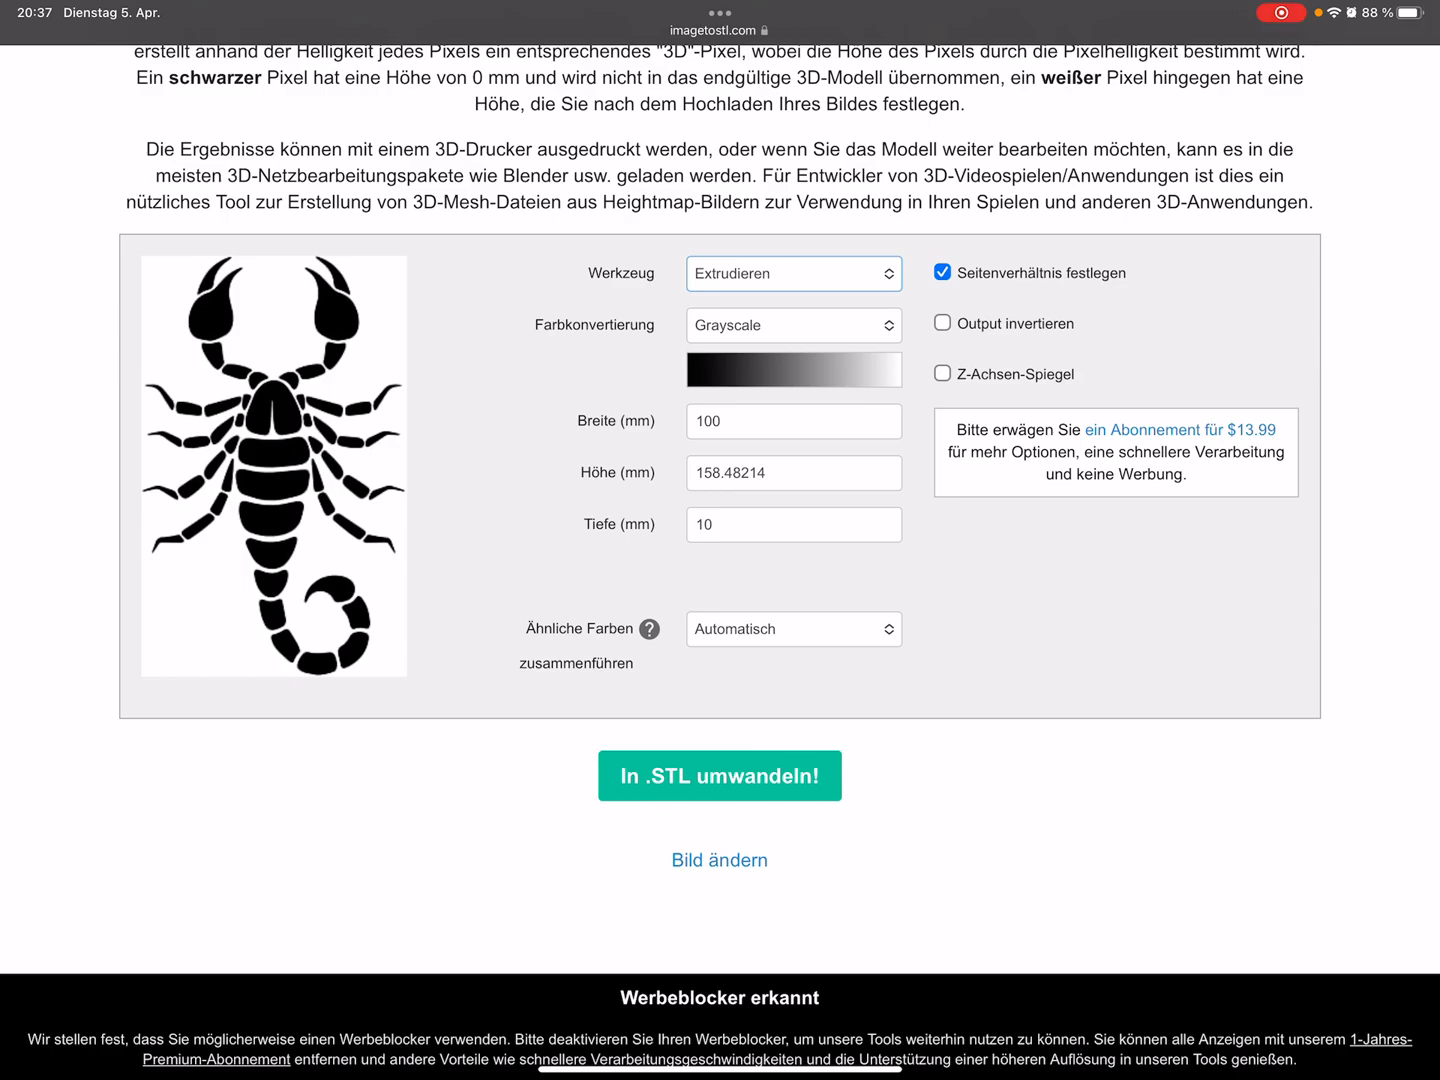
{"action": "left_click", "coordinate": [719, 776]}
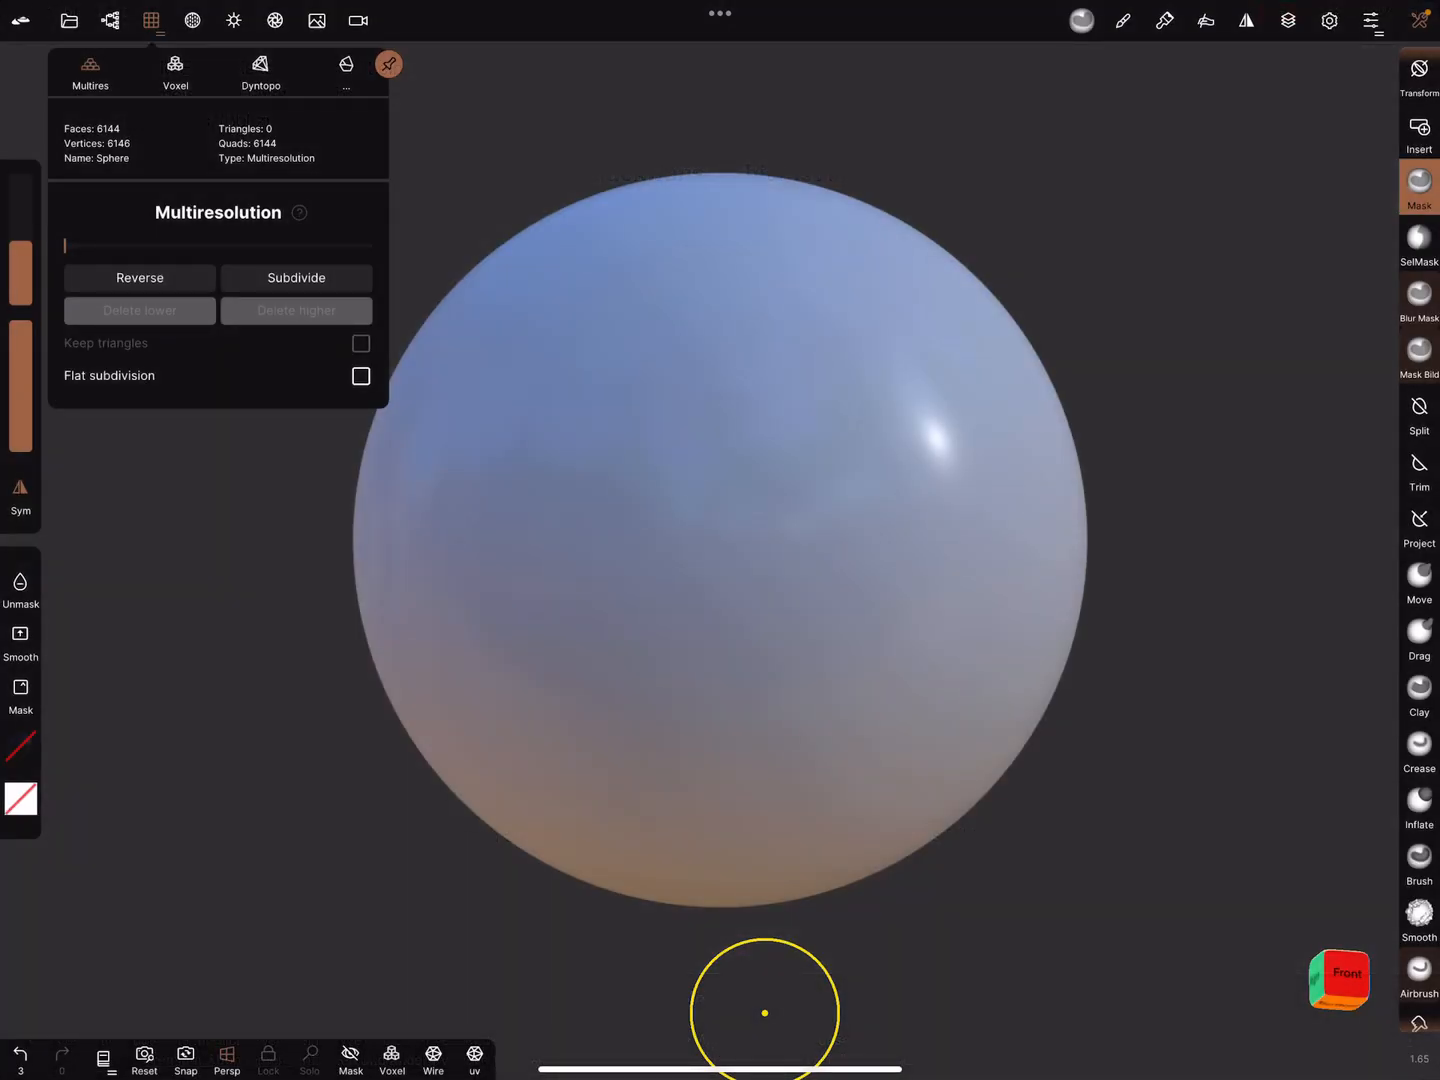
Import the scorpion STL, center it in view and expand the full tool palette
{"action": "left_click", "coordinate": [110, 20]}
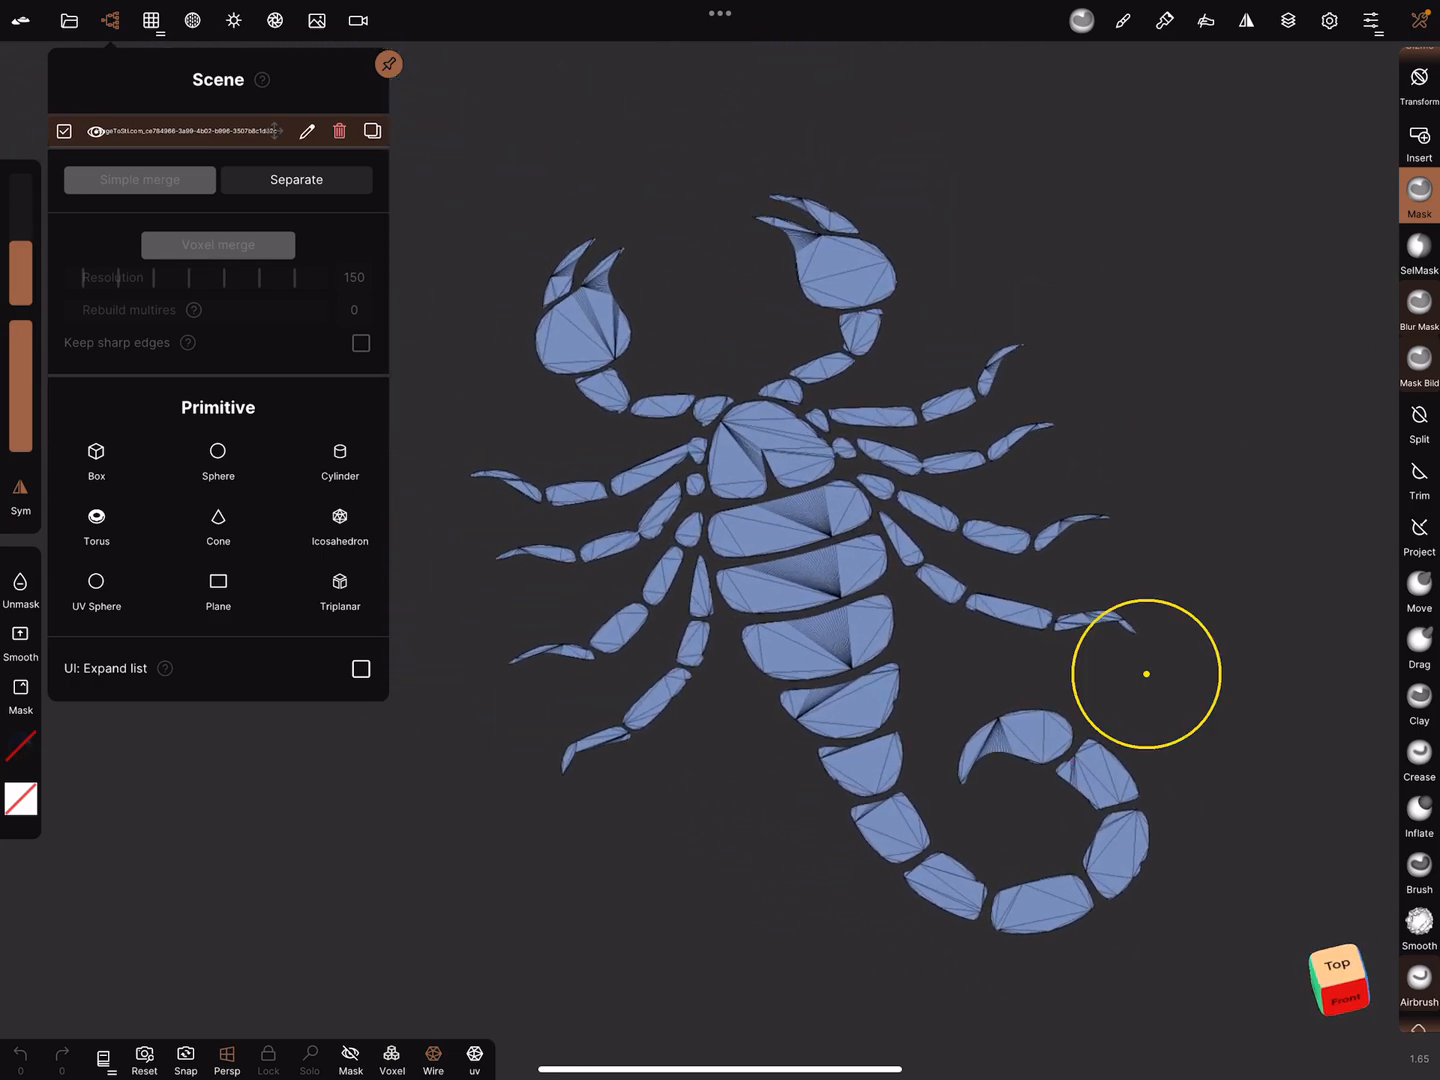
{"action": "left_click_drag", "start_coordinate": [1147, 674], "coordinate": [1093, 744]}
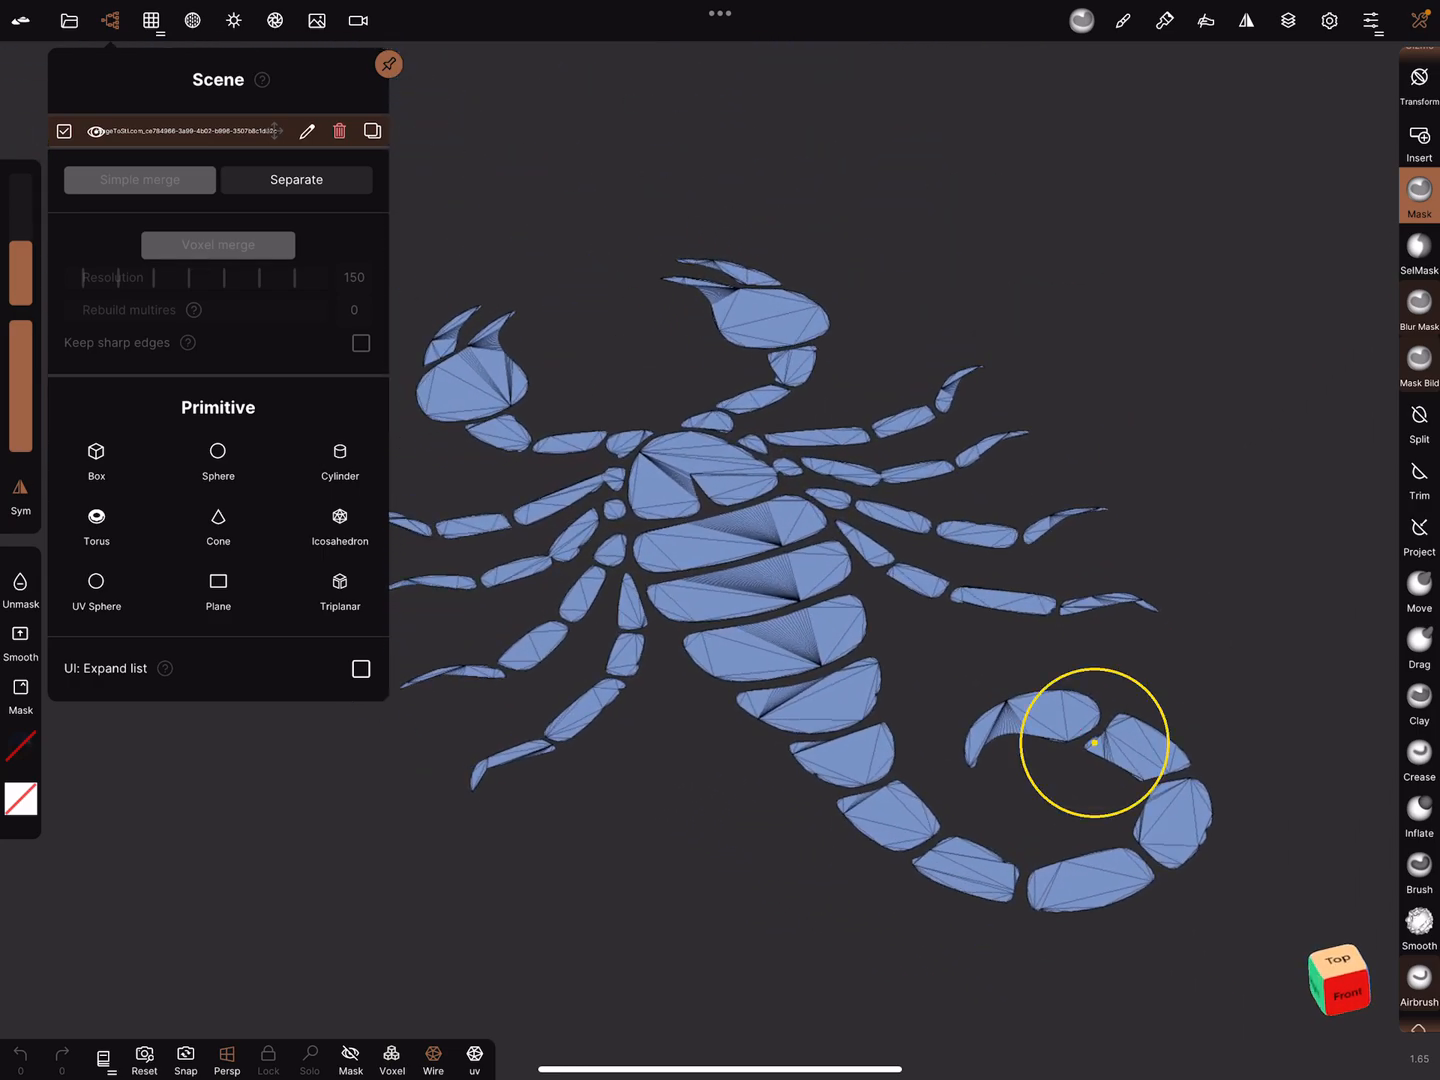
{"action": "left_click", "coordinate": [1419, 195]}
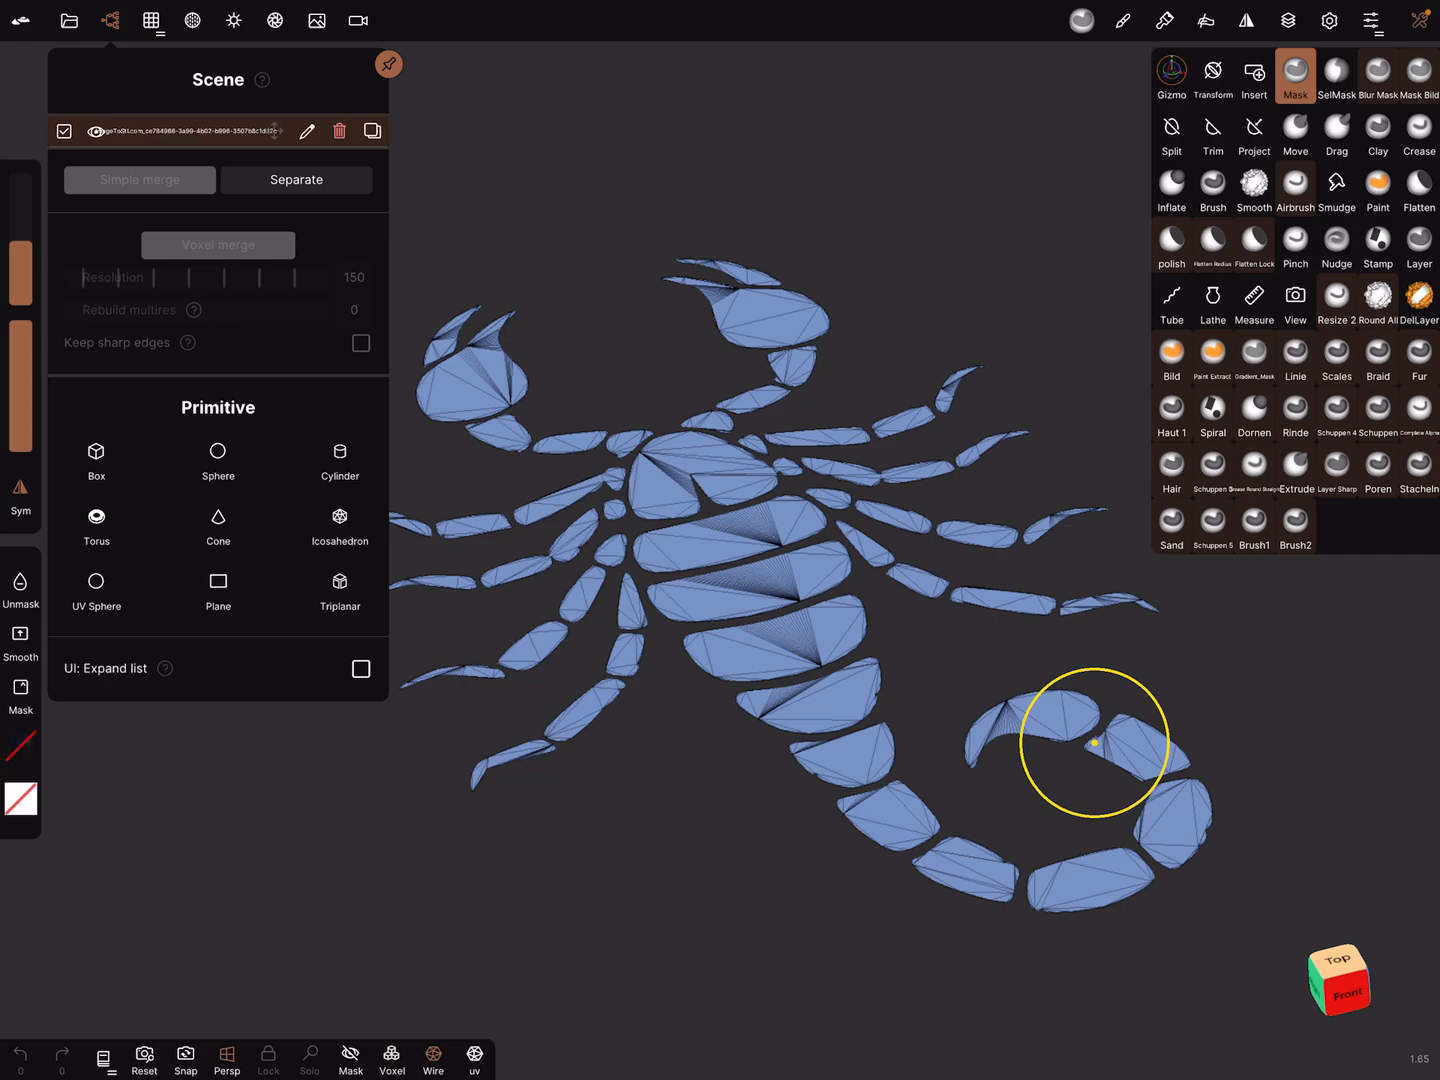
{"action": "left_click", "coordinate": [1171, 75]}
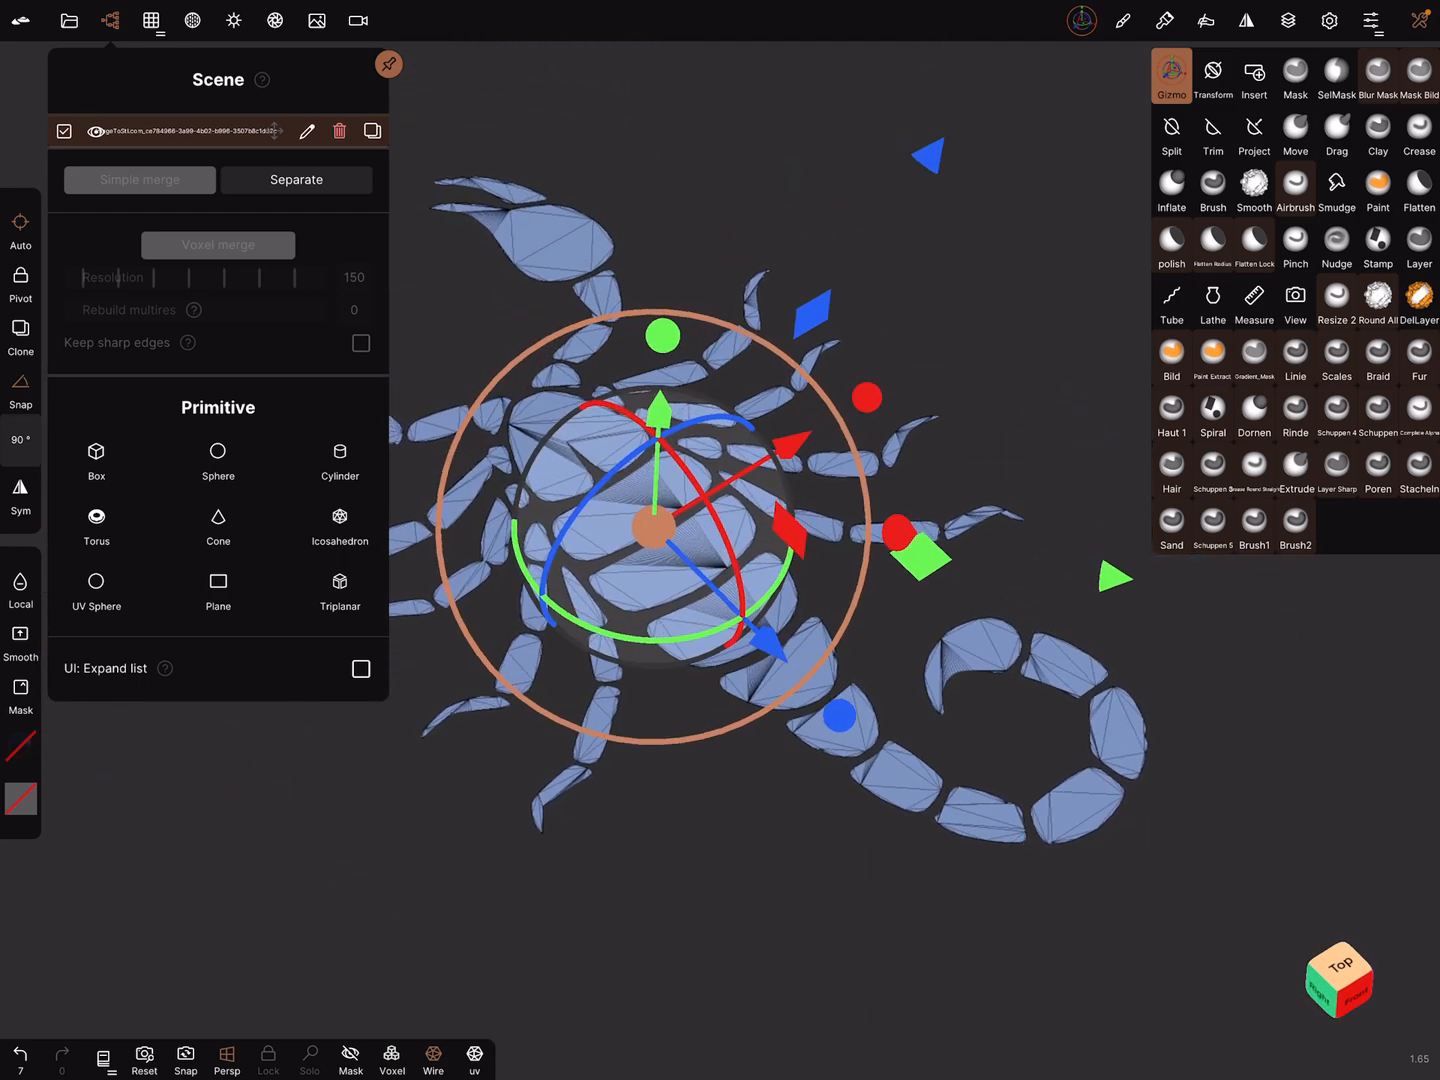
Mask the whole scorpion outline and extract it as a closed thick shell
{"action": "left_click_drag", "start_coordinate": [652, 525], "coordinate": [758, 555]}
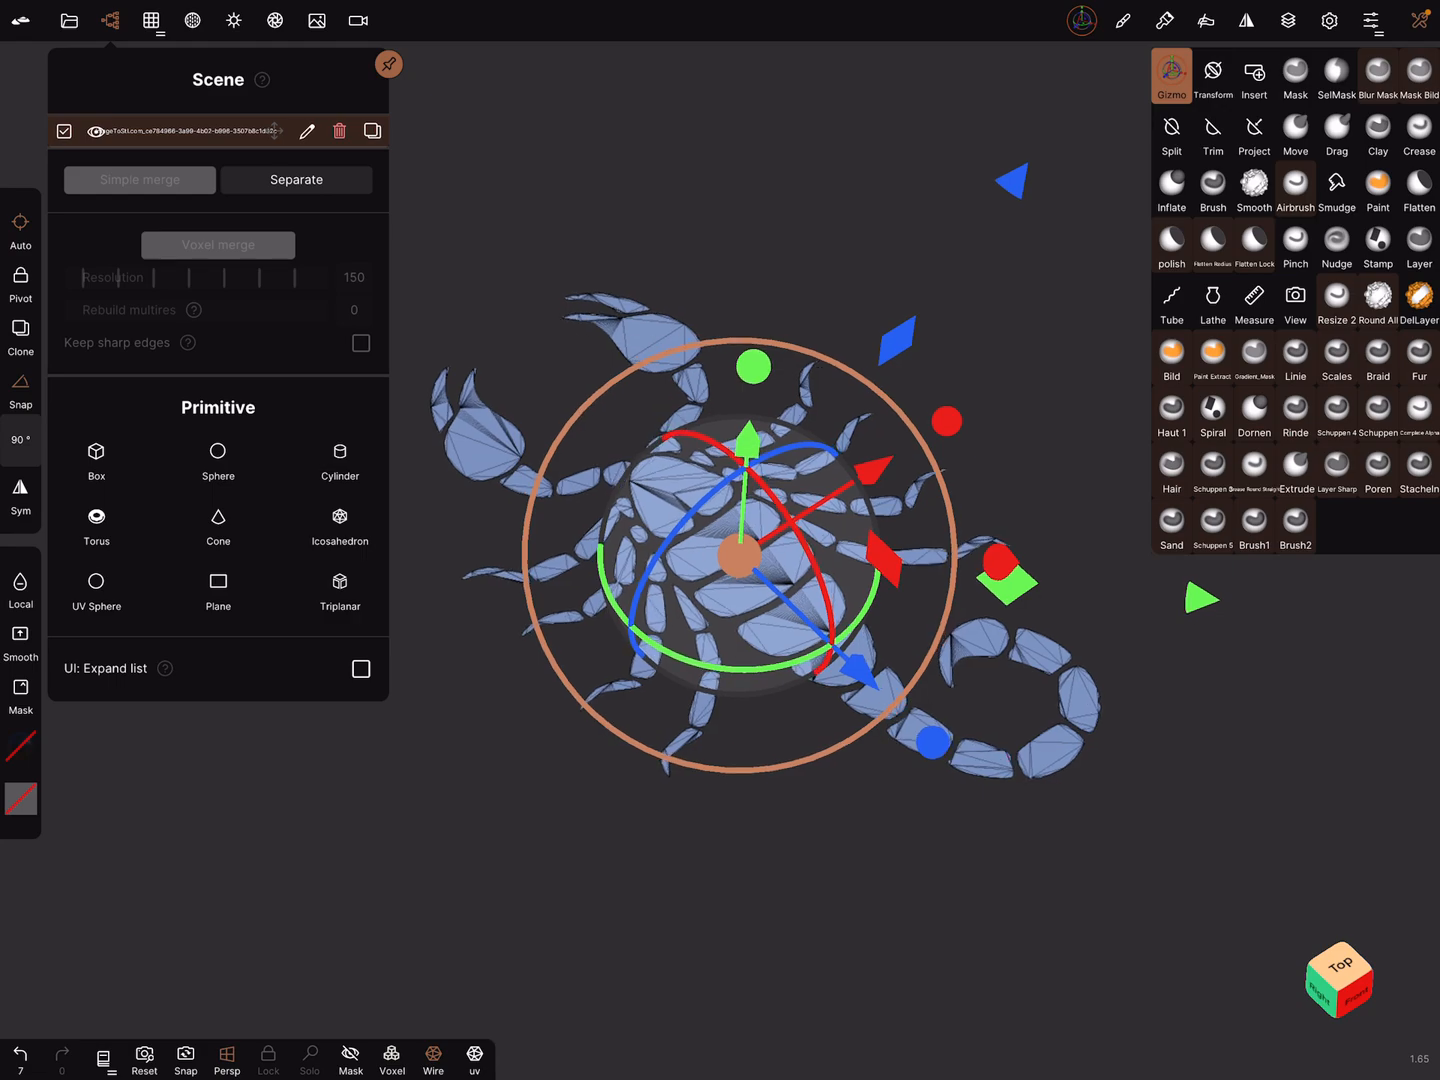
{"action": "left_click", "coordinate": [1294, 75]}
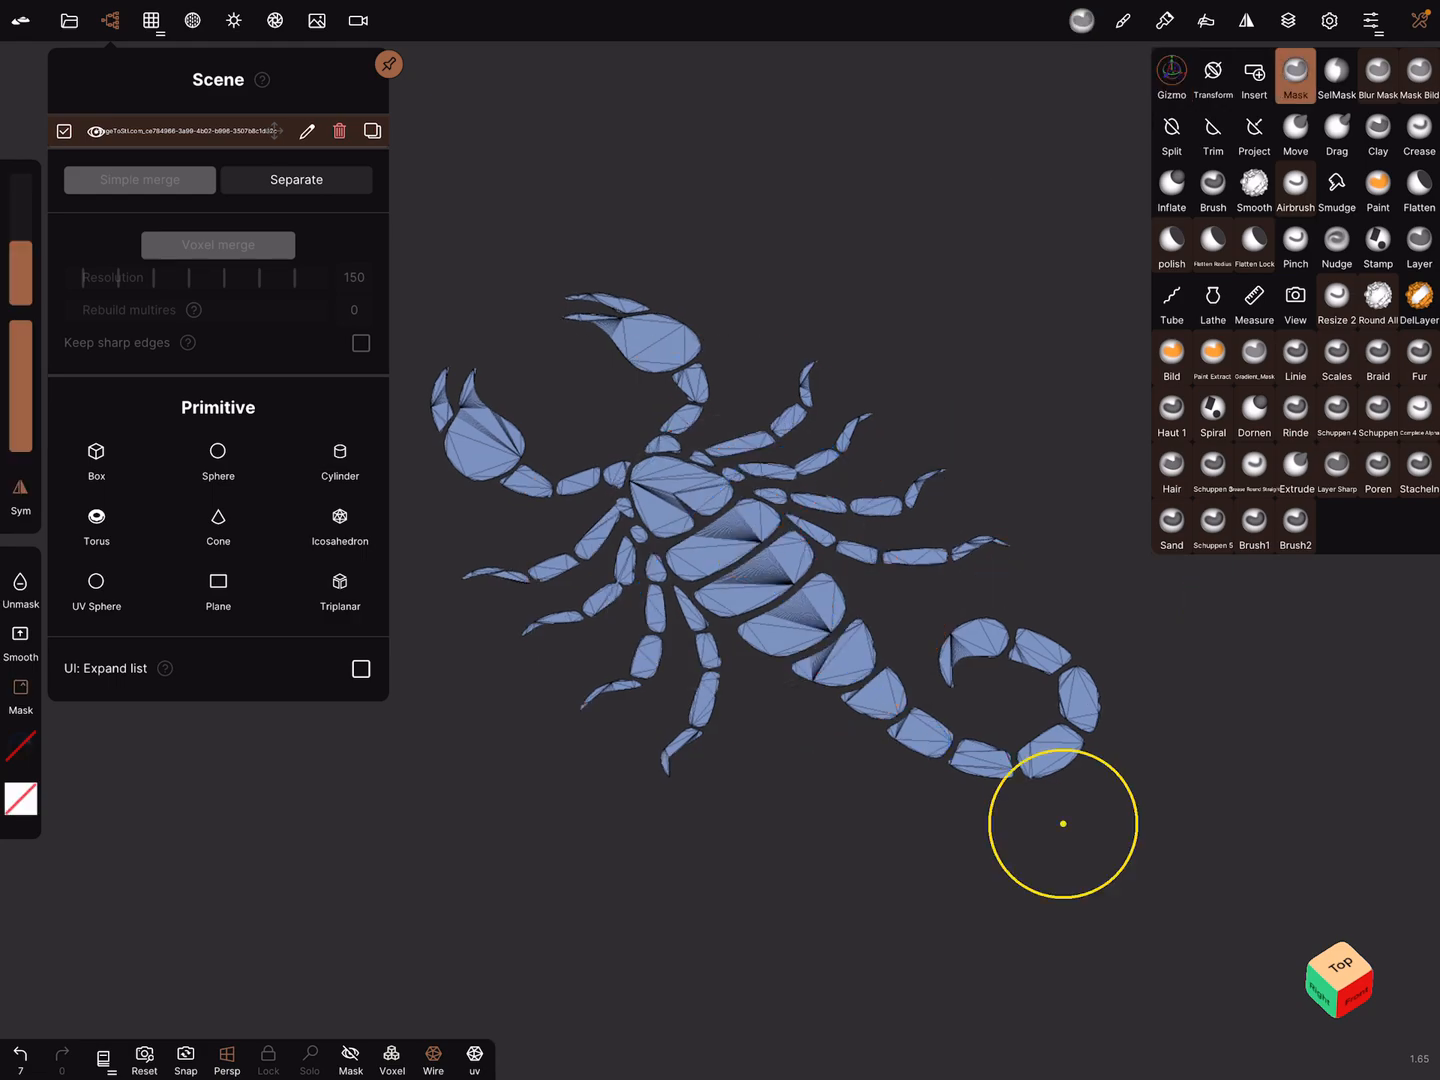
{"action": "left_click", "coordinate": [1171, 75]}
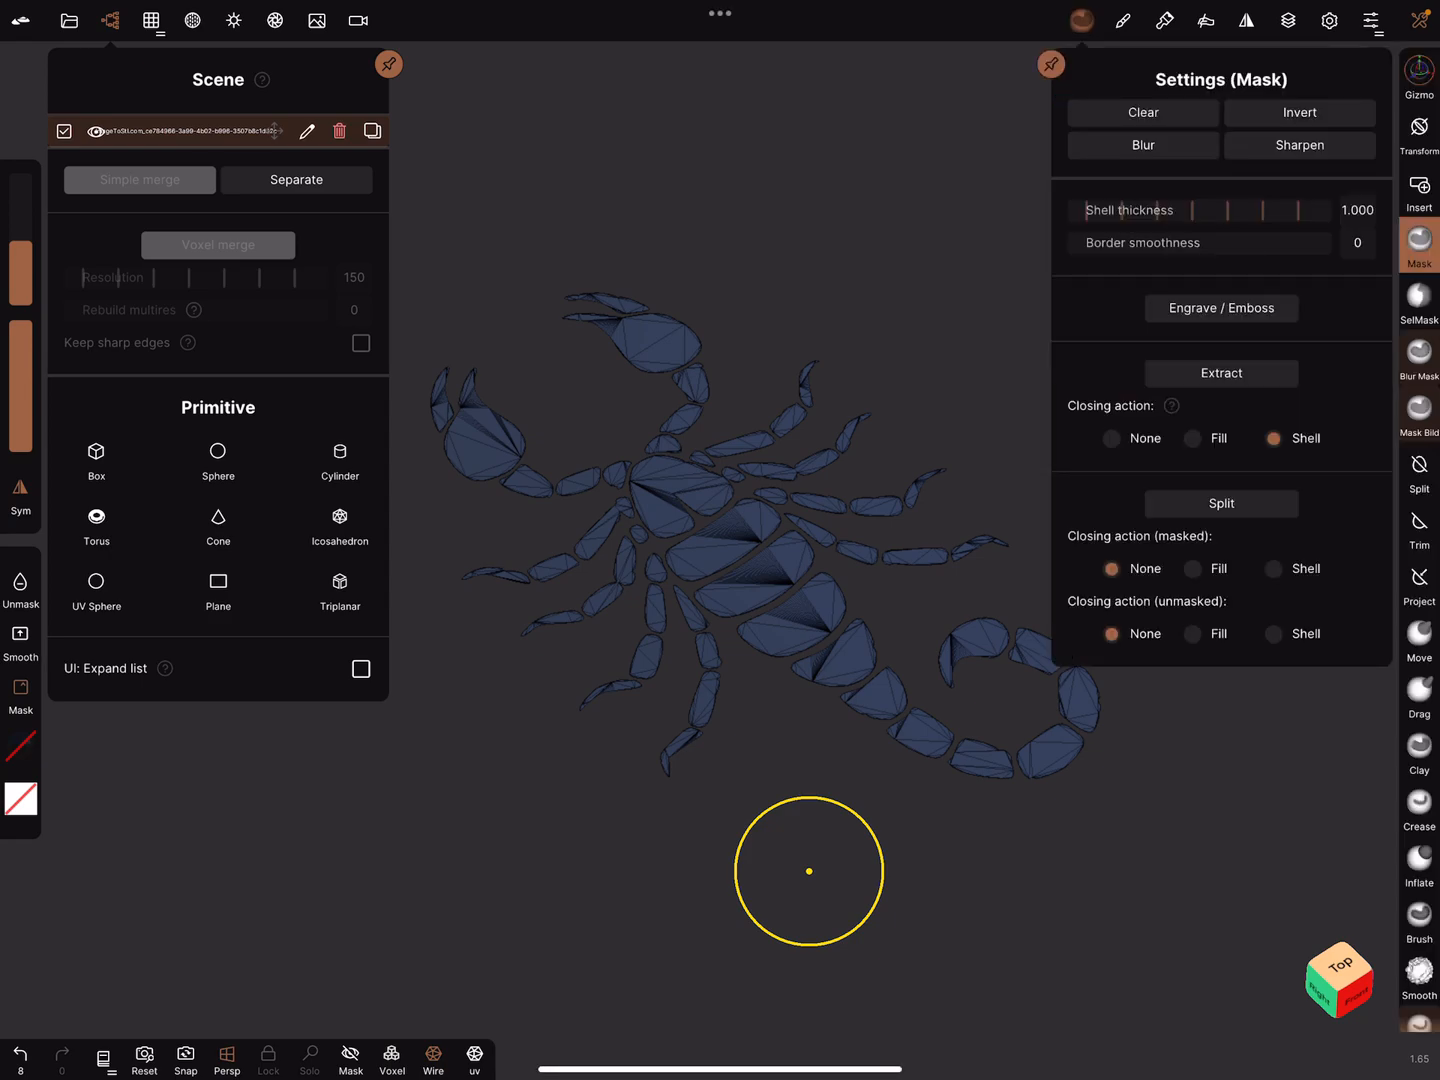
{"action": "left_click", "coordinate": [1220, 373]}
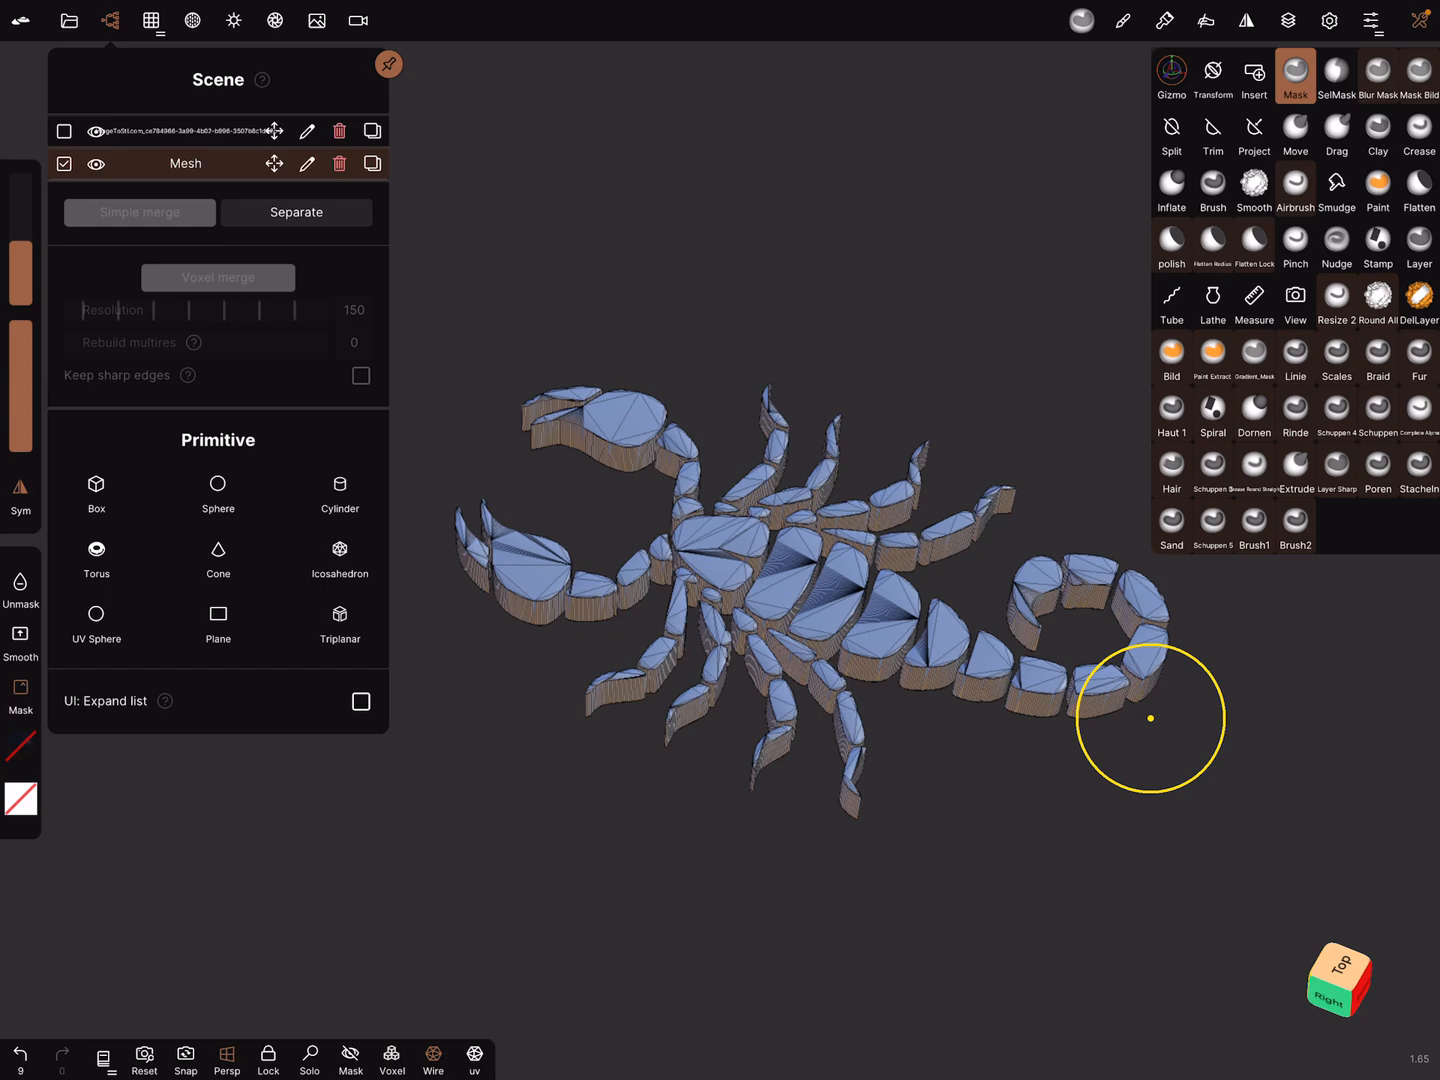
Convert the extracted scorpion shell into a triplanar at resolution 295
{"action": "left_click", "coordinate": [151, 20]}
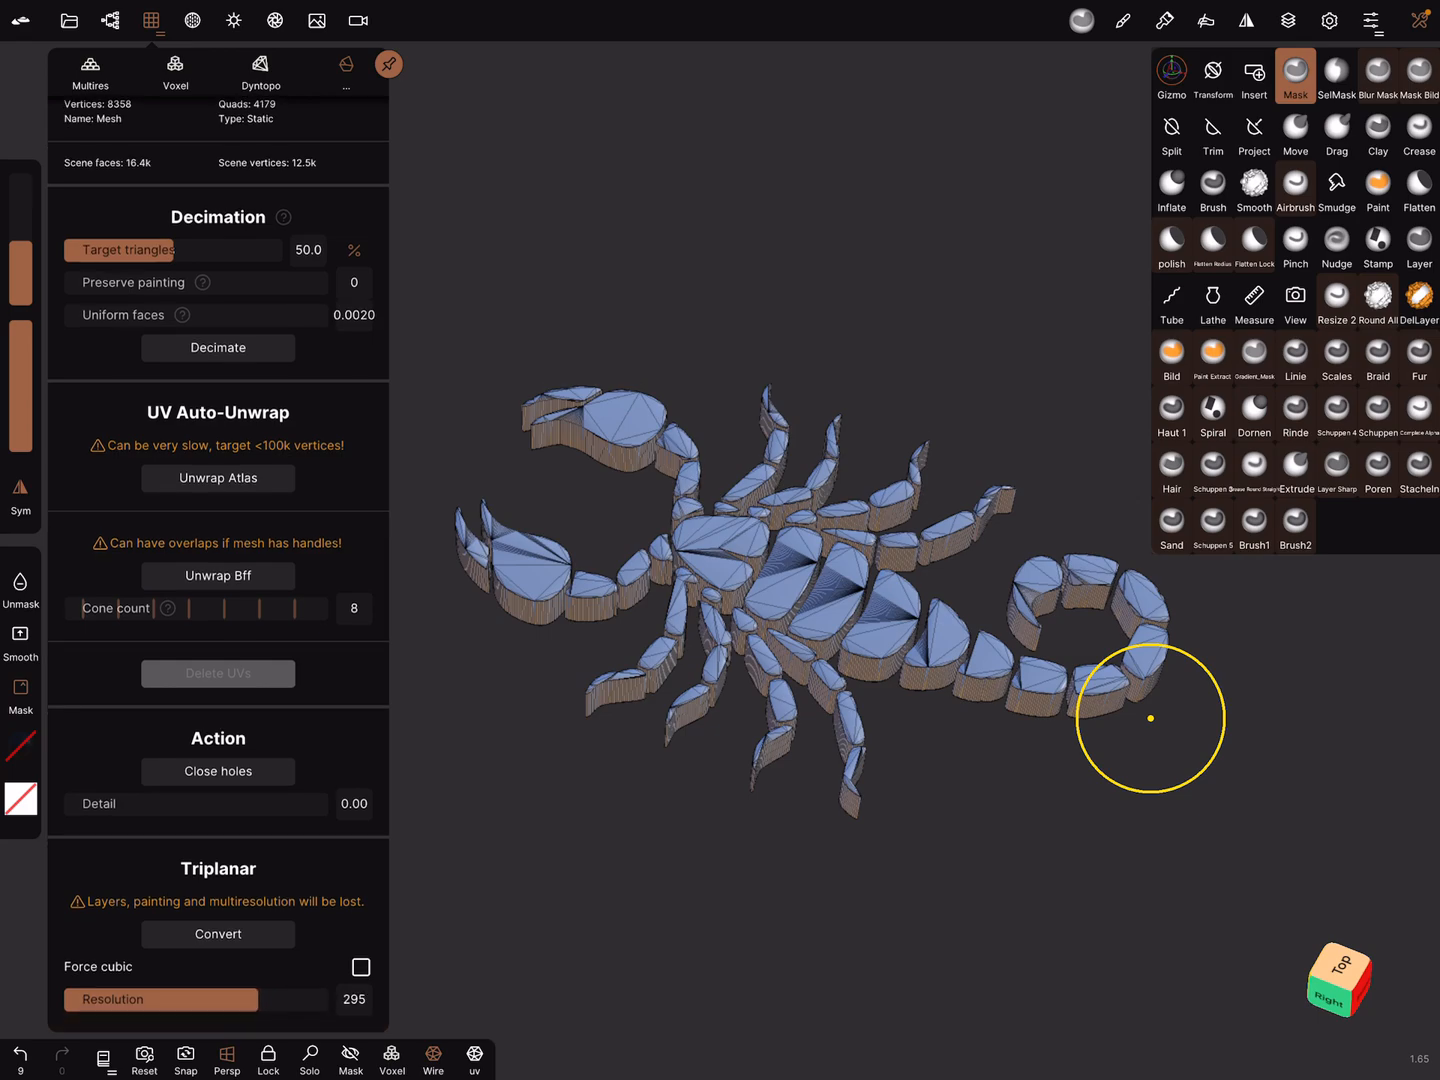
{"action": "left_click", "coordinate": [217, 934]}
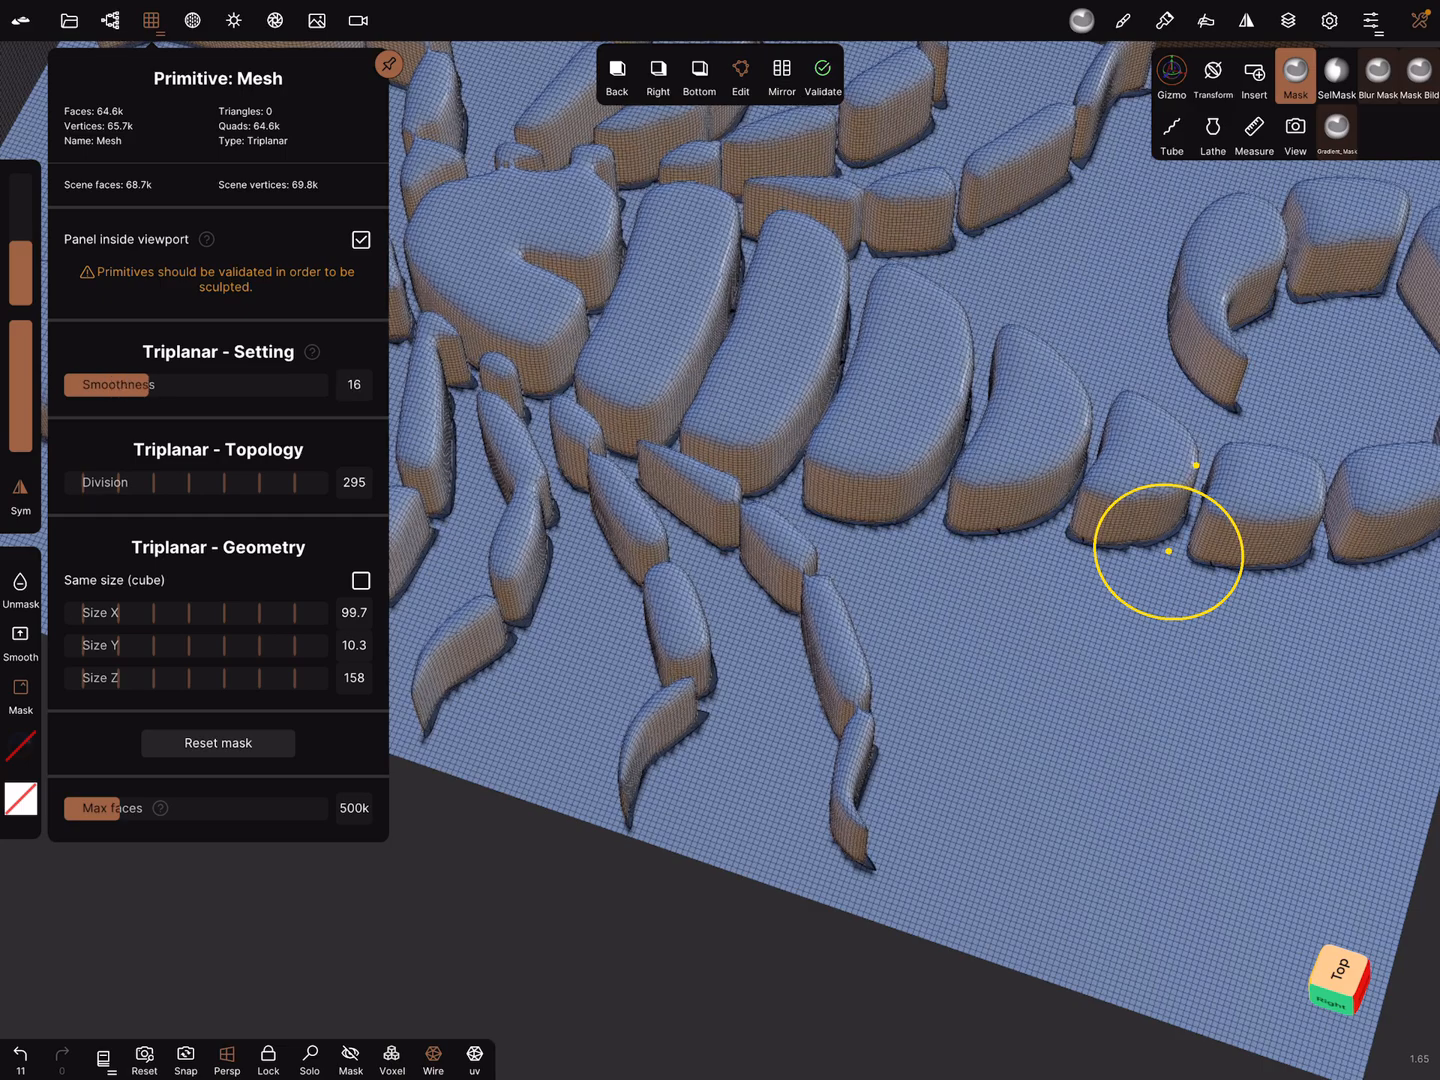
Validate the triplanar into a static ~120k-face mesh and orbit to inspect it
{"action": "left_click_drag", "start_coordinate": [130, 384], "coordinate": [175, 384]}
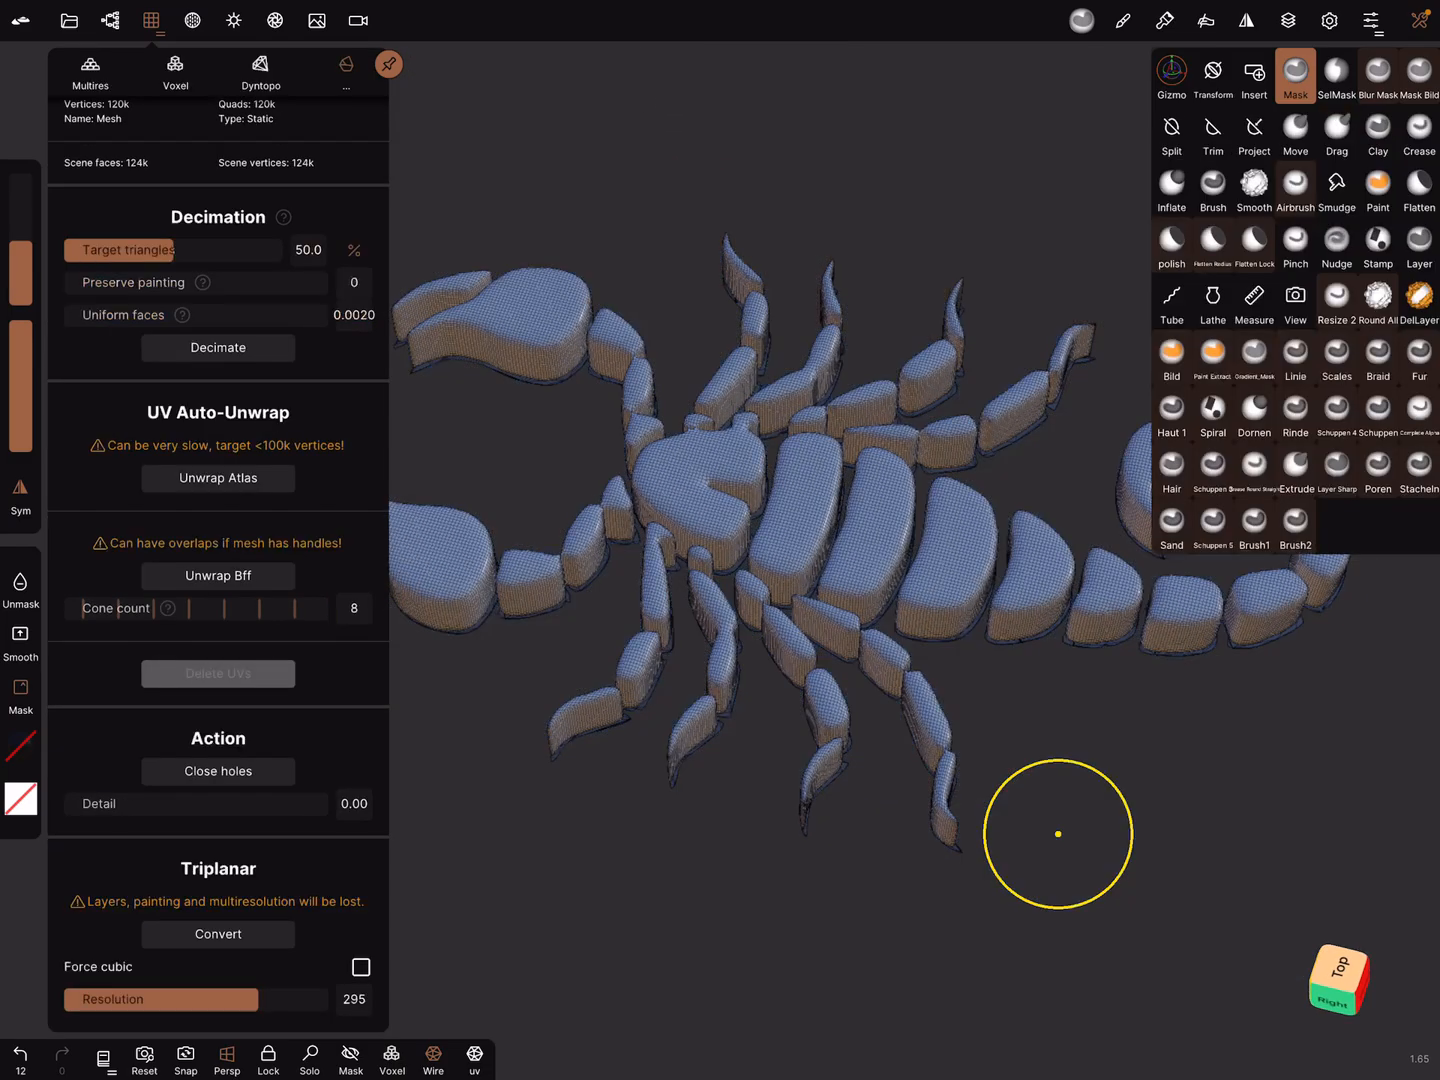
{"action": "left_click_drag", "start_coordinate": [1058, 834], "coordinate": [853, 872]}
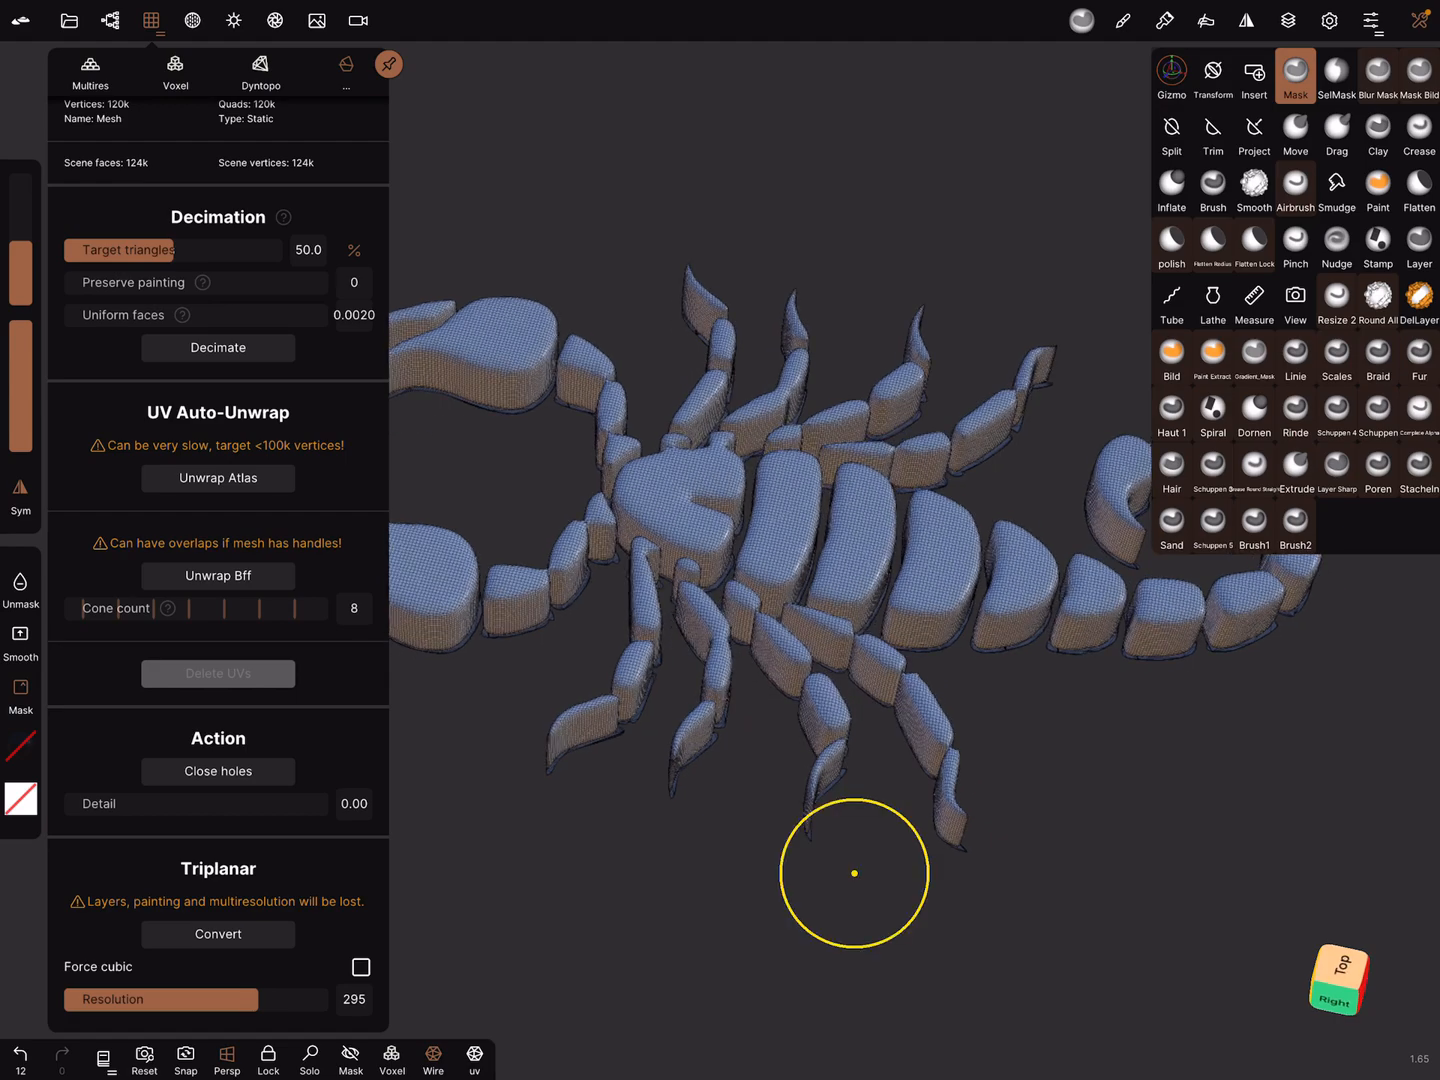
{"action": "left_click", "coordinate": [110, 20]}
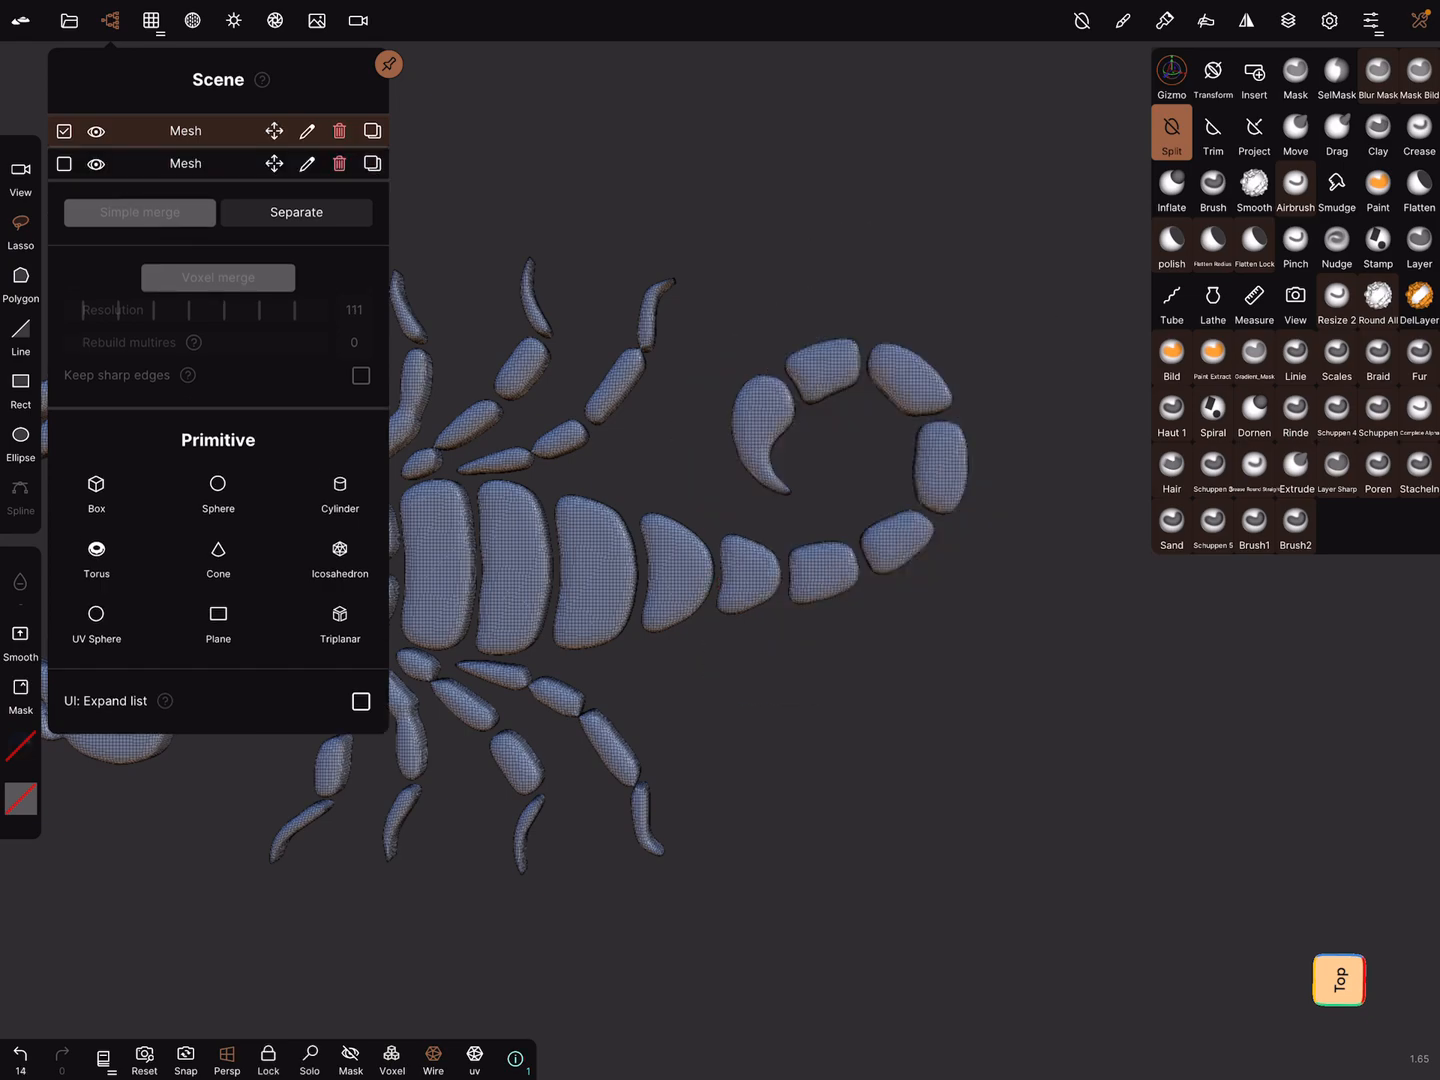
Switch to the Right view and activate Gizmo on the separated tail mesh
{"action": "left_click", "coordinate": [1329, 20]}
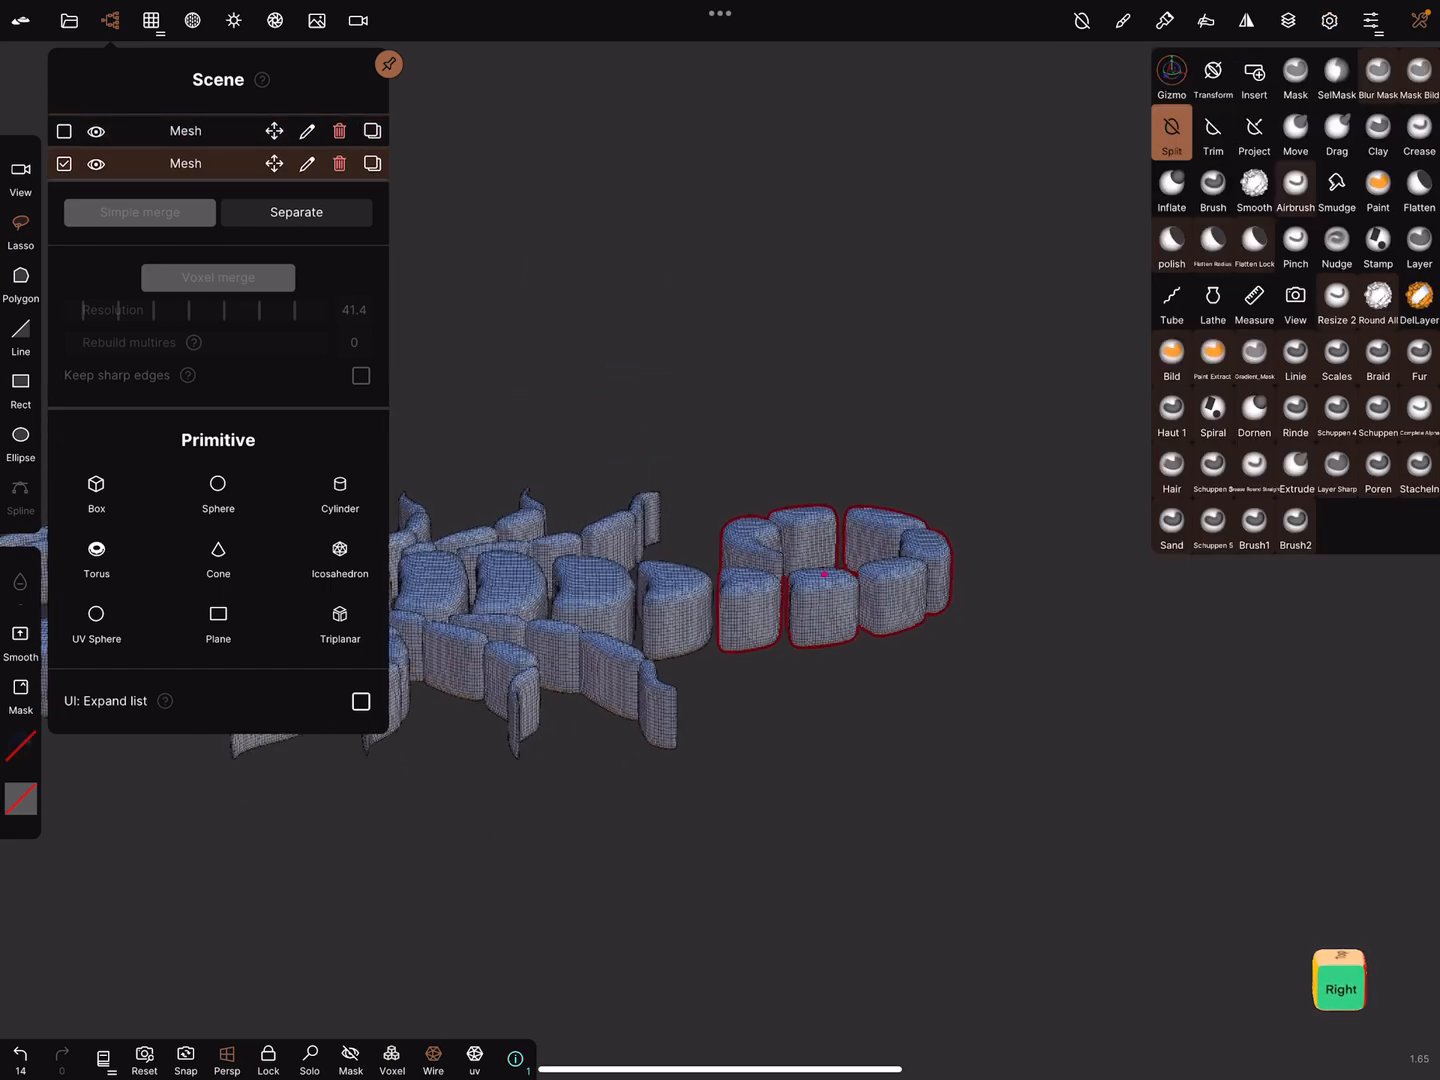
{"action": "left_click", "coordinate": [1171, 75]}
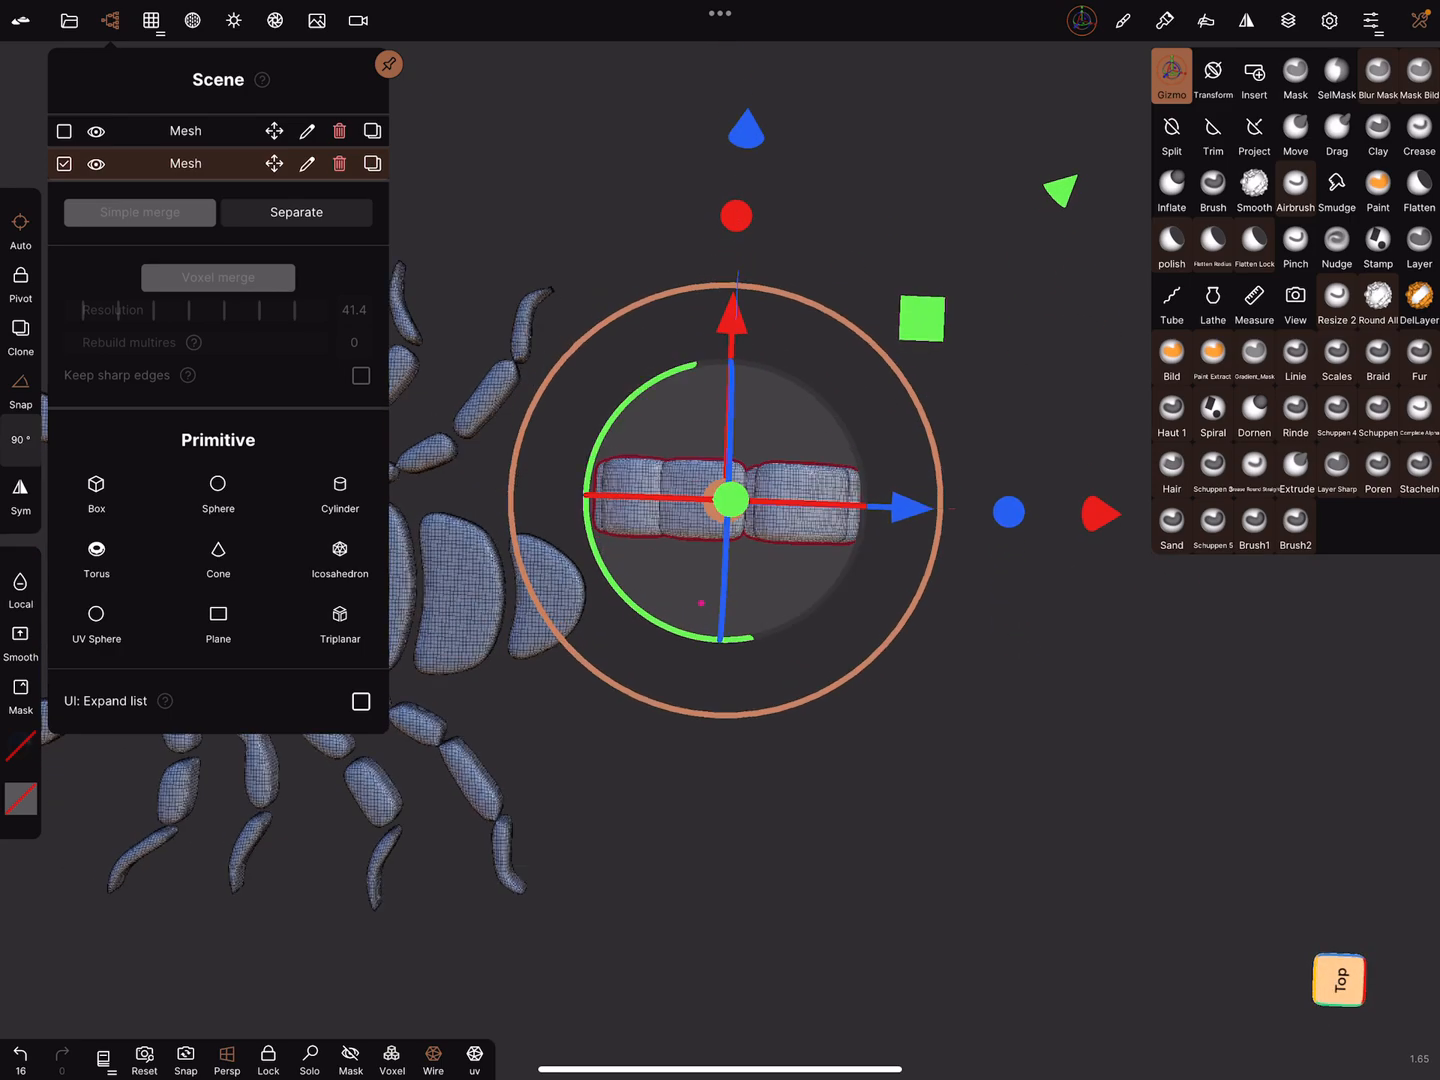
Drag the Gizmo to move the split tail segments past the scorpion's tail end
{"action": "left_click_drag", "start_coordinate": [735, 505], "coordinate": [820, 550]}
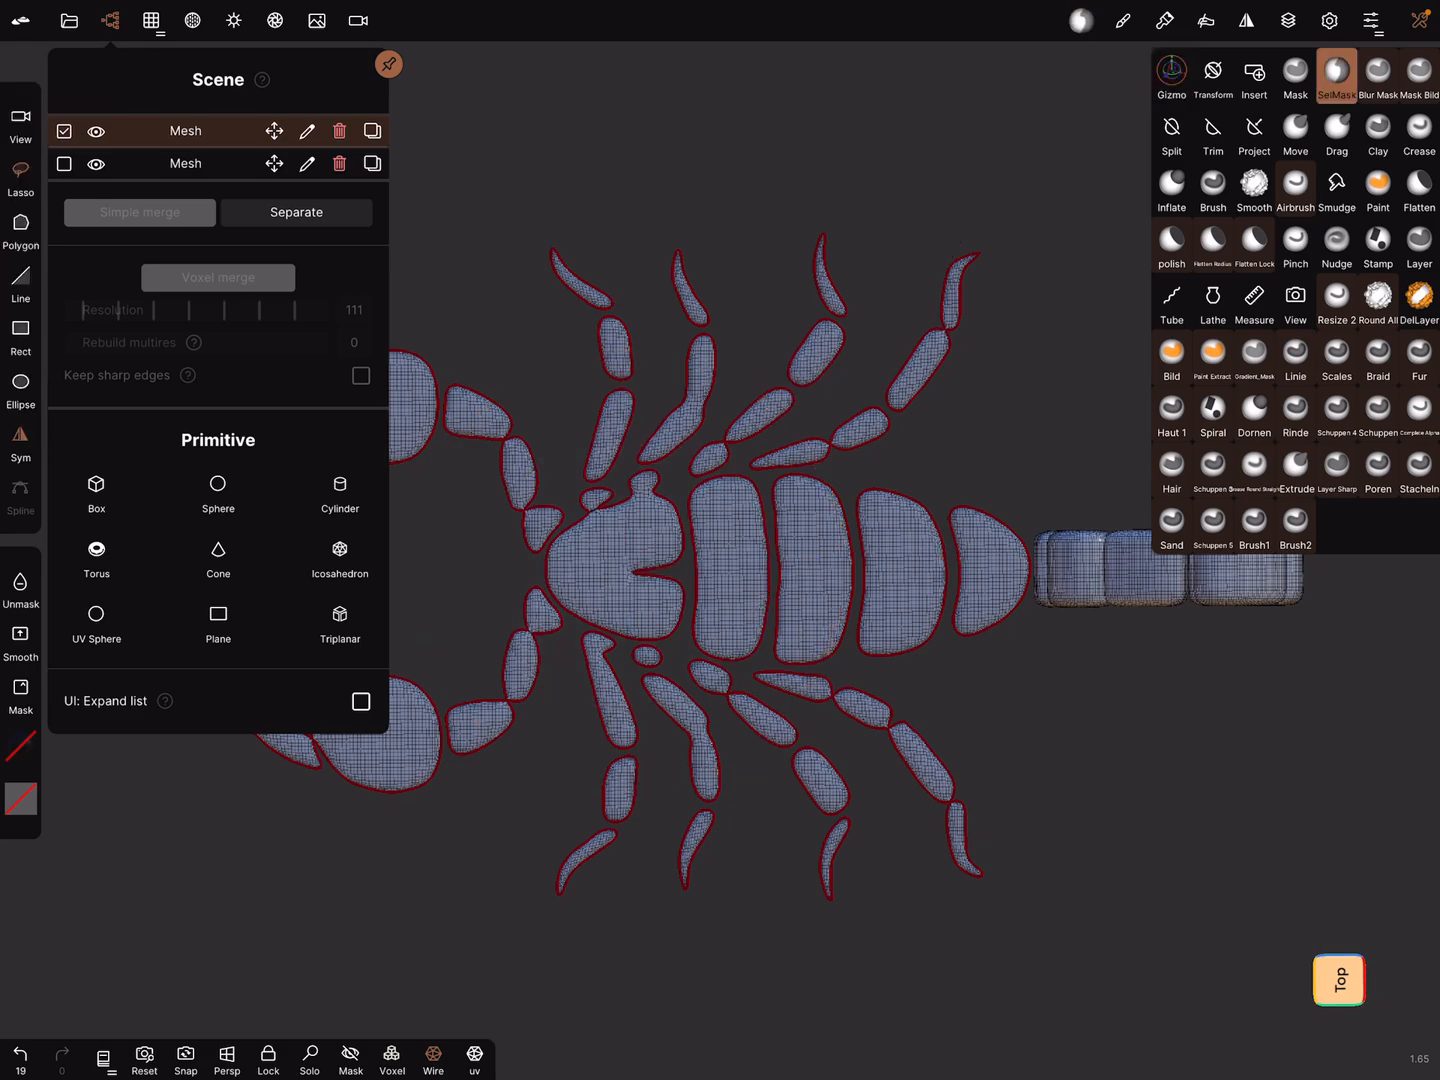
Lasso-mask the central body segments and lift them above the legs with the Gizmo
{"action": "left_click_drag", "start_coordinate": [650, 487], "coordinate": [825, 470]}
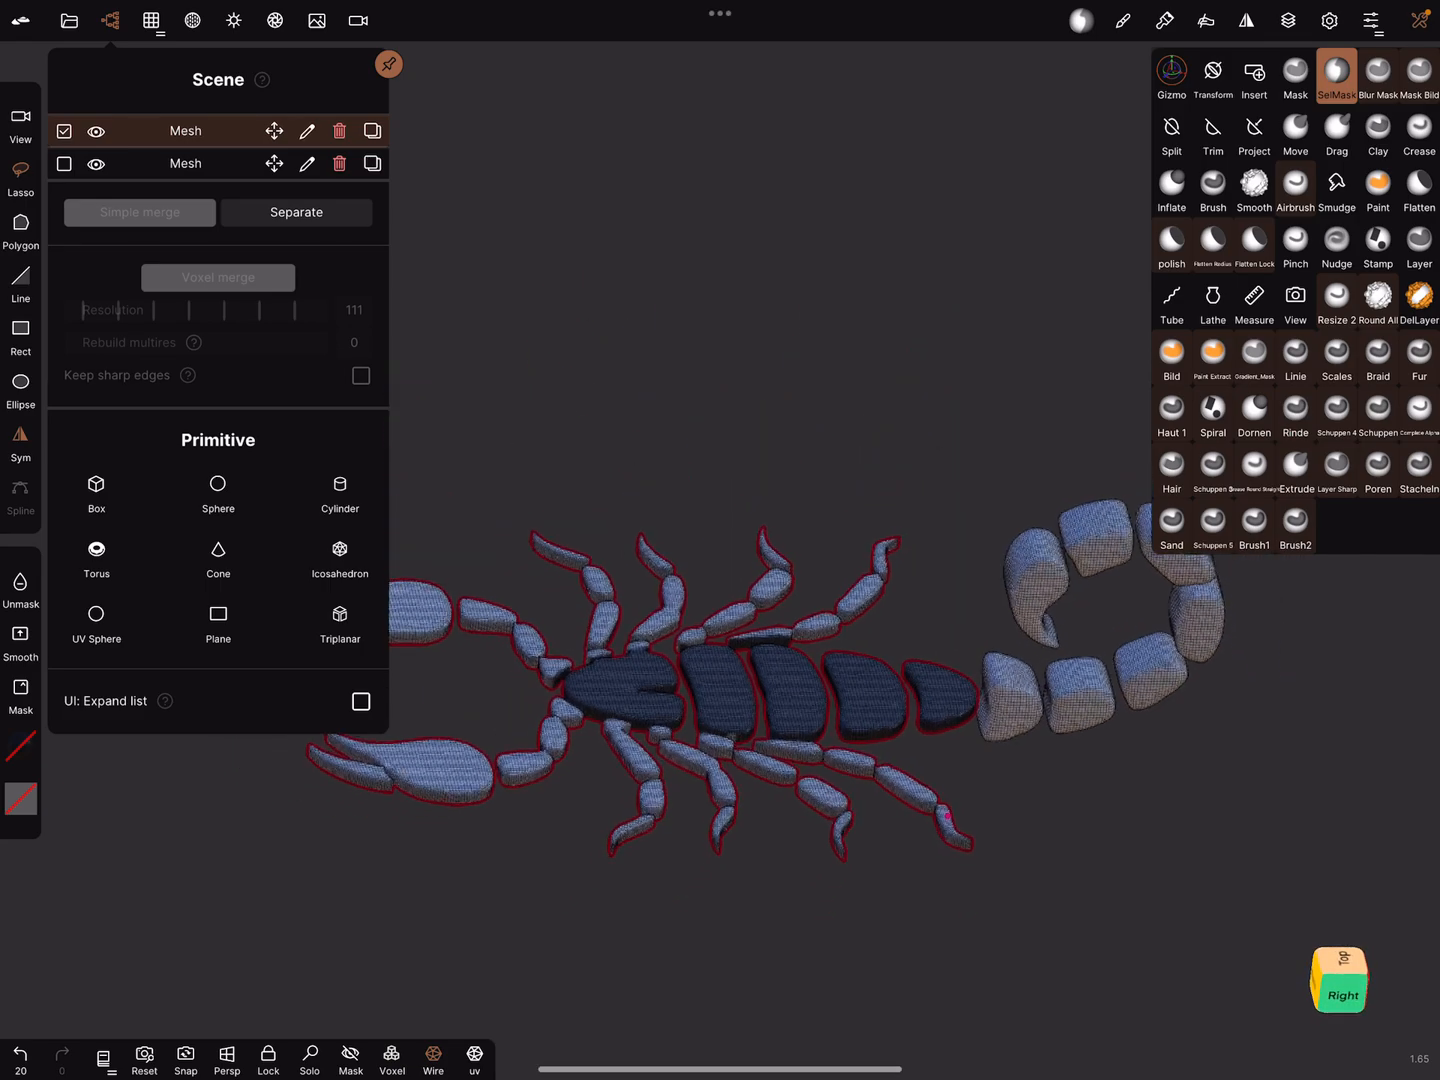
{"action": "left_click", "coordinate": [1336, 72]}
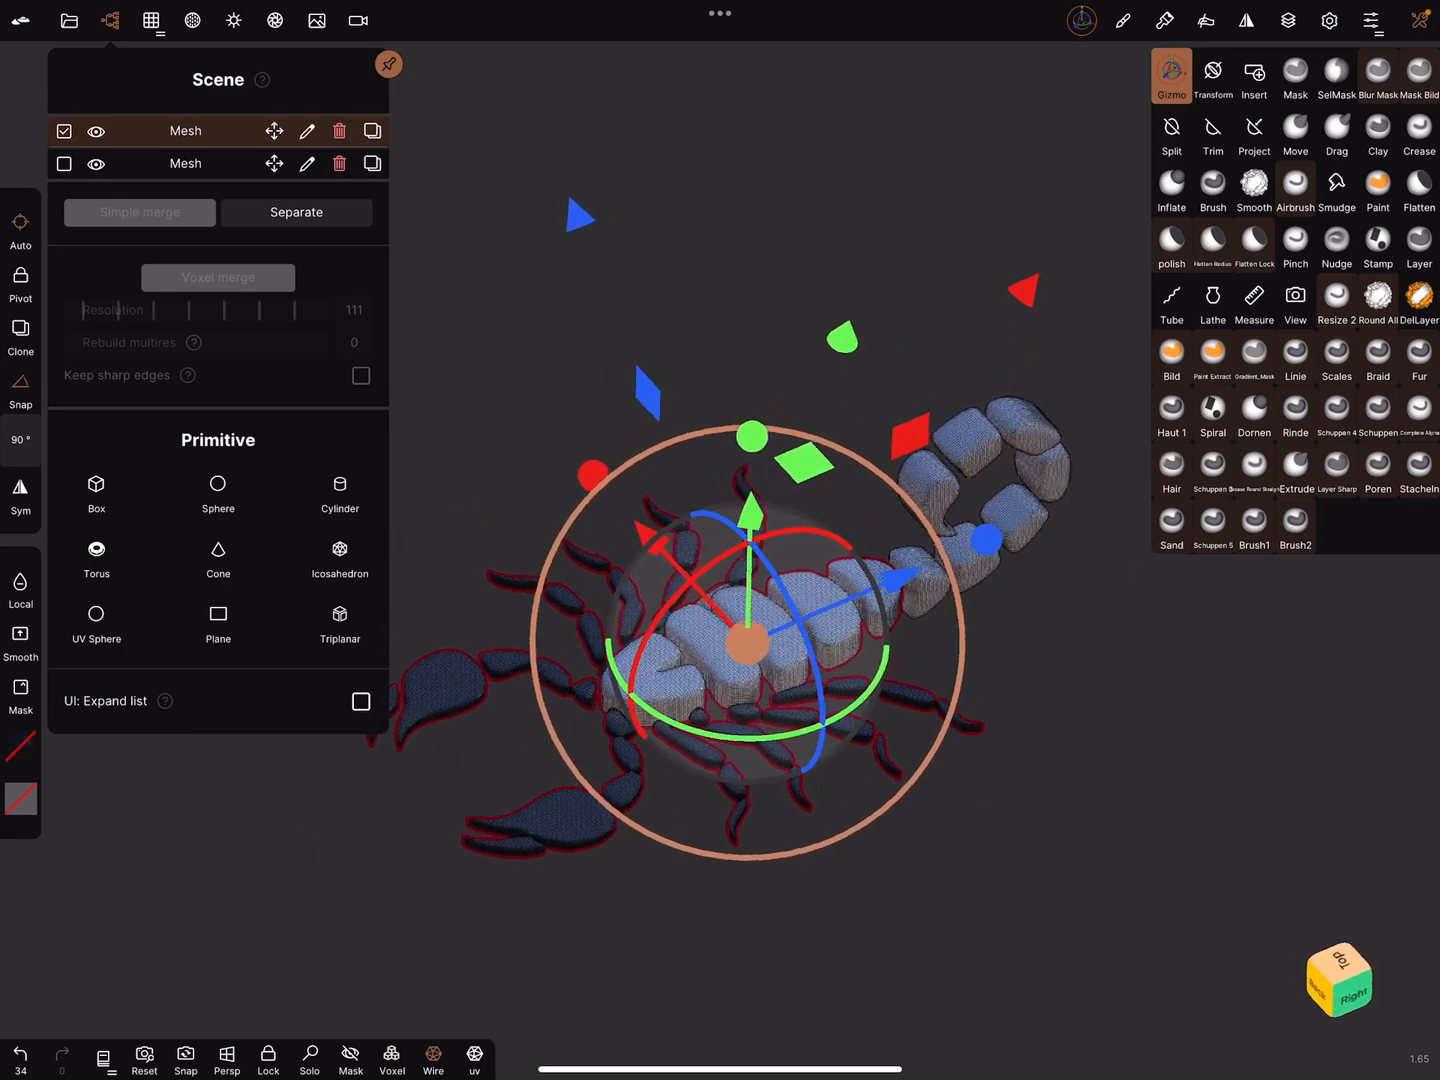
{"action": "left_click", "coordinate": [1294, 75]}
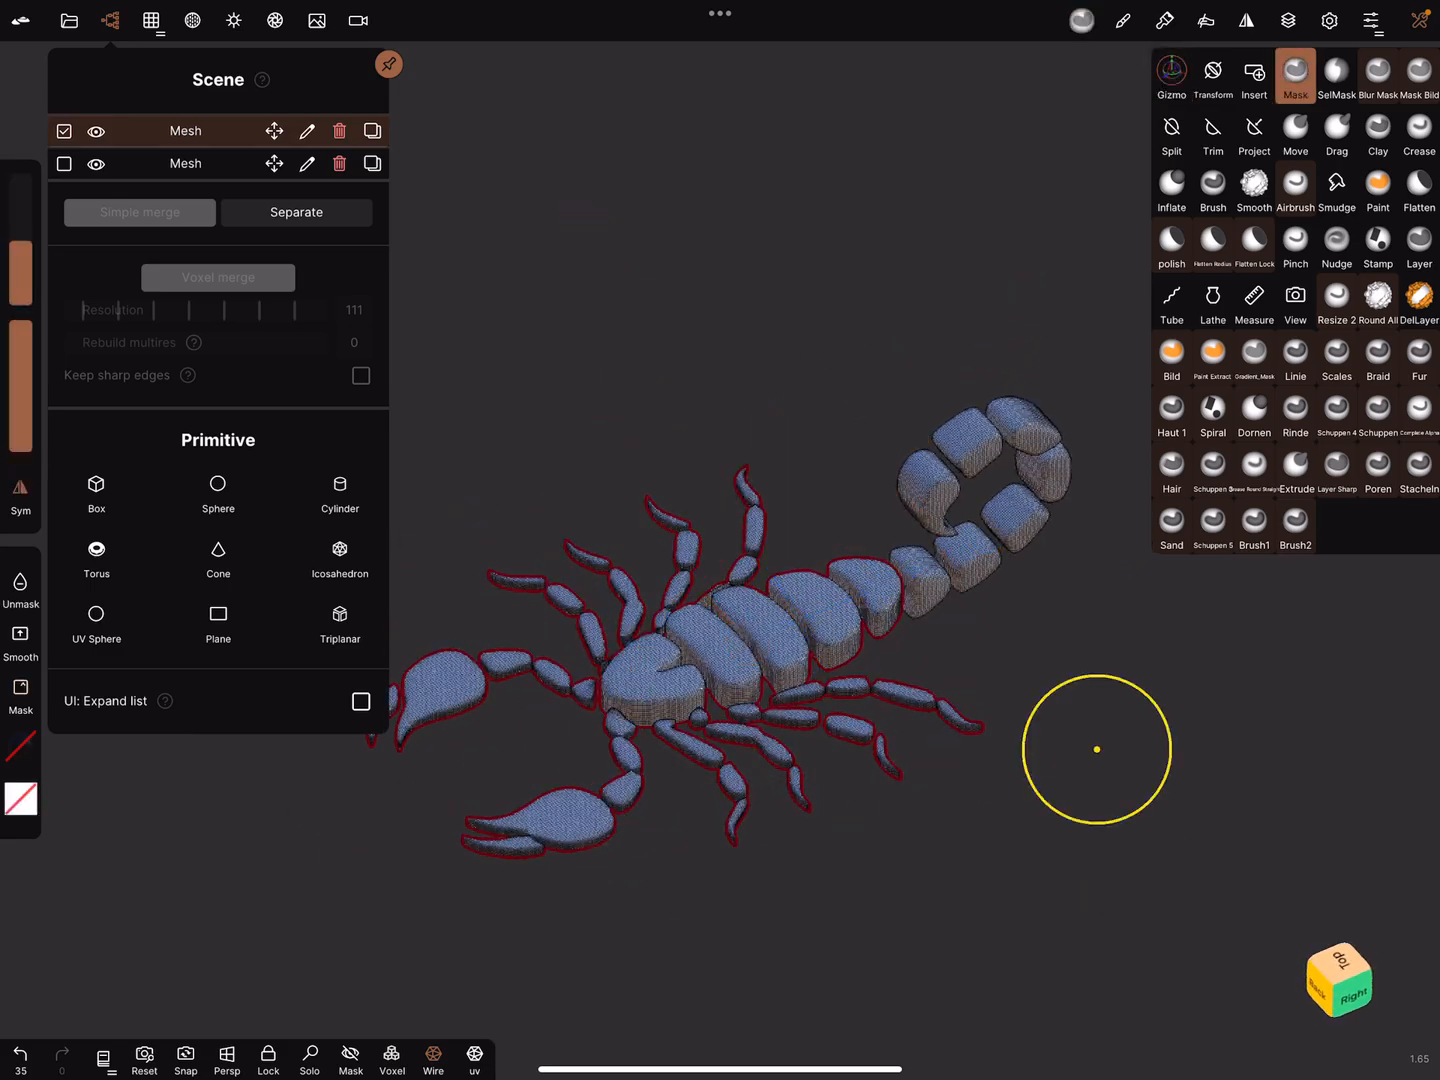
{"action": "left_click", "coordinate": [1171, 75]}
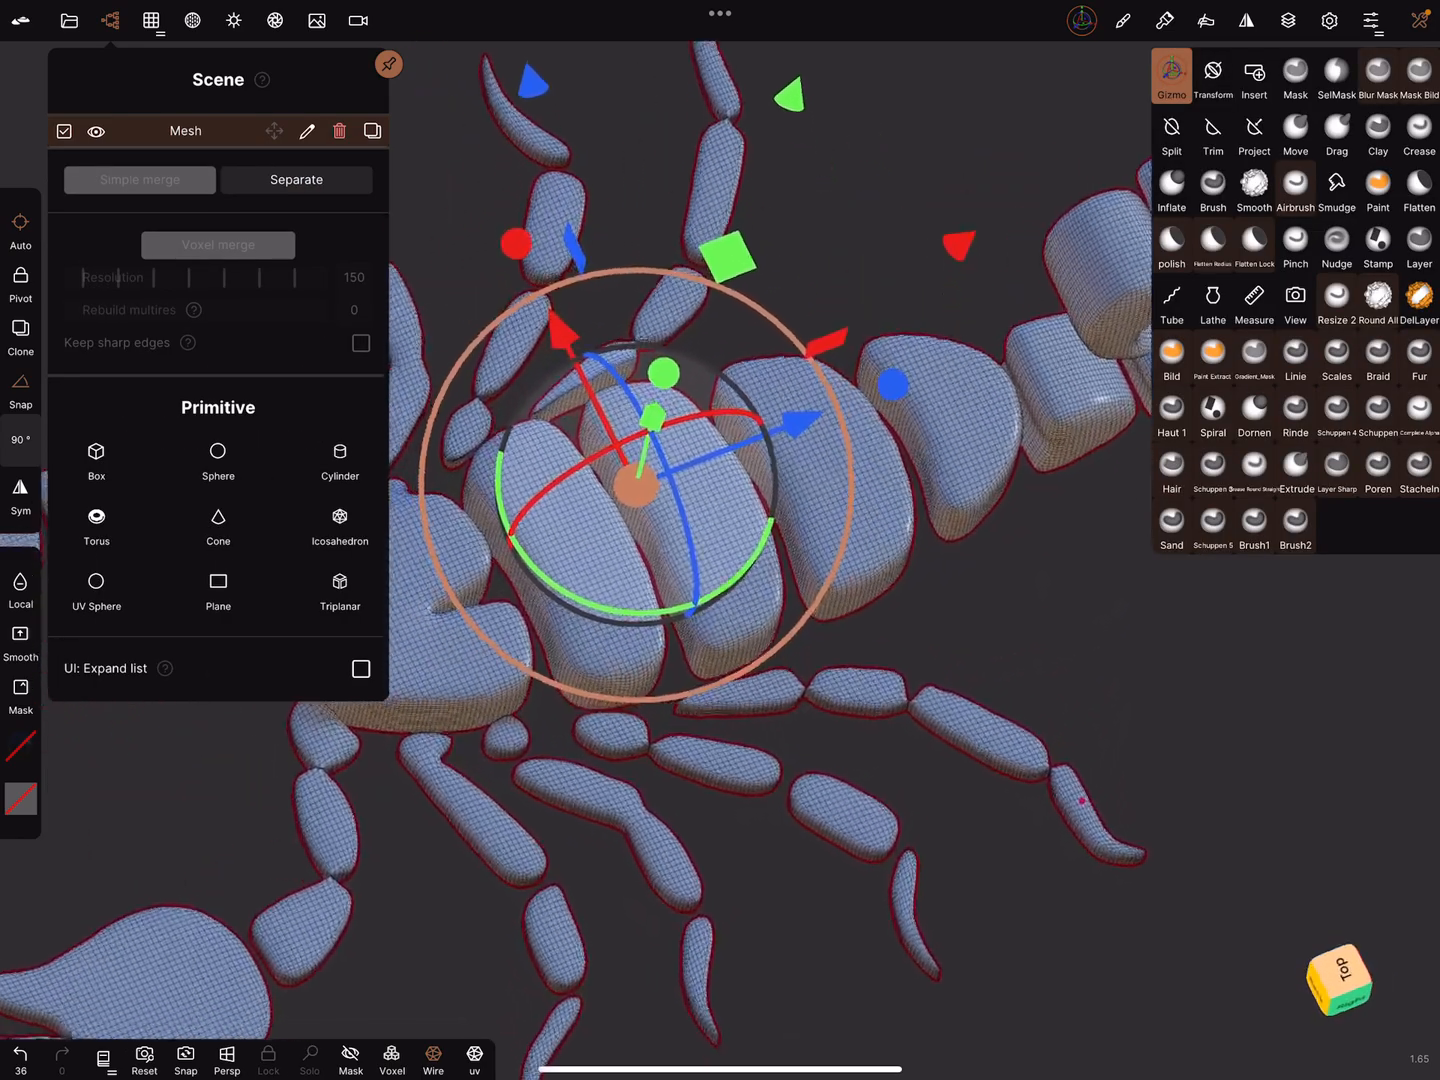
Drag the head into the first body segment, join the following segments, and pull the tail up
{"action": "left_click_drag", "start_coordinate": [720, 500], "coordinate": [790, 470]}
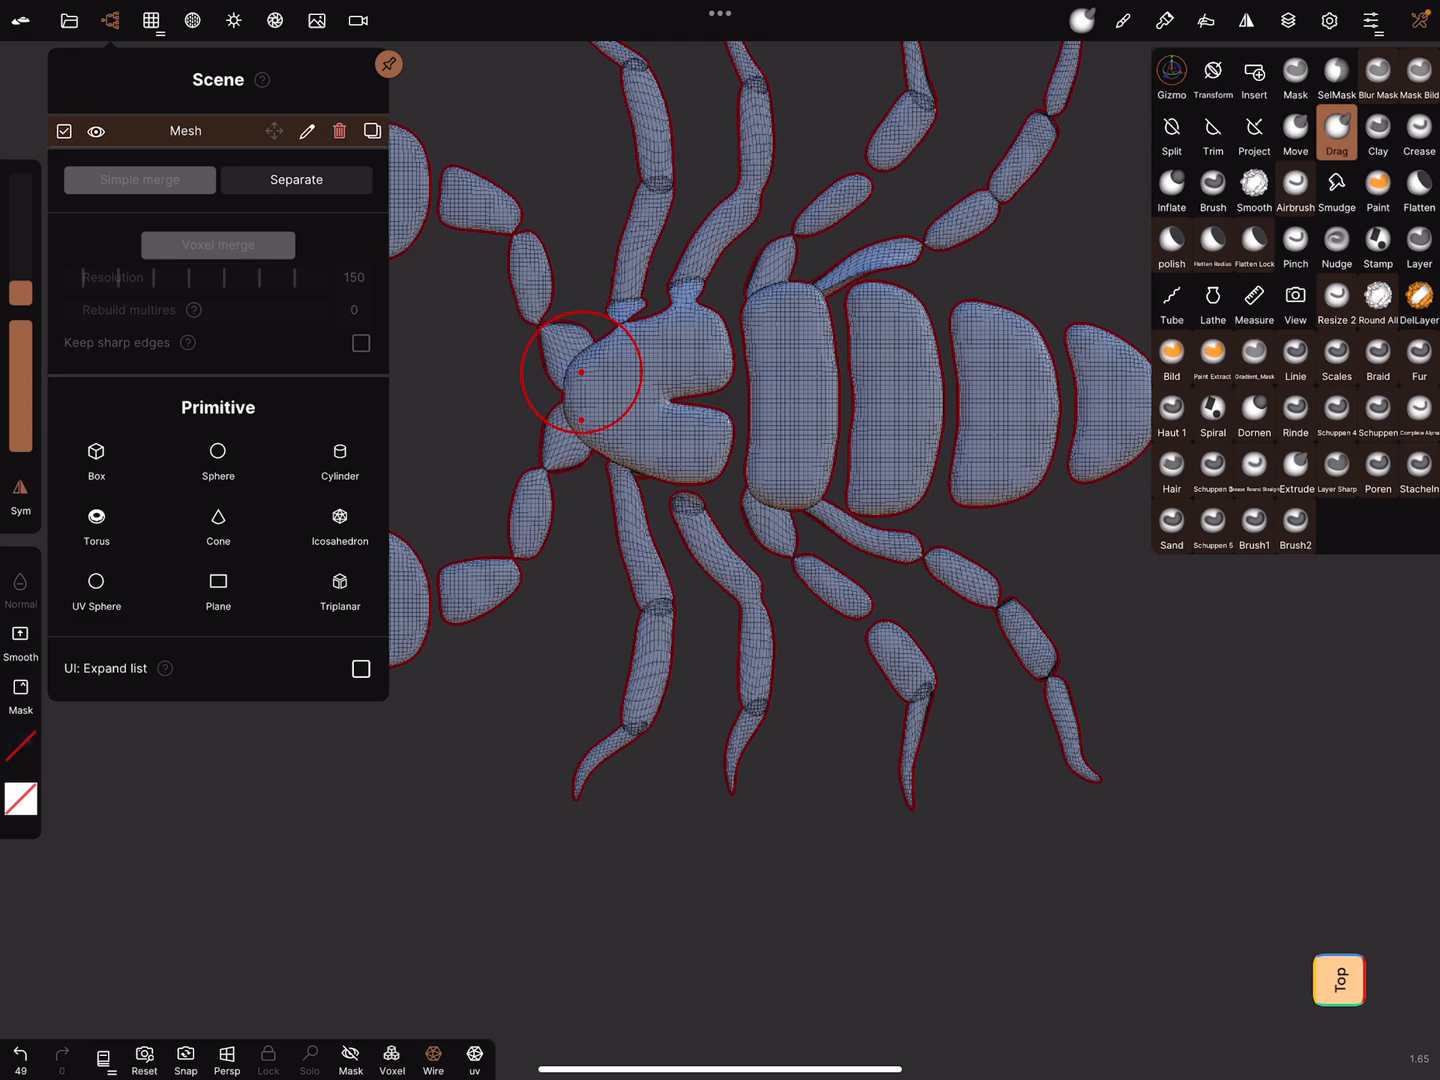
{"action": "left_click_drag", "start_coordinate": [580, 375], "coordinate": [450, 595]}
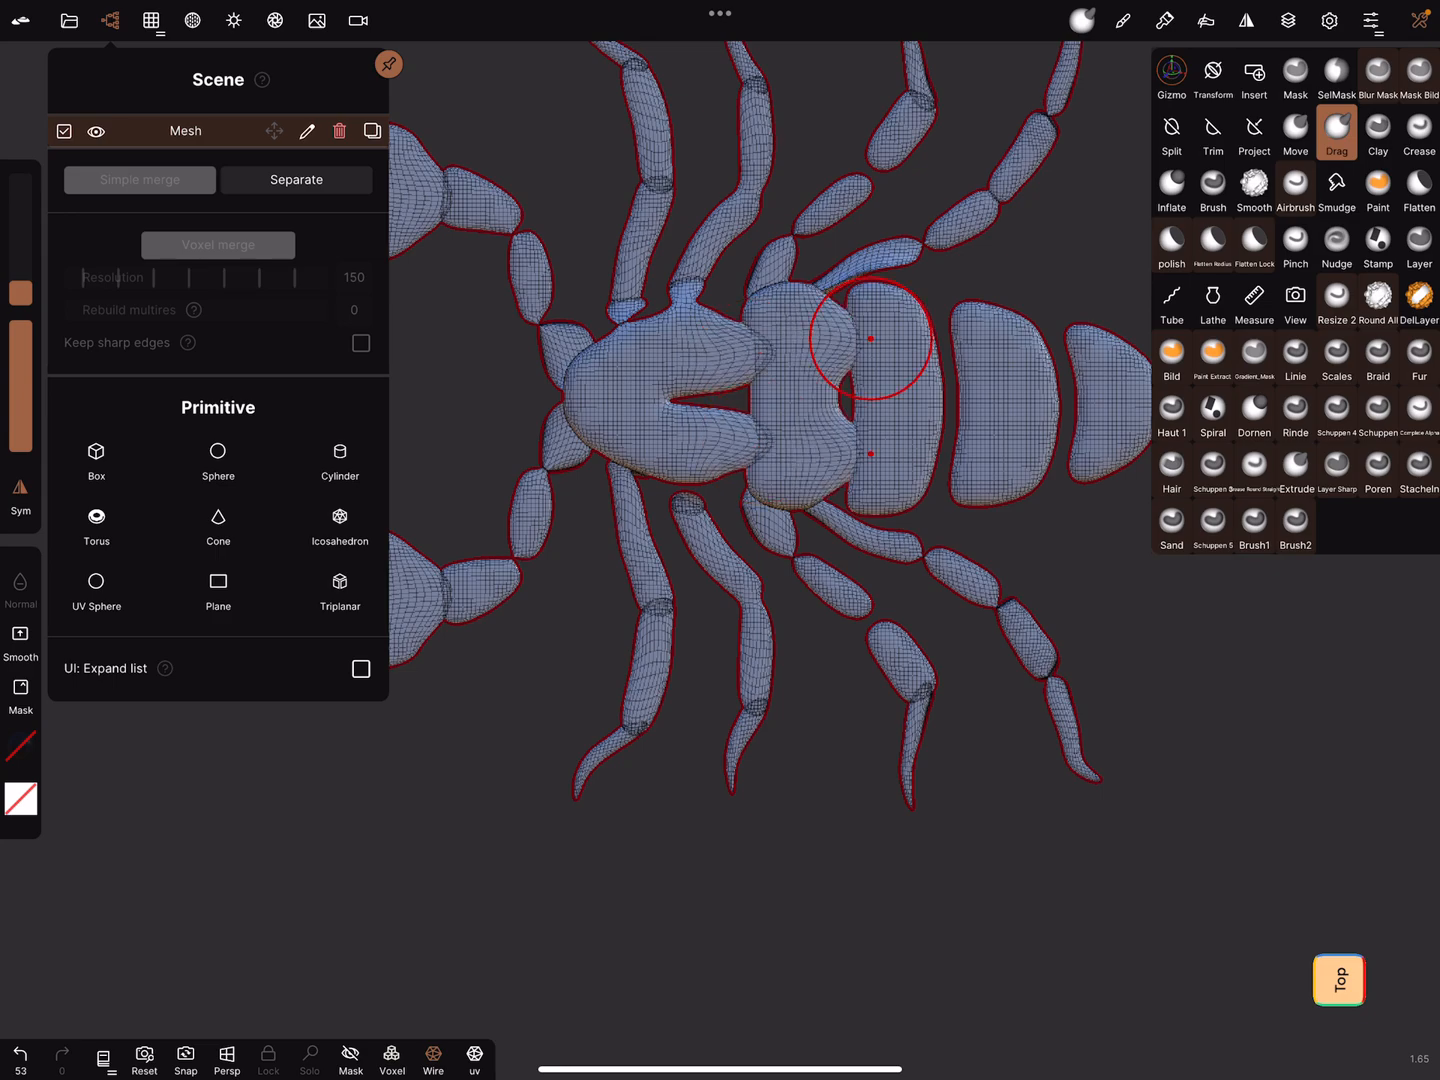
{"action": "left_click_drag", "start_coordinate": [870, 340], "coordinate": [970, 340]}
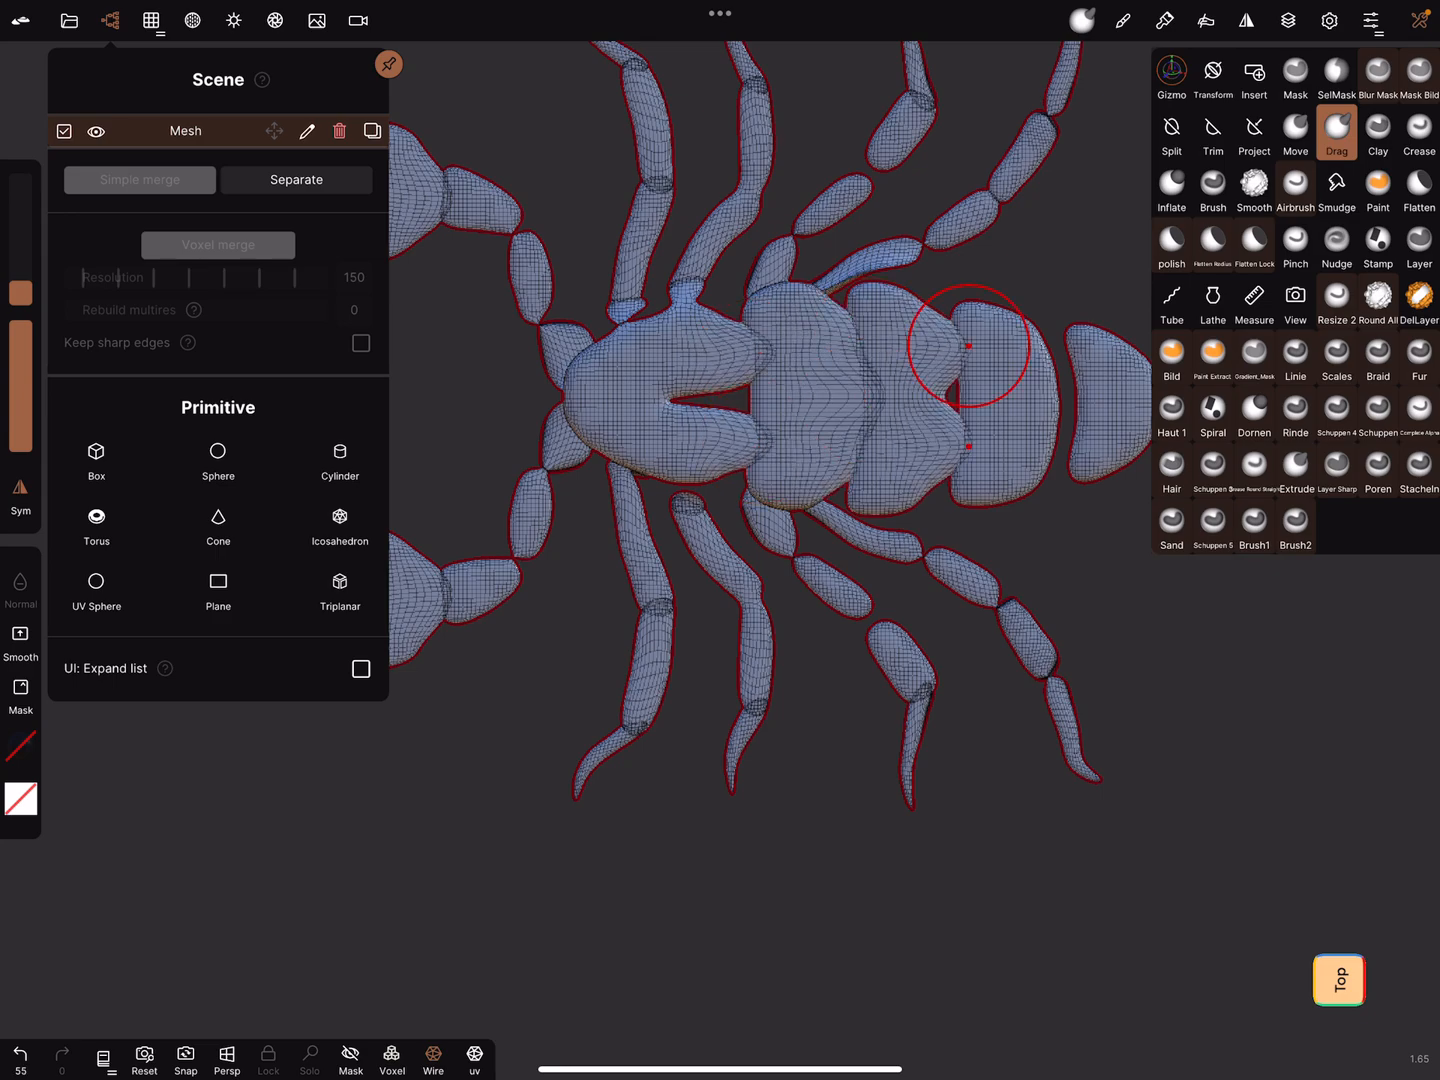
{"action": "left_click_drag", "start_coordinate": [970, 347], "coordinate": [1090, 370]}
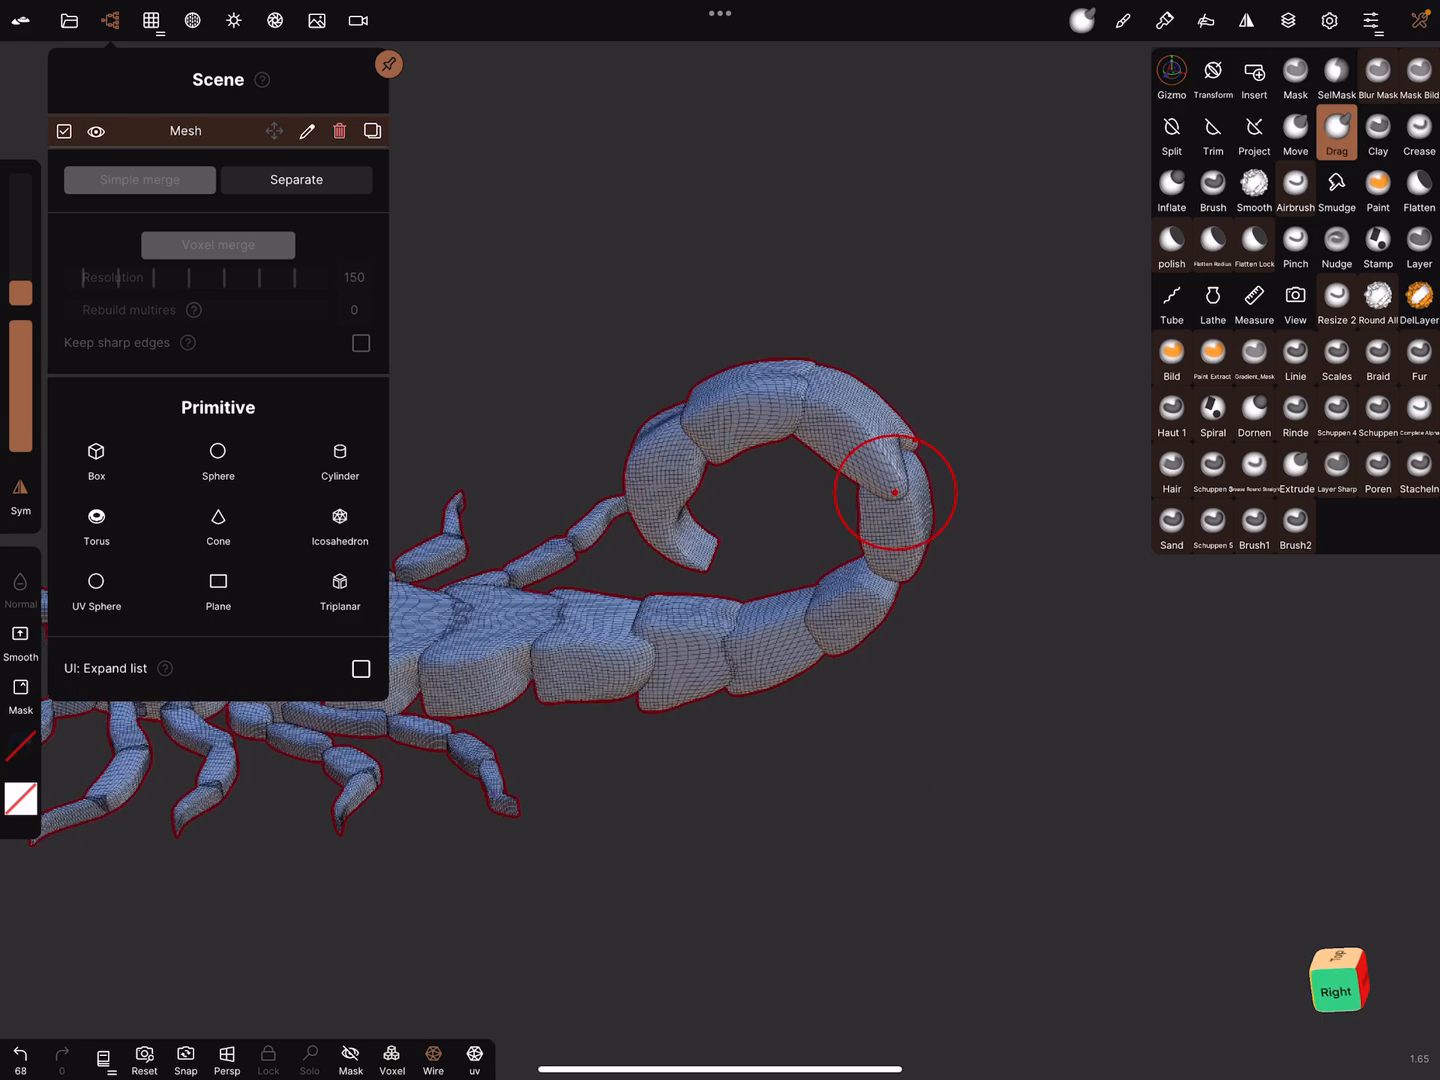
{"action": "left_click_drag", "start_coordinate": [890, 490], "coordinate": [1020, 770]}
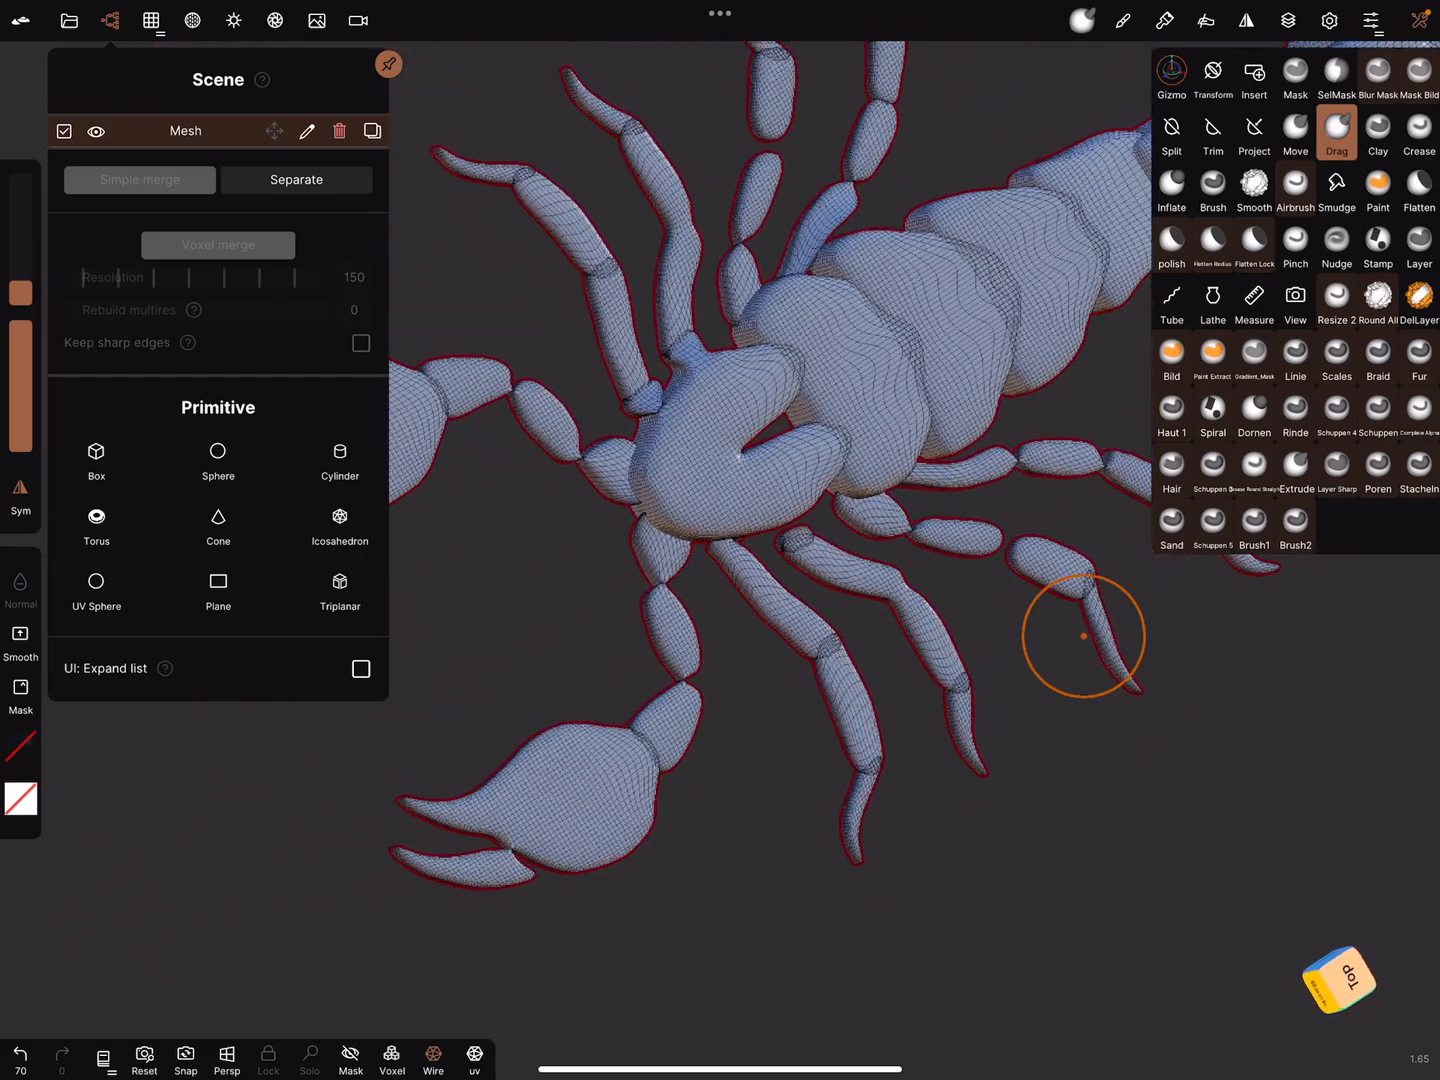
Inflate the leg joints, orbit to inspect tail and legs, and open voxel remesh settings at 281
{"action": "left_click", "coordinate": [1171, 190]}
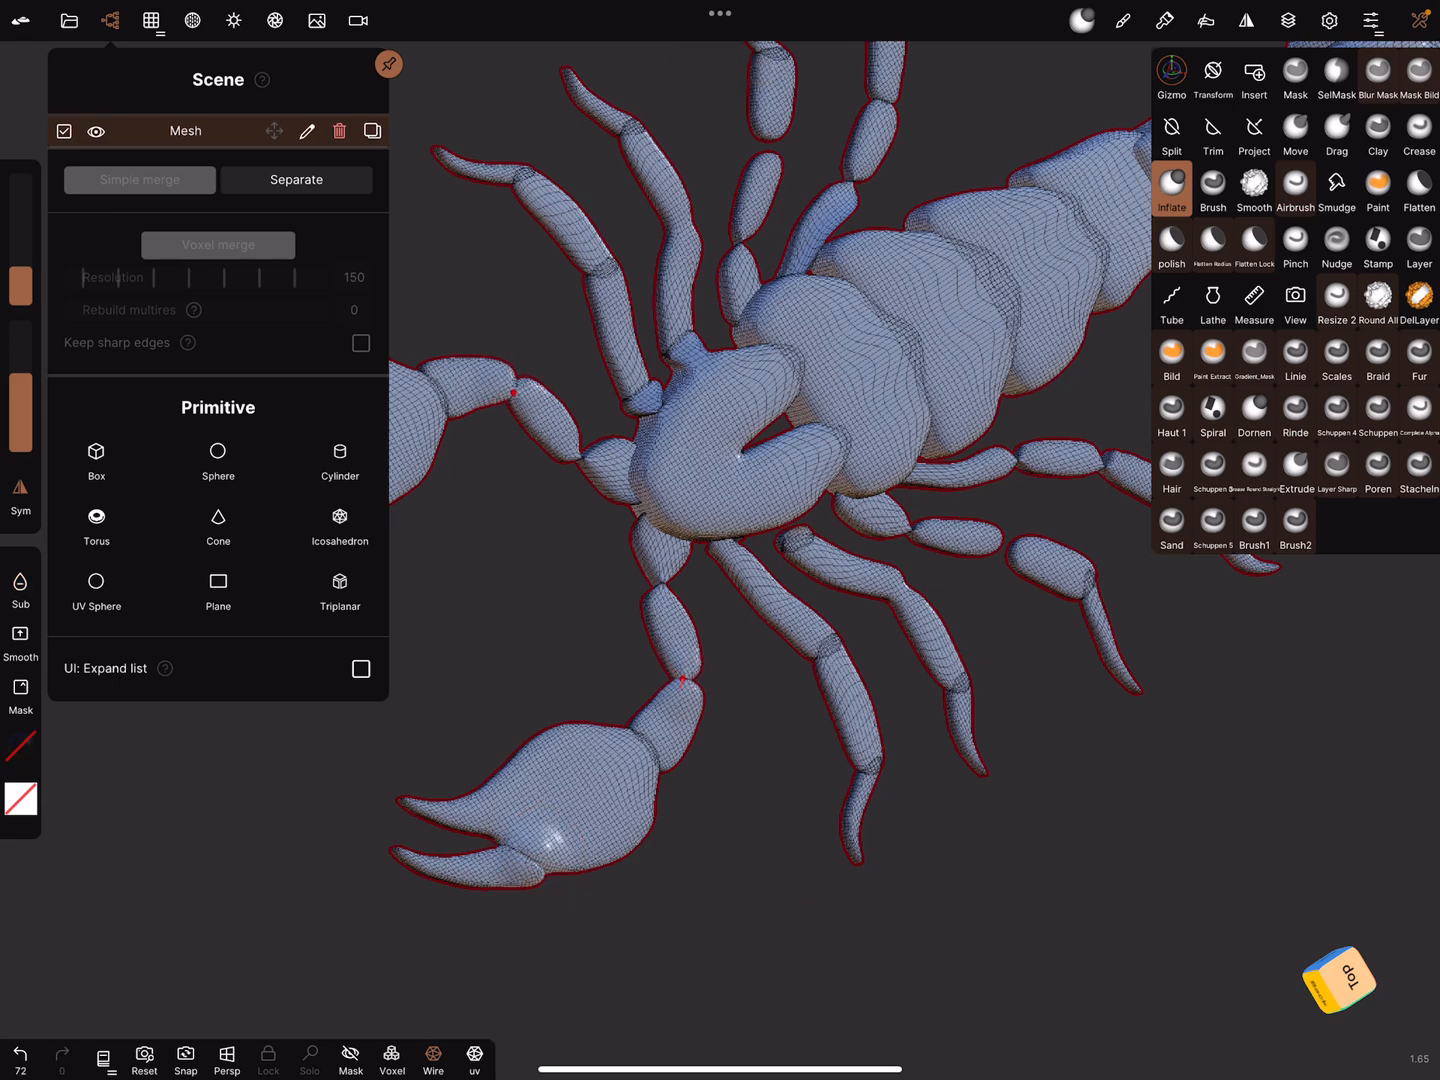
{"action": "left_click", "coordinate": [660, 583]}
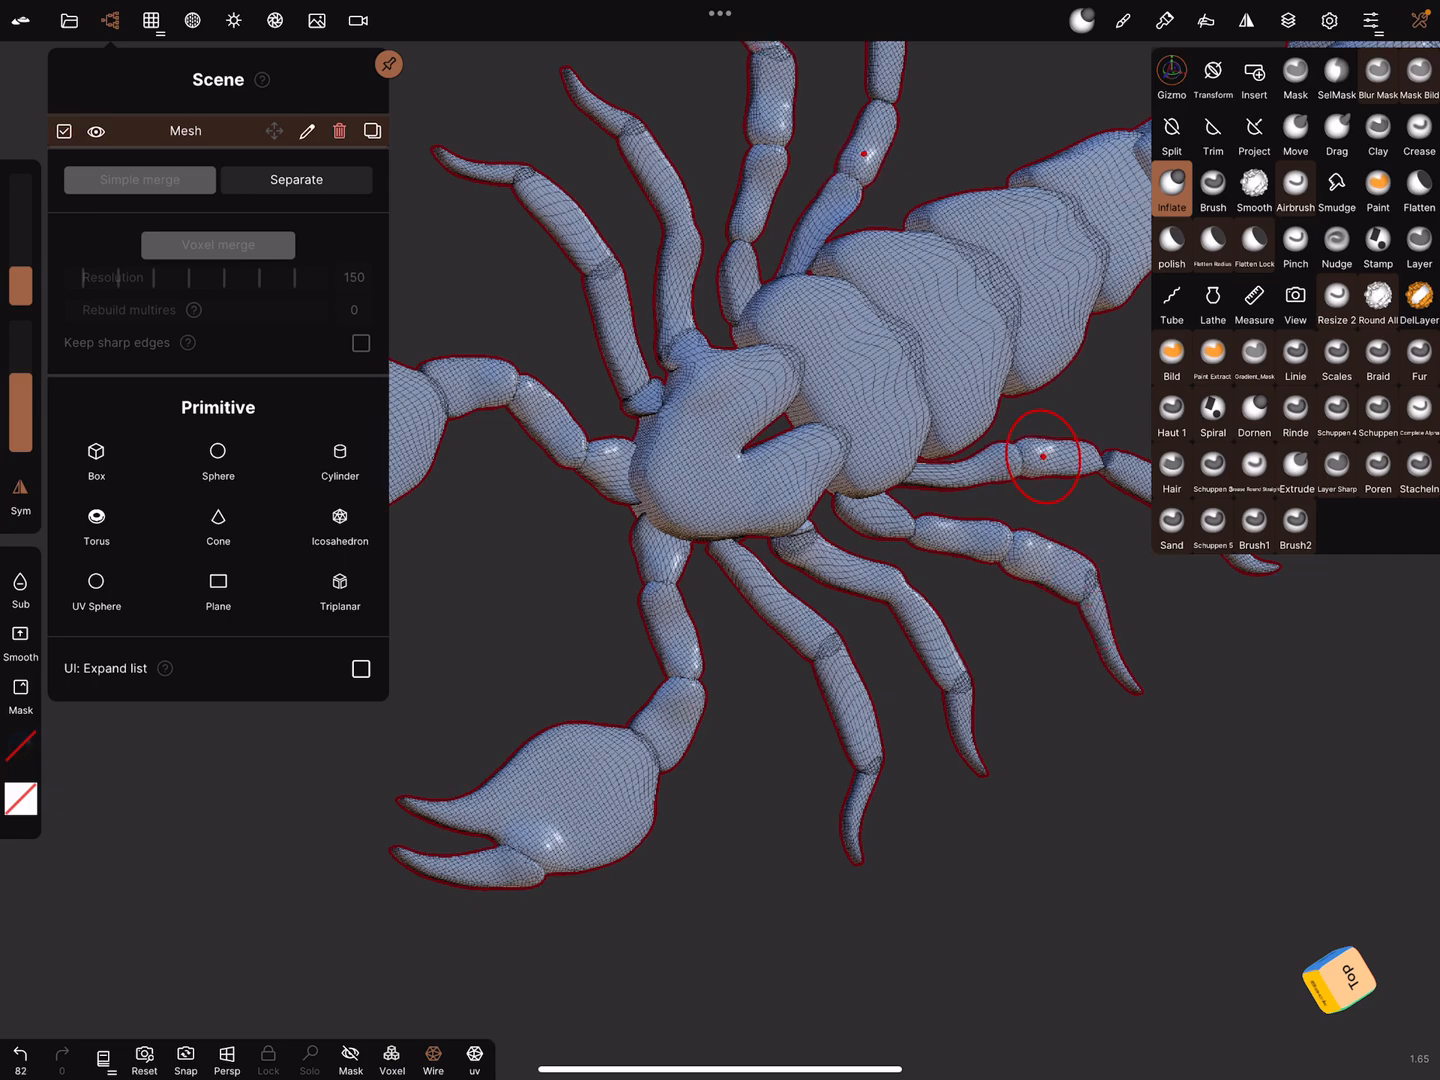
{"action": "left_click_drag", "start_coordinate": [1043, 460], "coordinate": [1122, 465]}
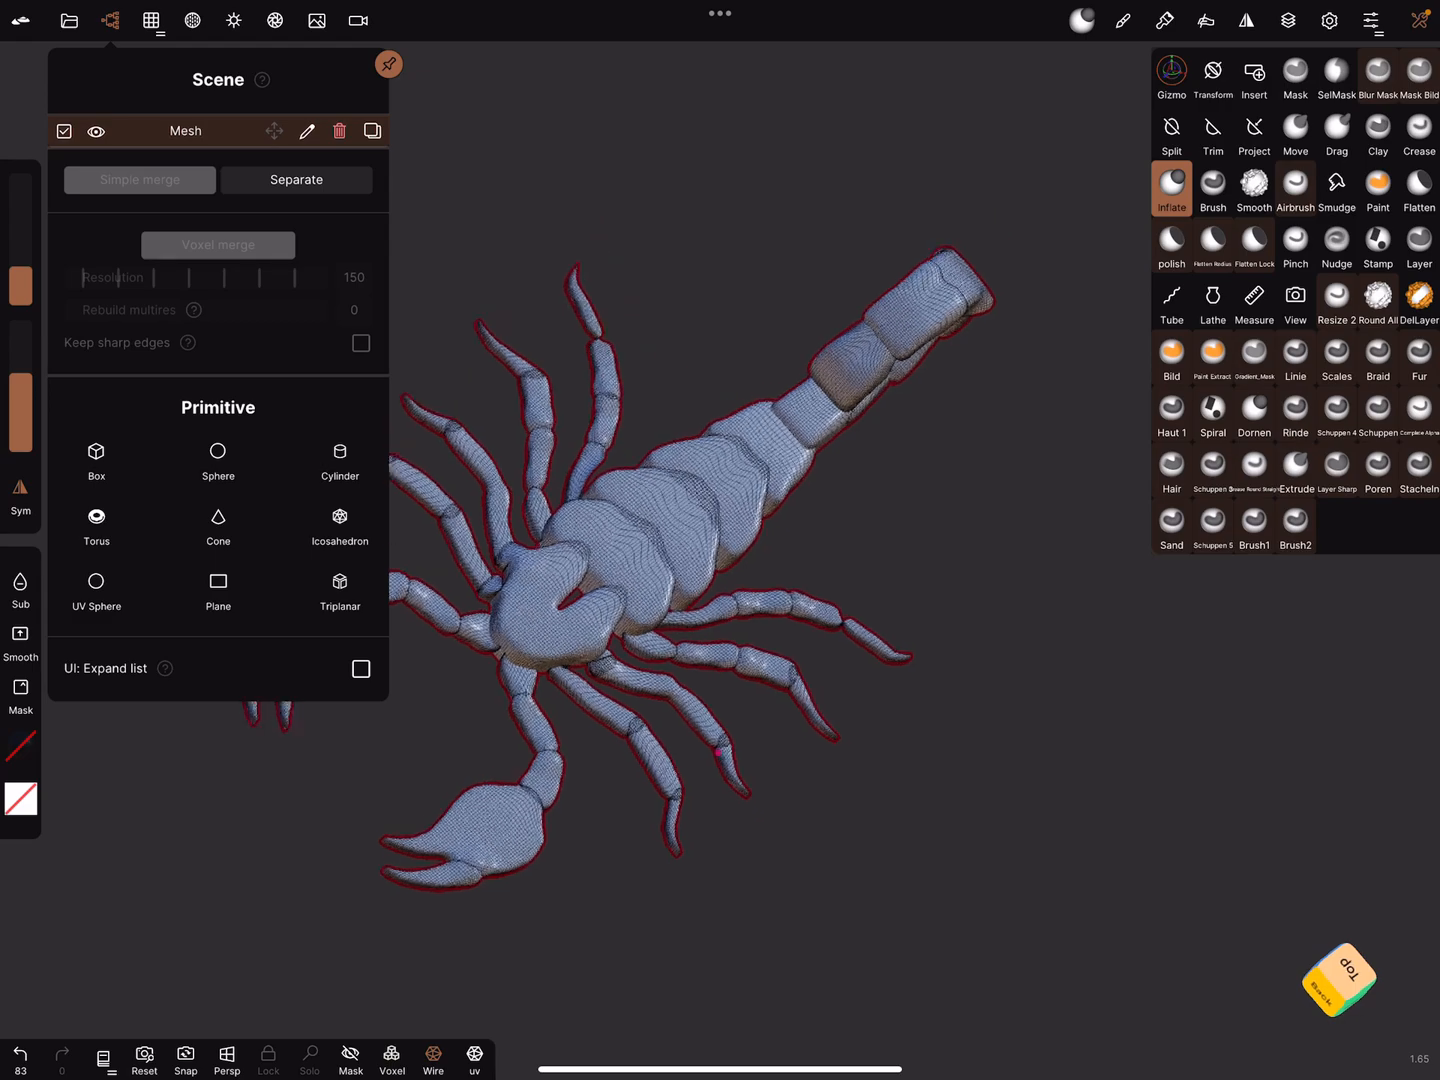
{"action": "left_click_drag", "start_coordinate": [700, 500], "coordinate": [1056, 759]}
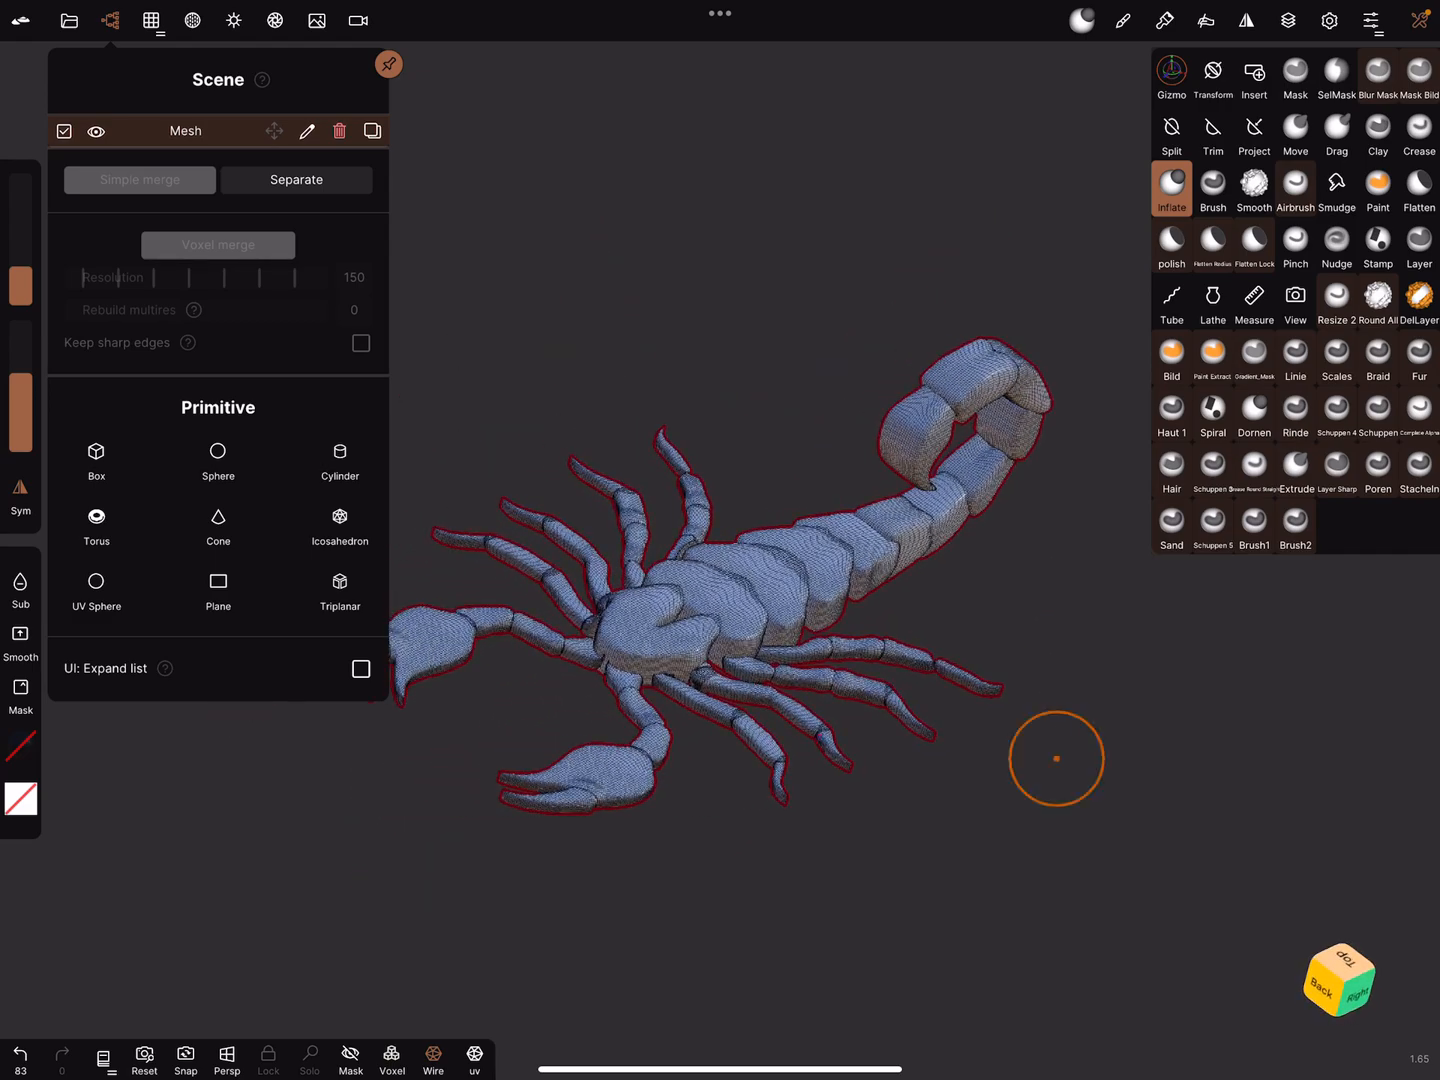
{"action": "left_click_drag", "start_coordinate": [1056, 758], "coordinate": [892, 819]}
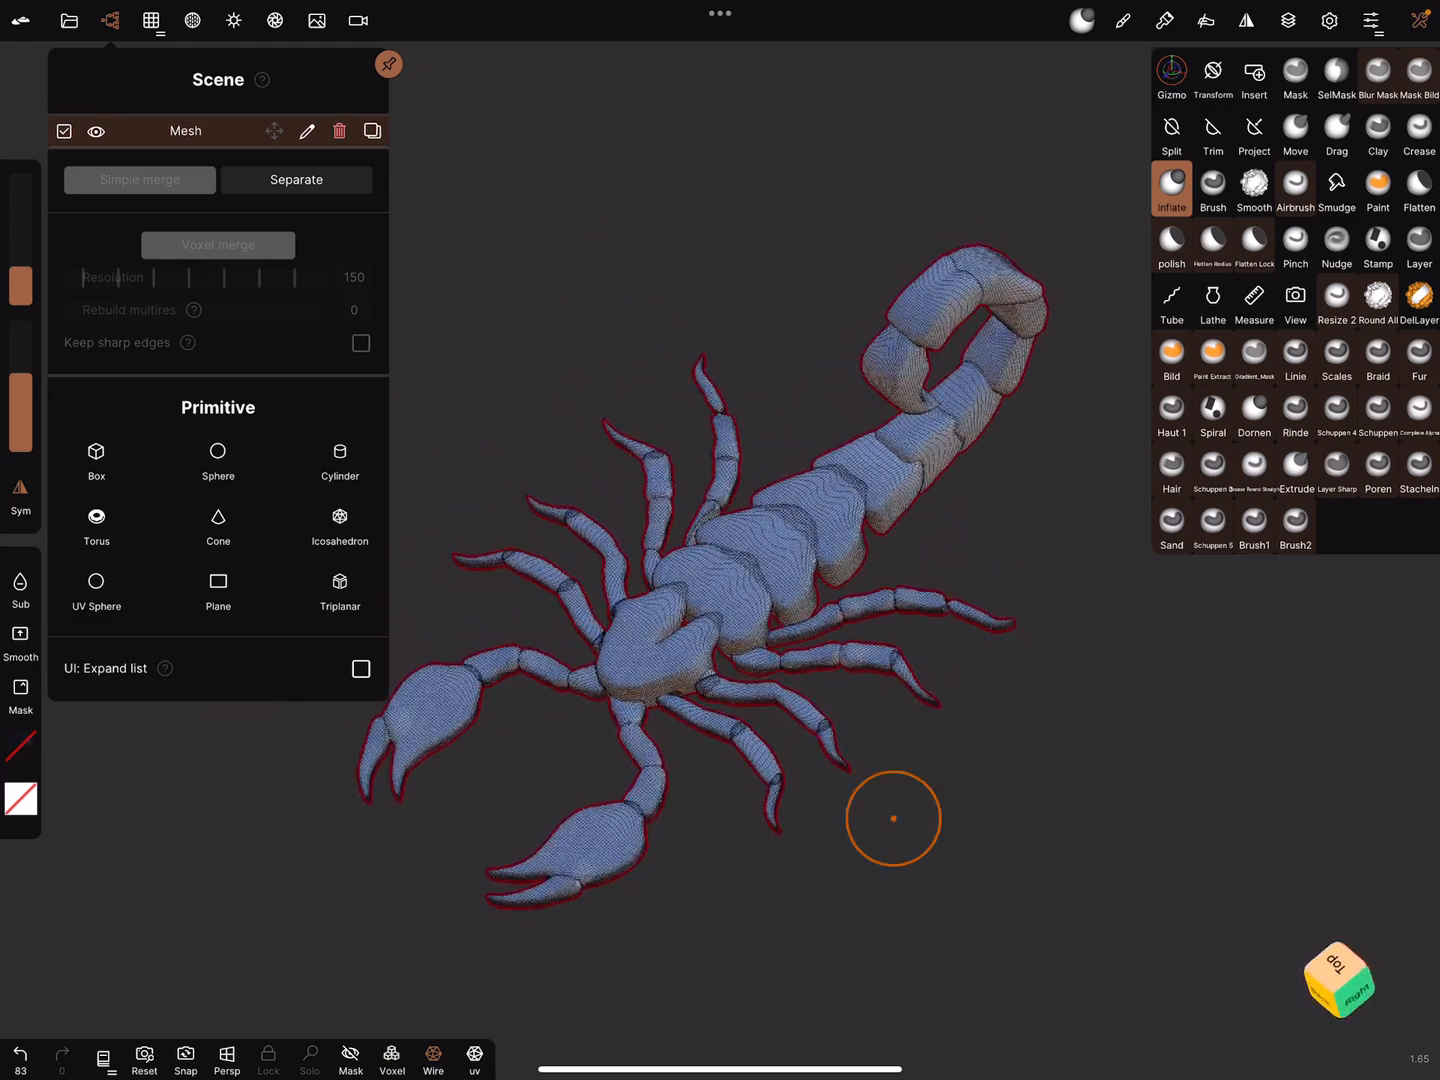
{"action": "left_click_drag", "start_coordinate": [893, 819], "coordinate": [997, 810]}
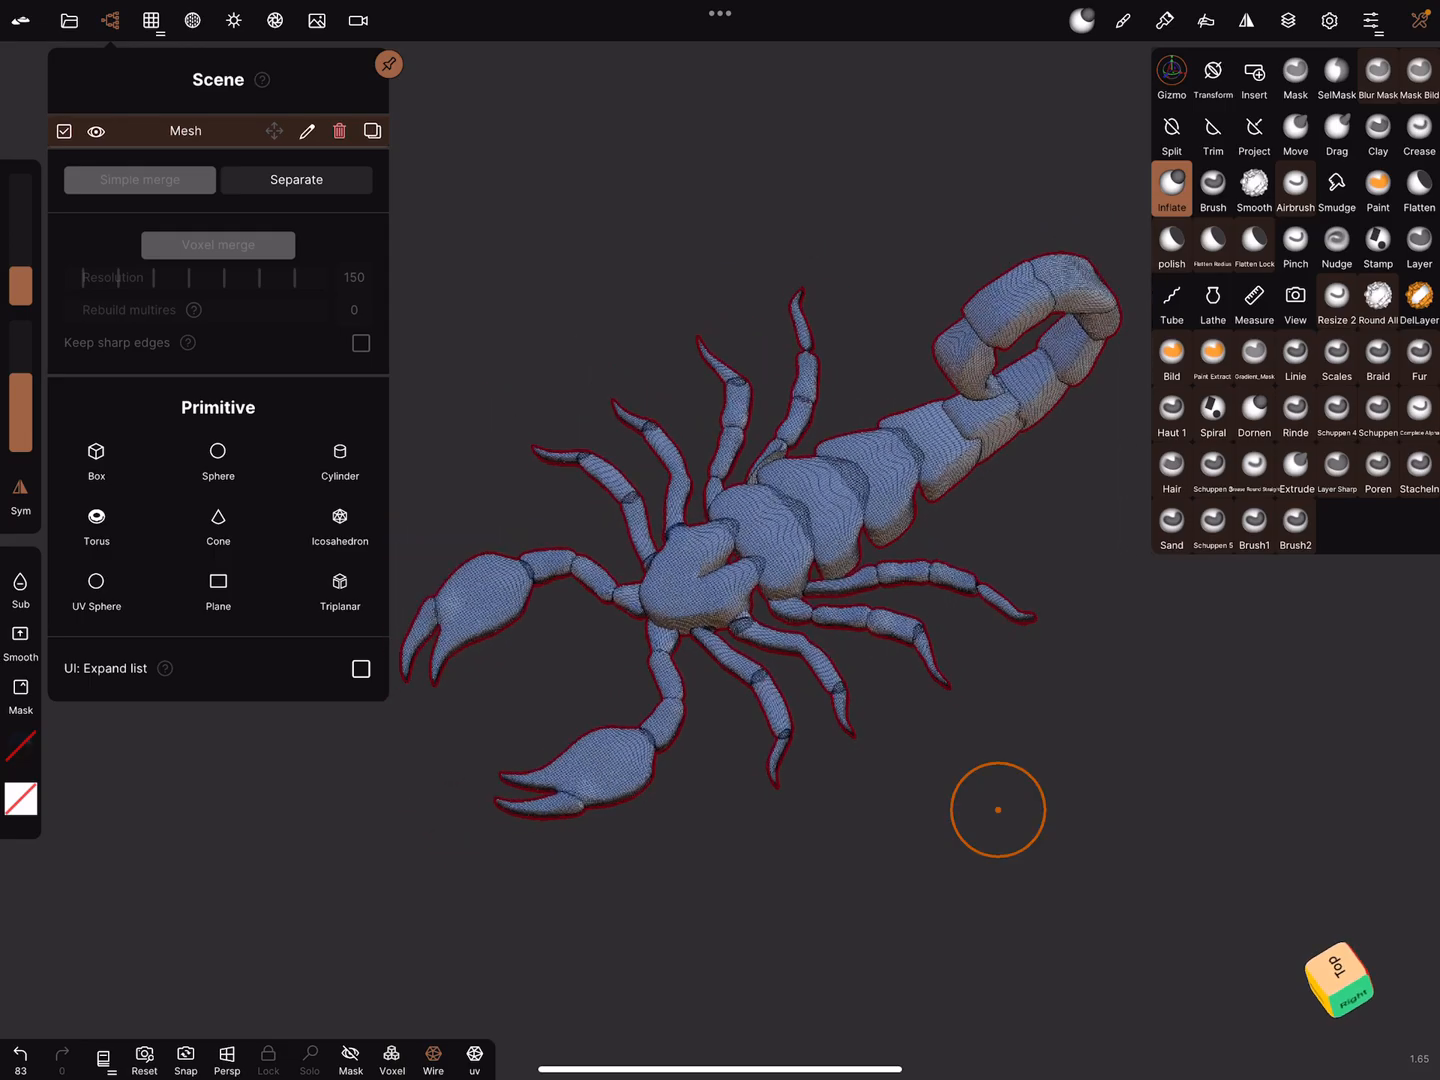
{"action": "left_click", "coordinate": [152, 20]}
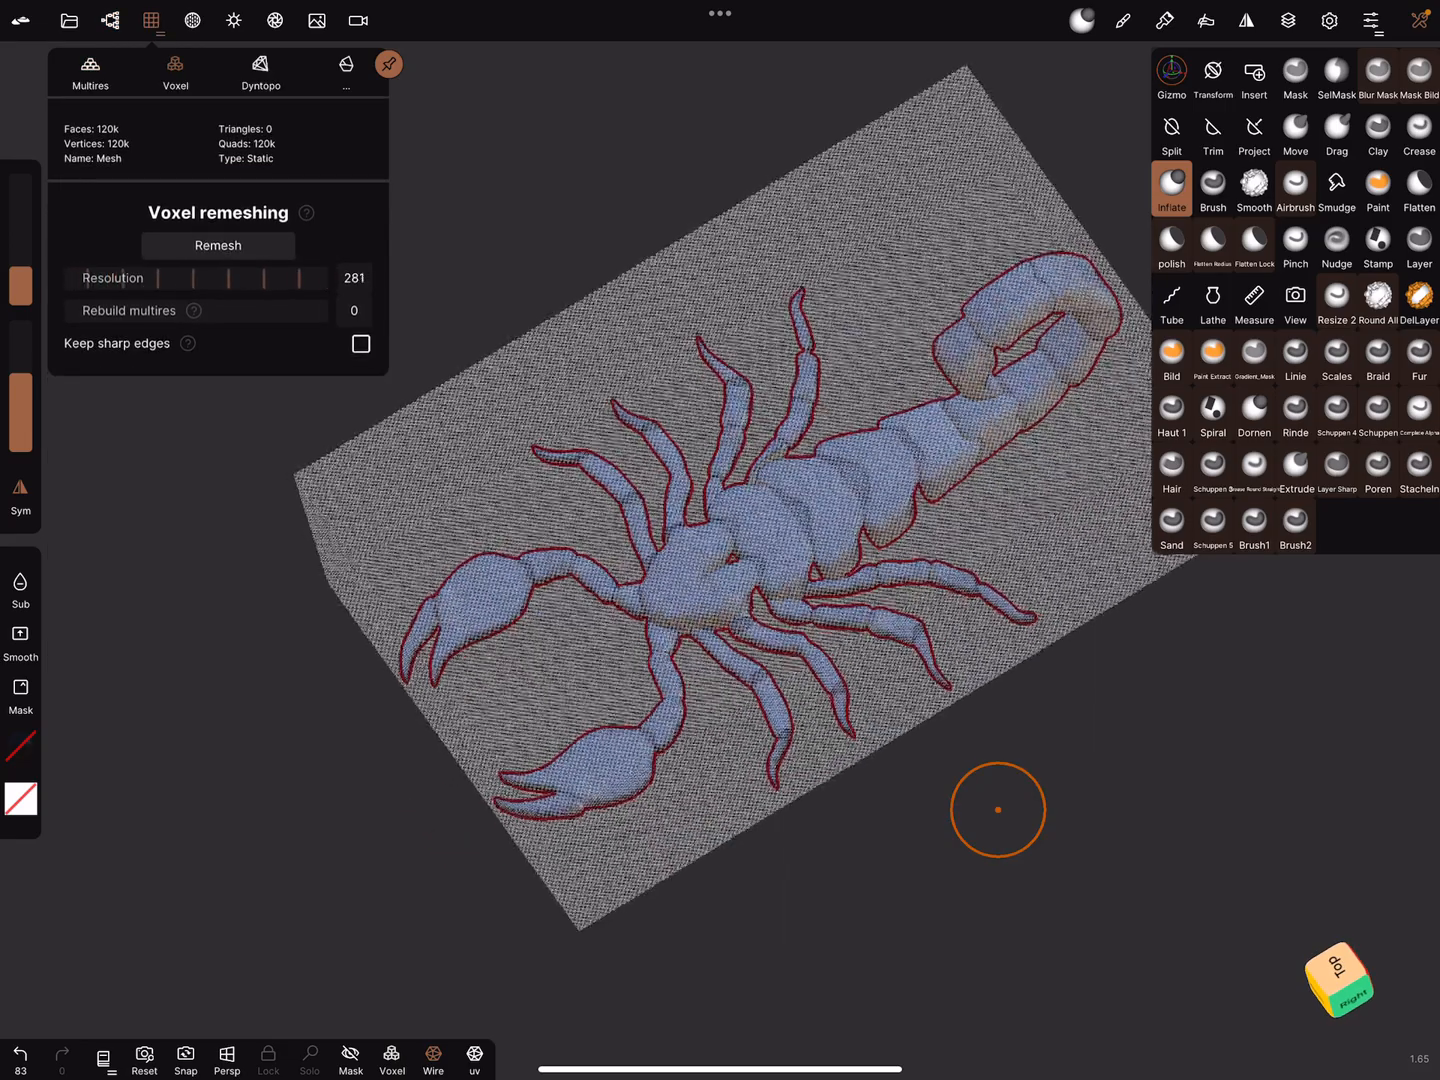
Voxel-remesh the scorpion and mirror it Right to Left into a ~60.6k-face mesh, viewed from Top
{"action": "left_click", "coordinate": [217, 245]}
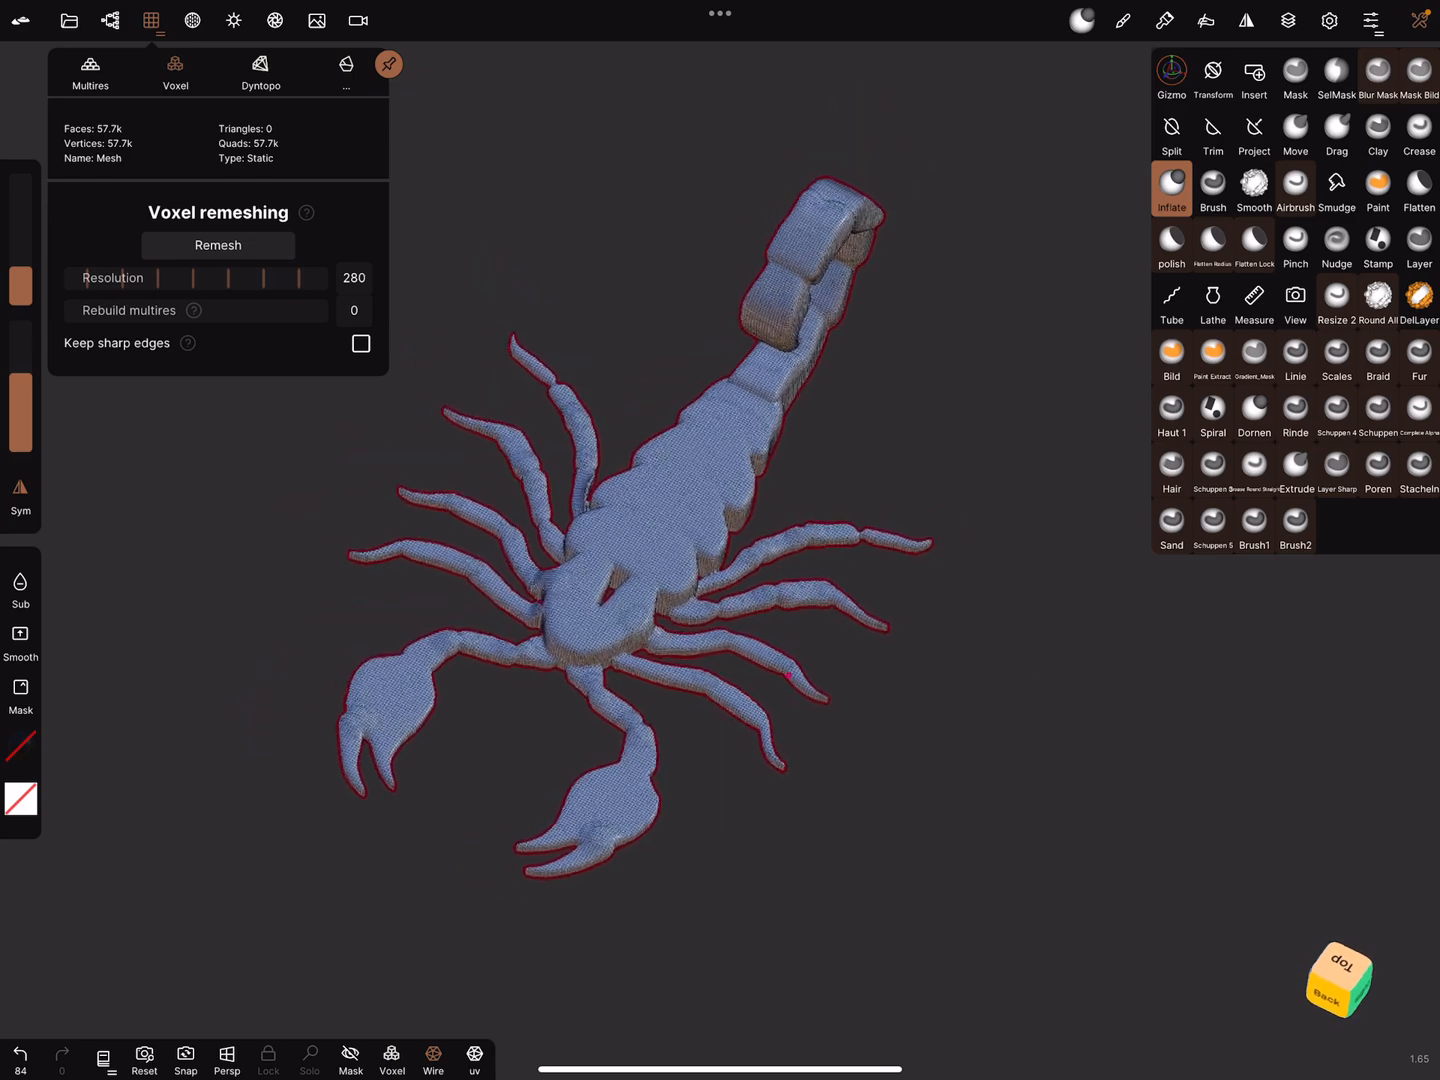
{"action": "left_click", "coordinate": [1246, 20]}
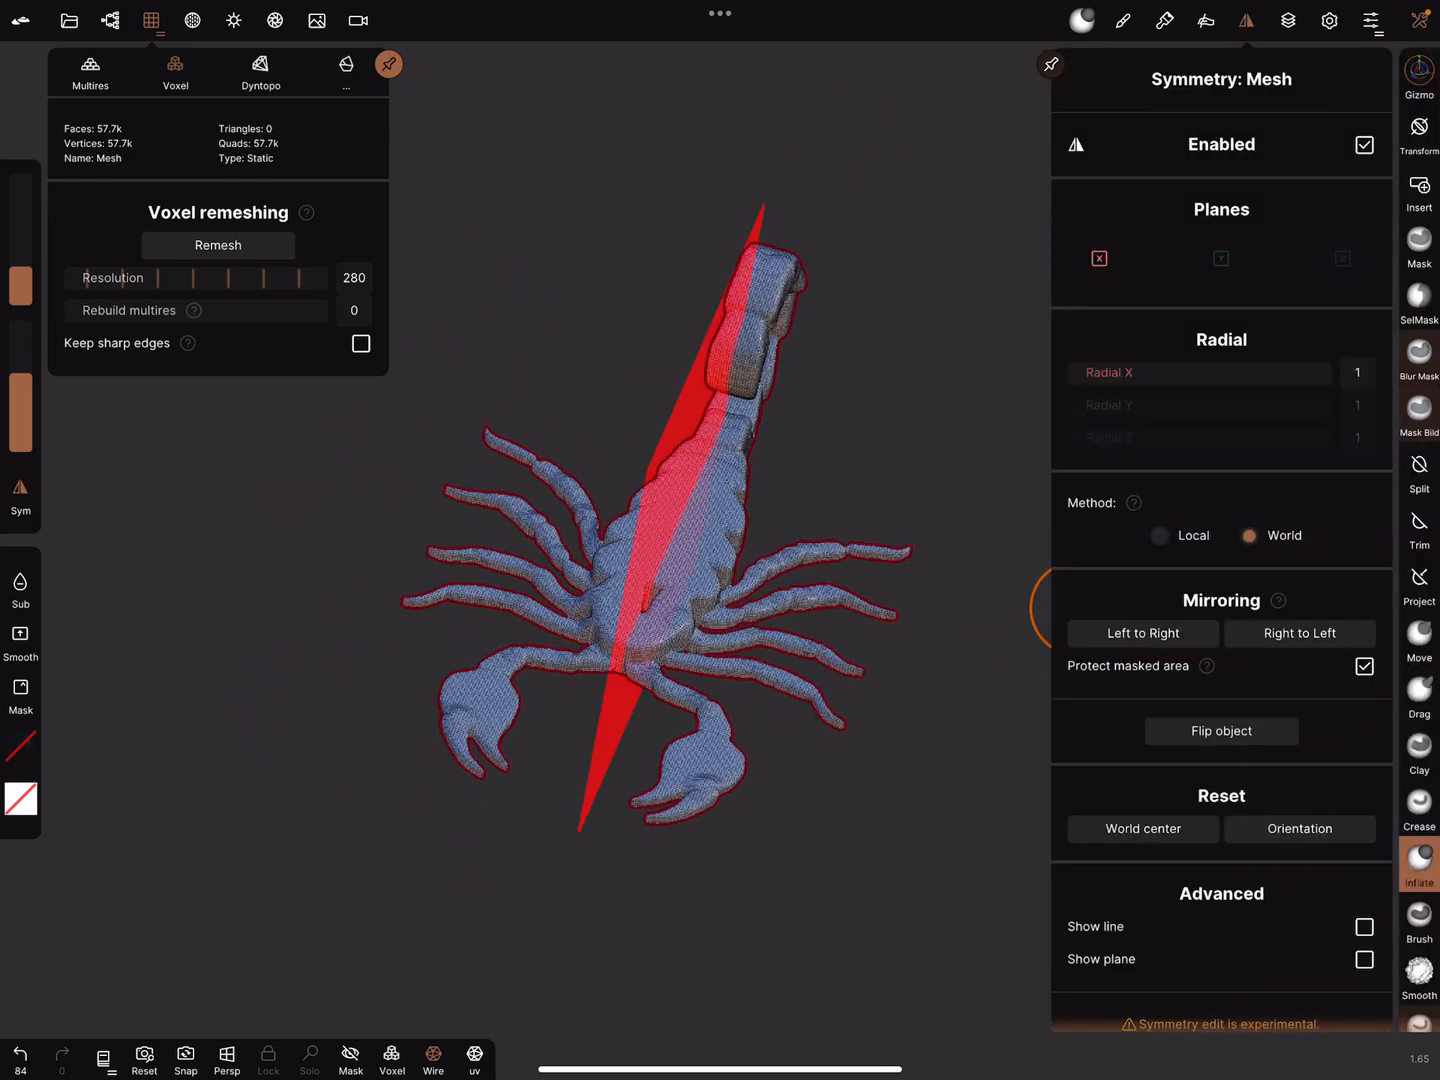
{"action": "left_click", "coordinate": [1142, 633]}
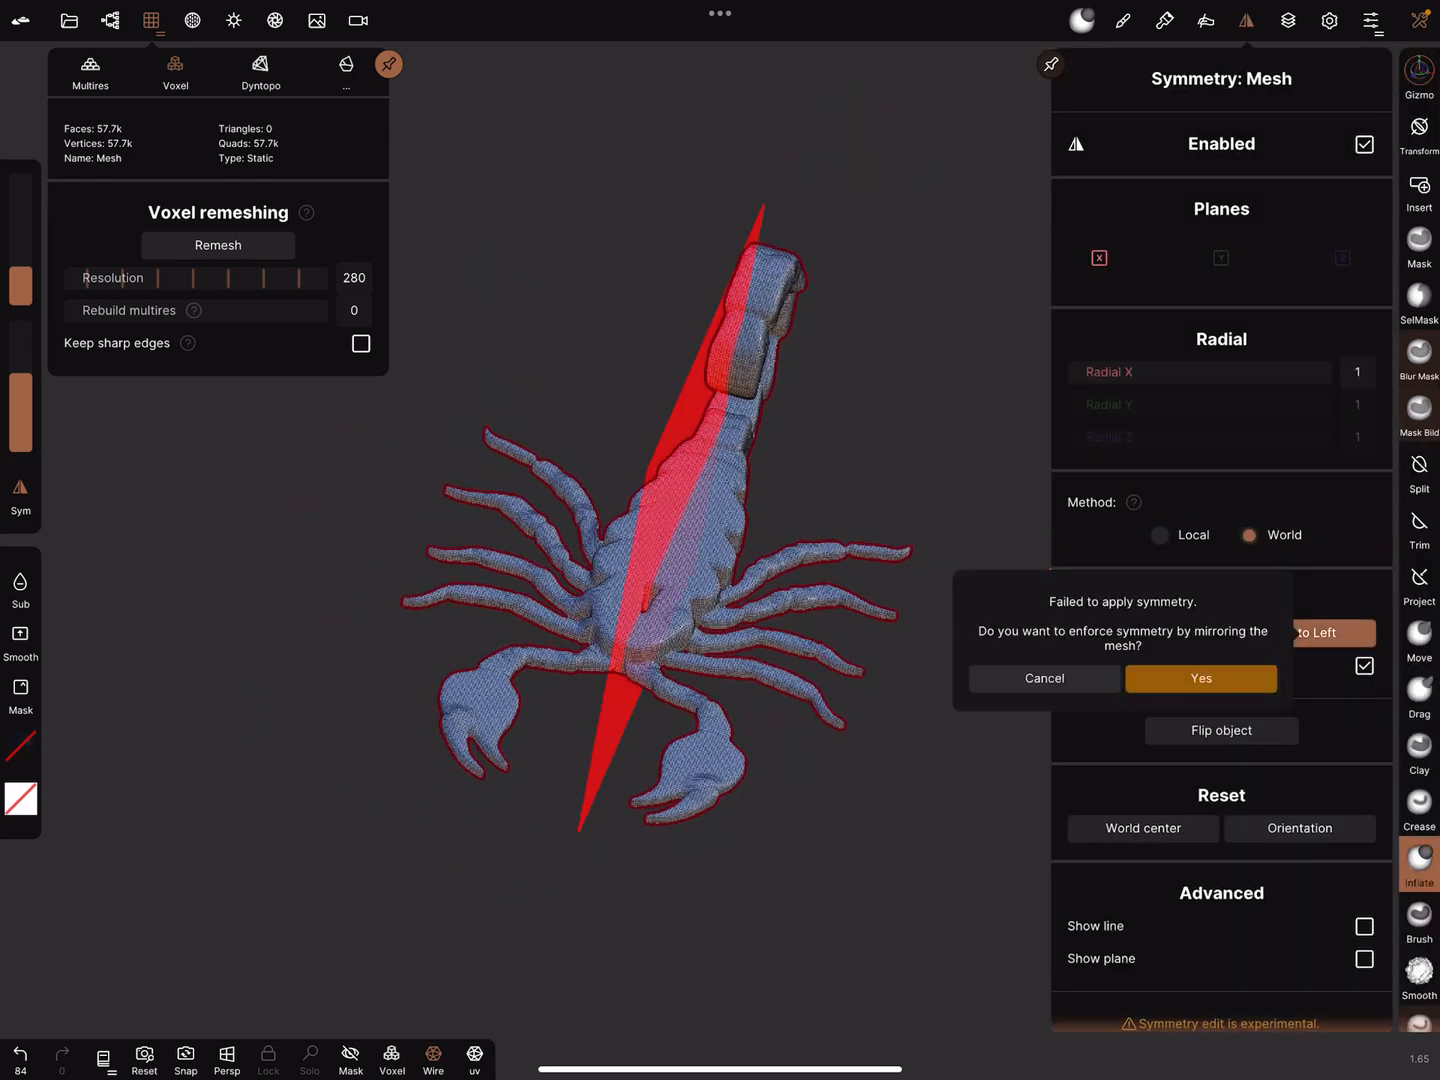
{"action": "left_click", "coordinate": [1201, 678]}
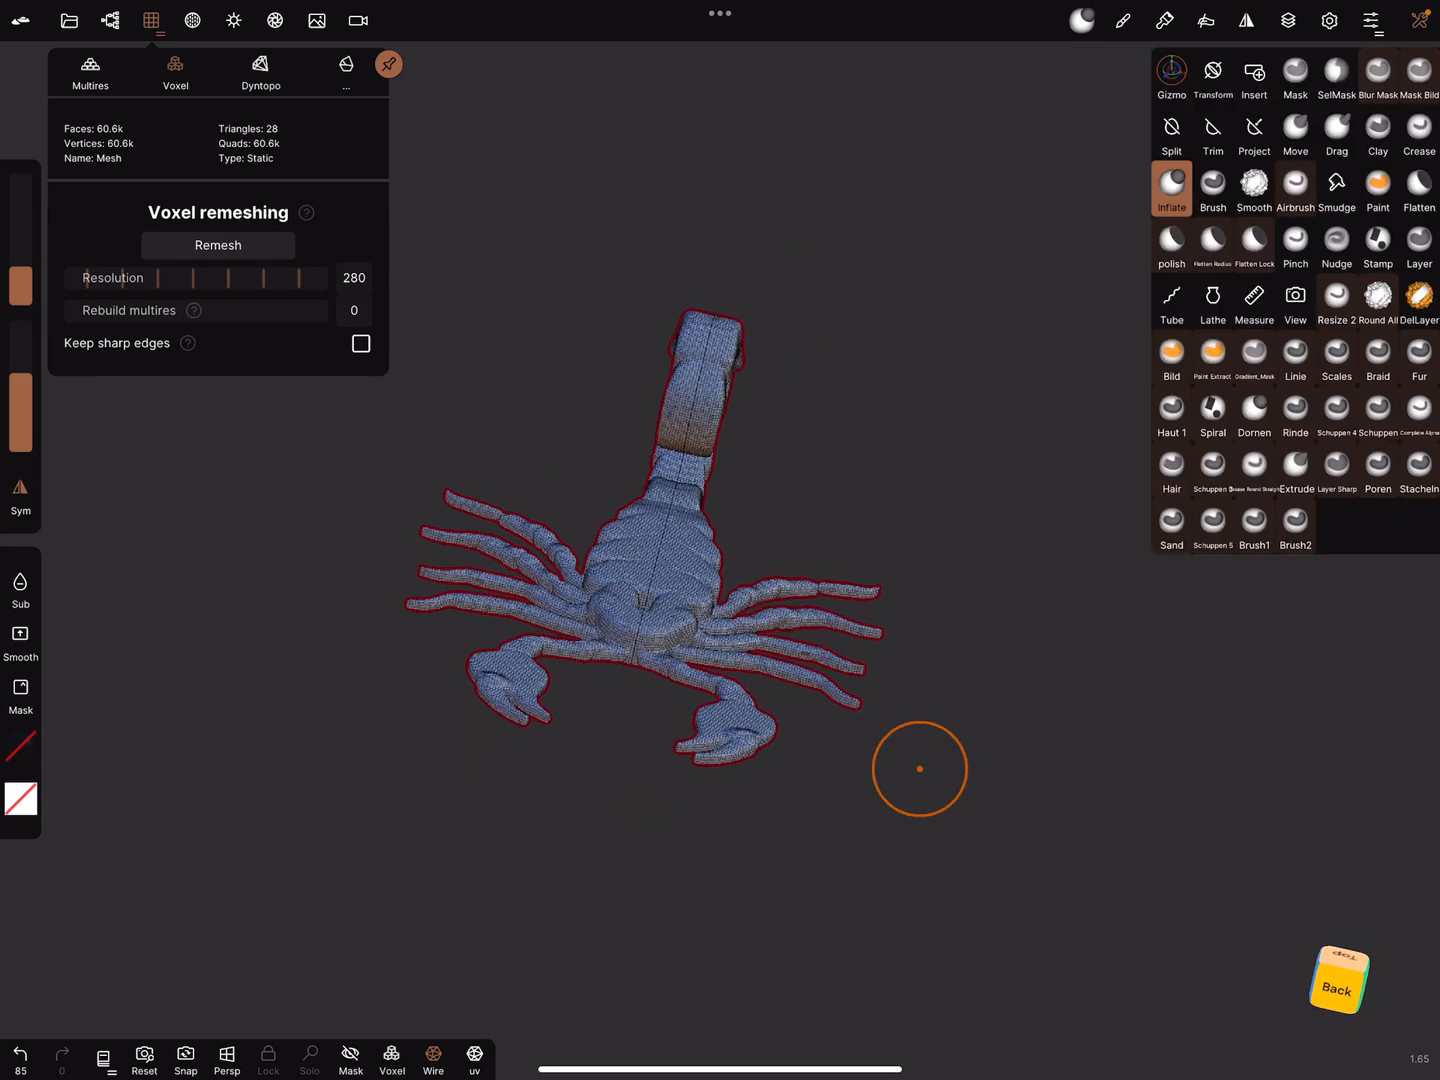
{"action": "left_click_drag", "start_coordinate": [920, 770], "coordinate": [905, 700]}
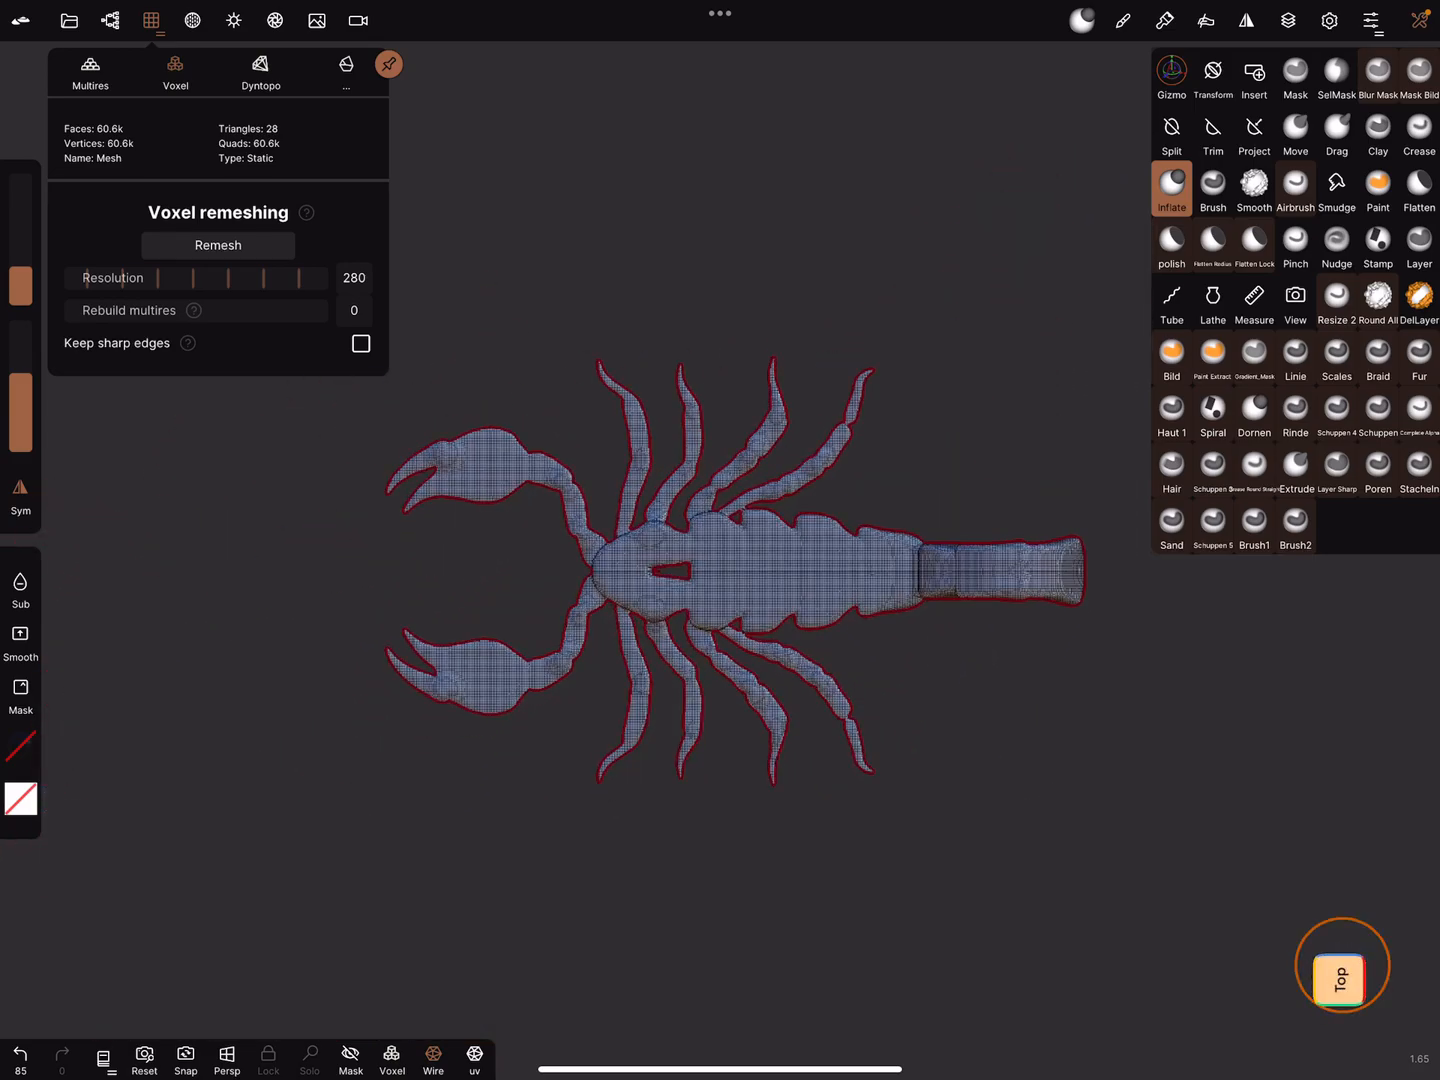
Mask the body and legs, scale them up with the Gizmo, then clear the mask
{"action": "left_click", "coordinate": [1336, 76]}
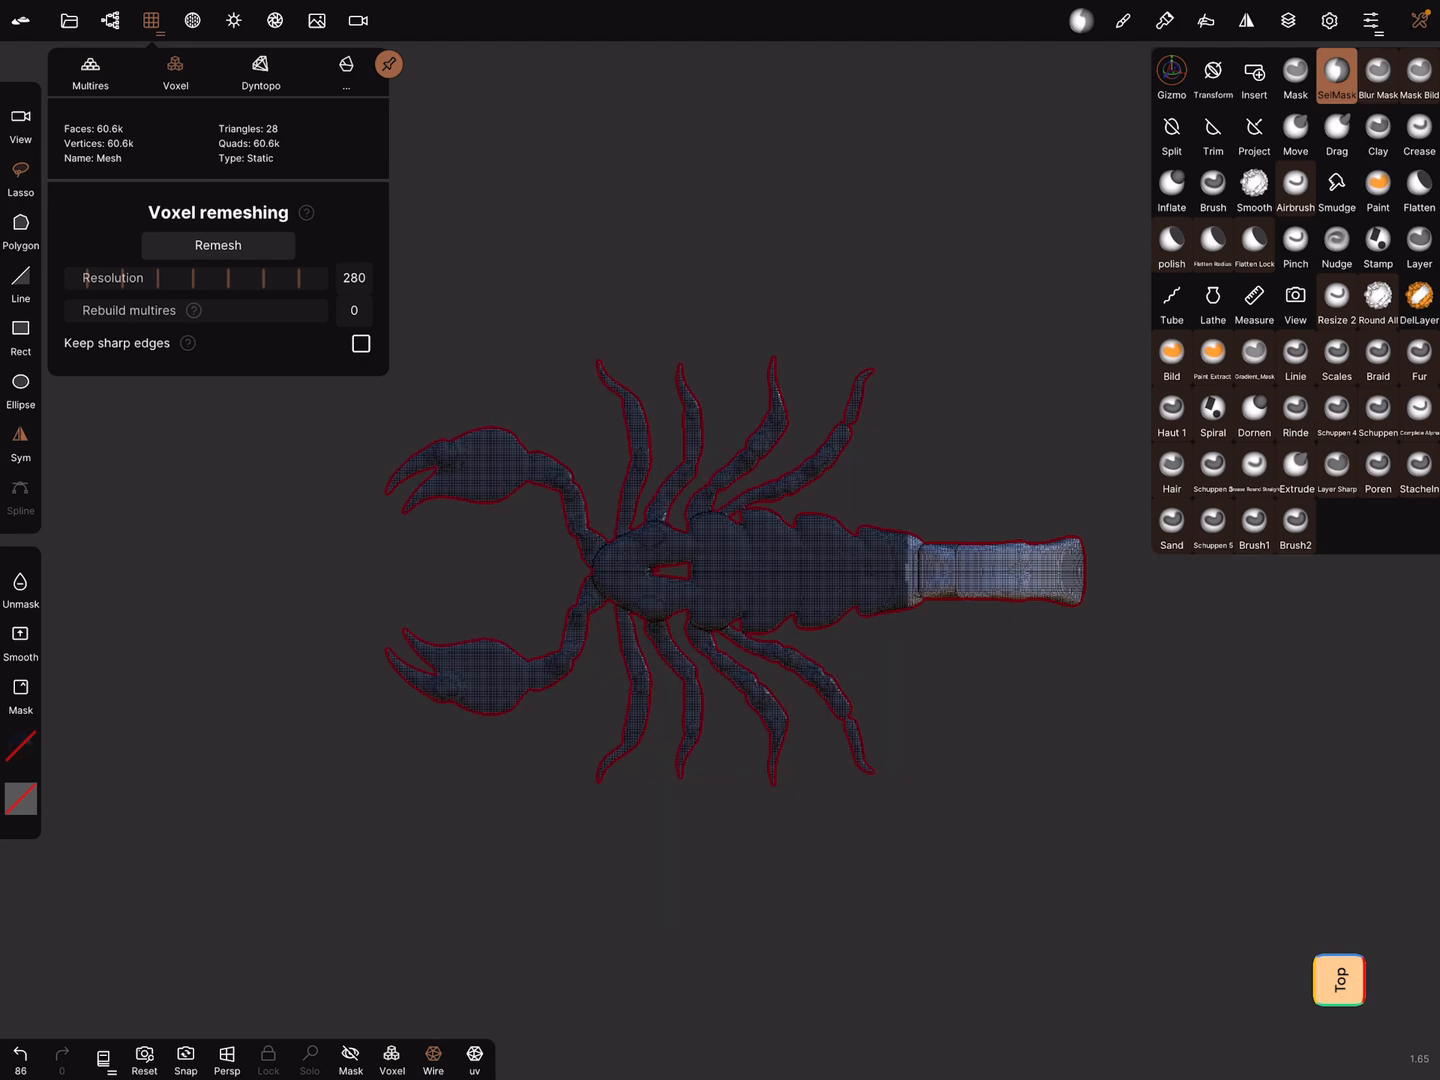
{"action": "left_click", "coordinate": [1336, 75]}
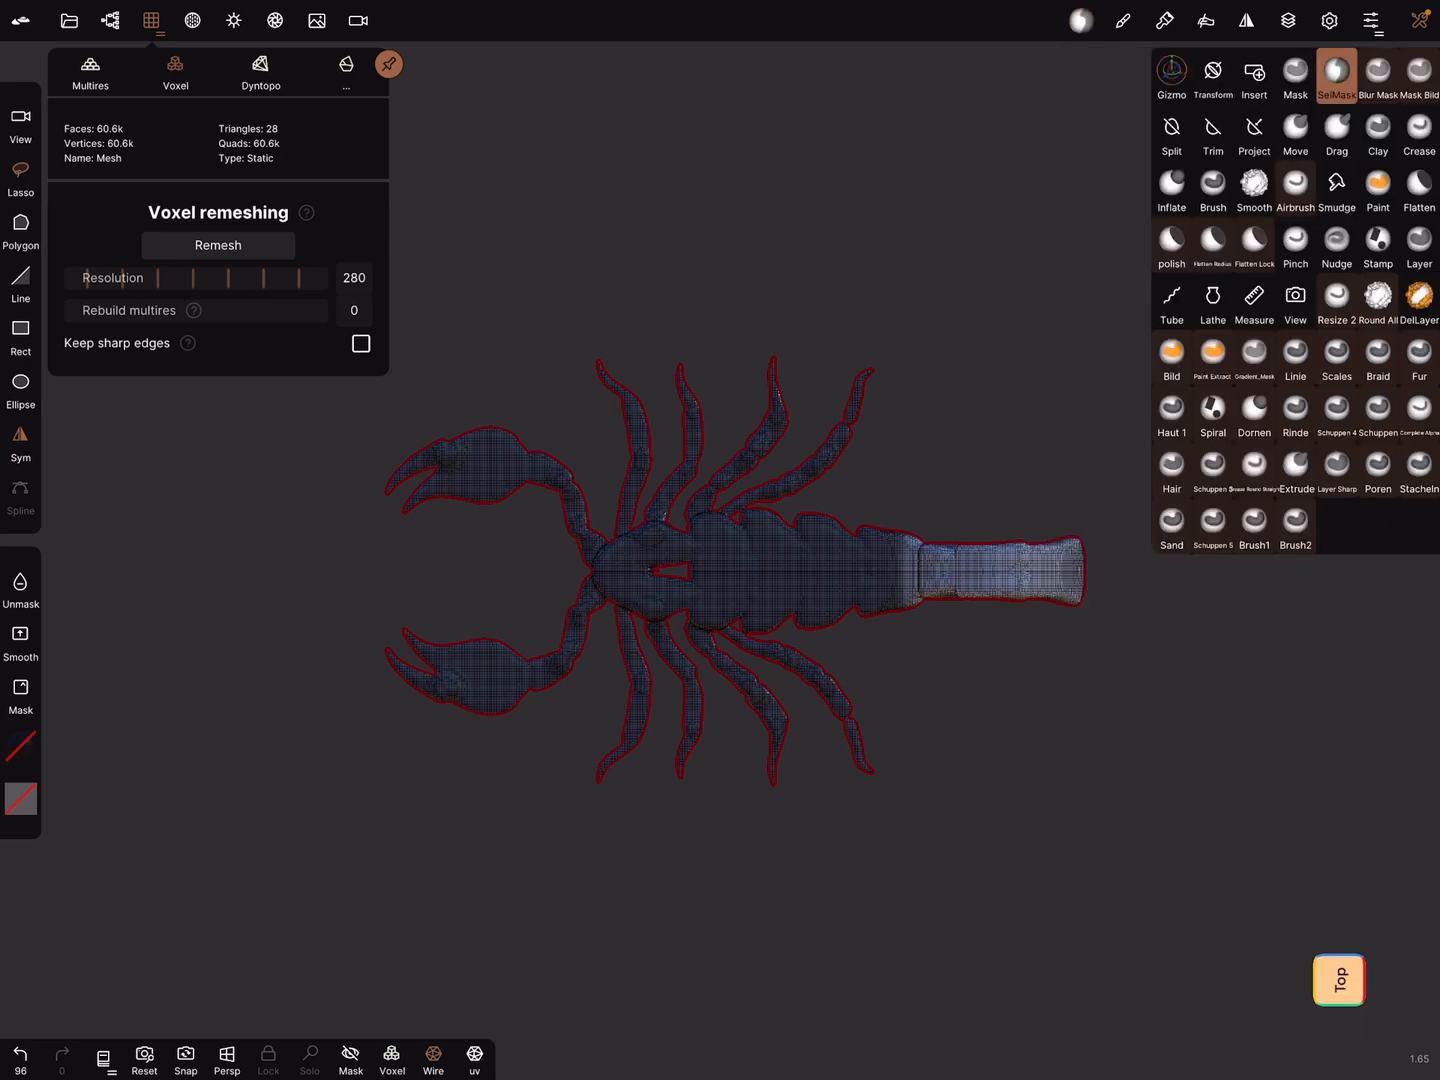
{"action": "left_click", "coordinate": [1171, 75]}
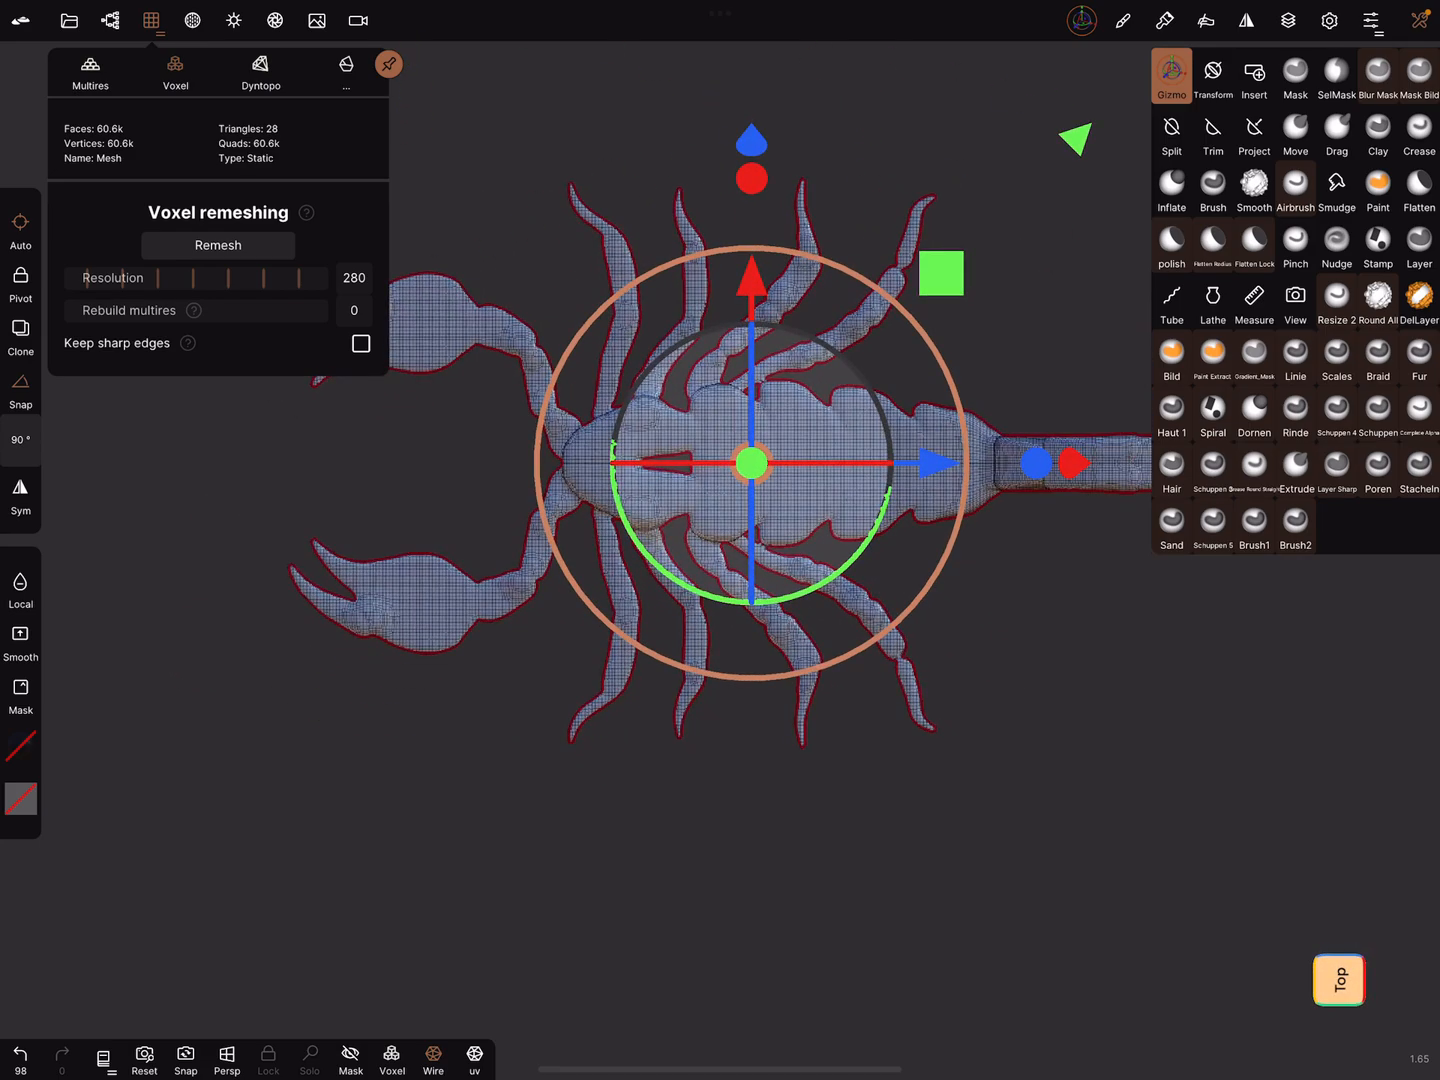
{"action": "left_click", "coordinate": [1336, 76]}
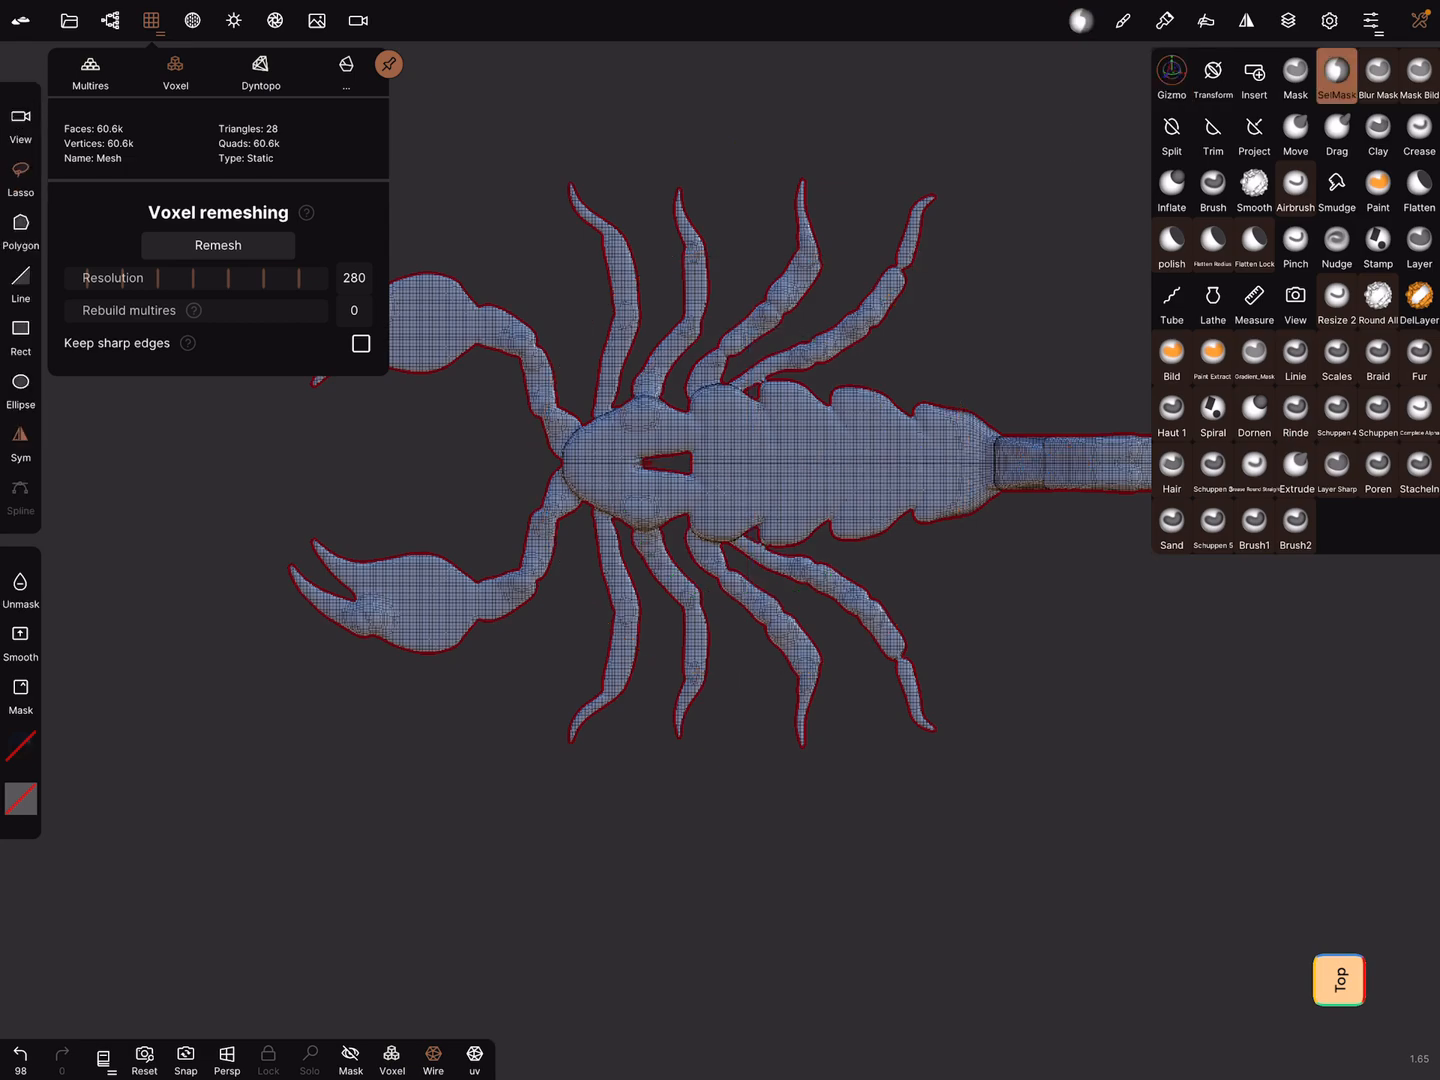
Turn to a side view and pull the tail upward into a tall curl
{"action": "left_click_drag", "start_coordinate": [745, 382], "coordinate": [910, 373]}
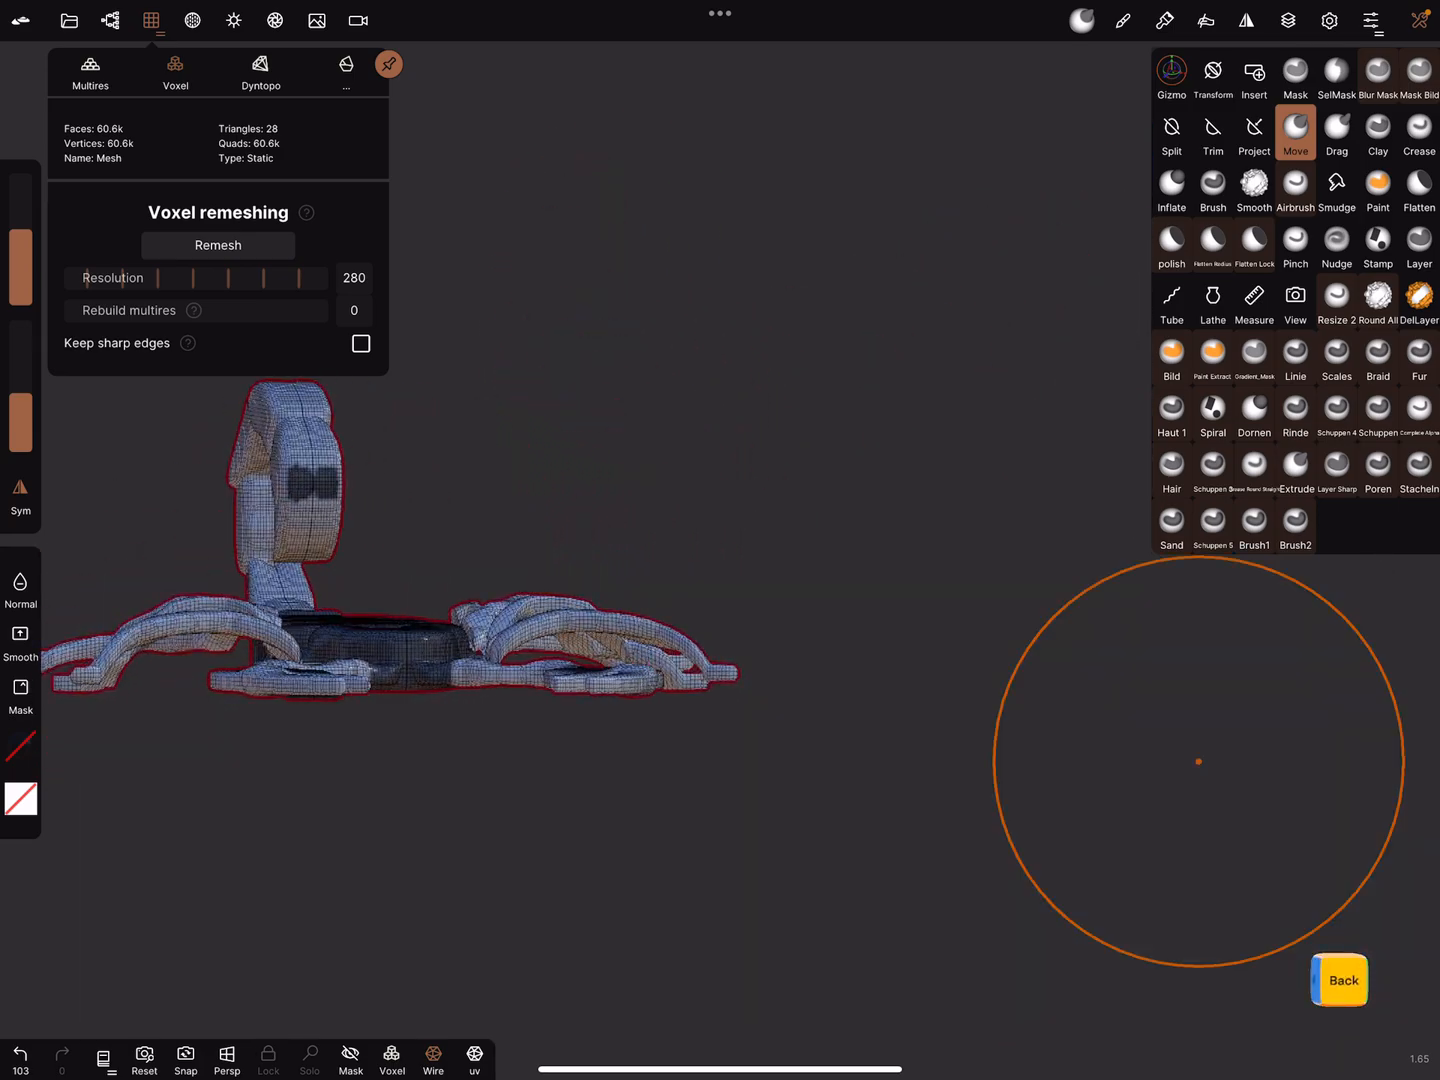
{"action": "left_click_drag", "start_coordinate": [1199, 761], "coordinate": [590, 565]}
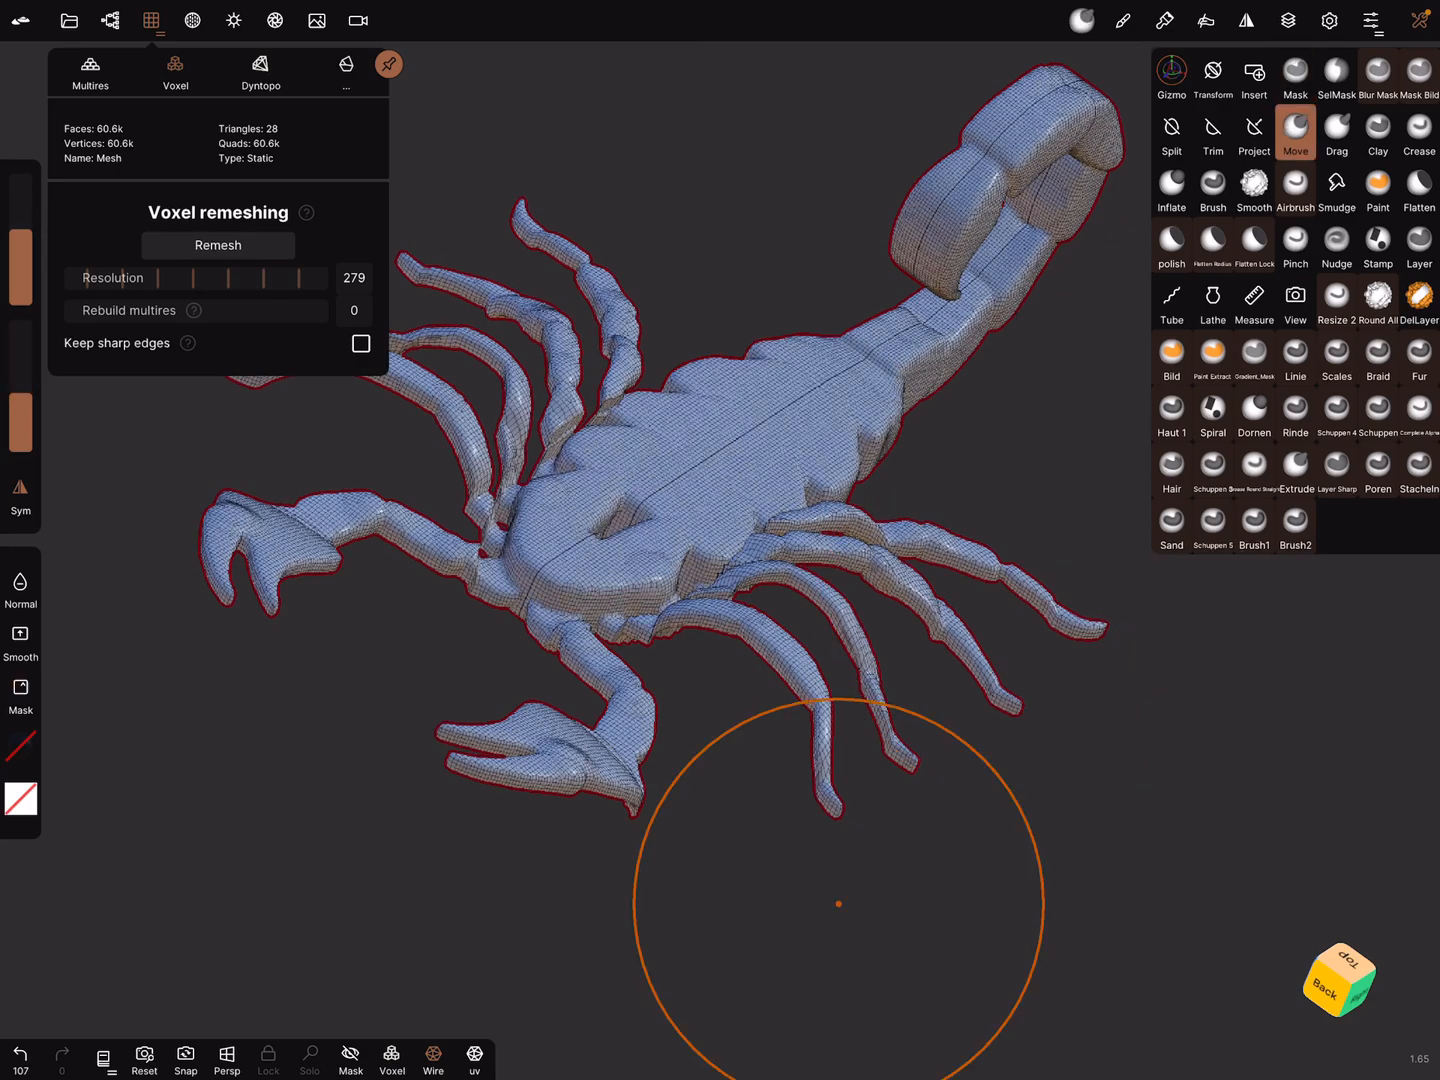
Inflate the legs, pincers and tail curl so they look fuller and rounder
{"action": "left_click", "coordinate": [1171, 190]}
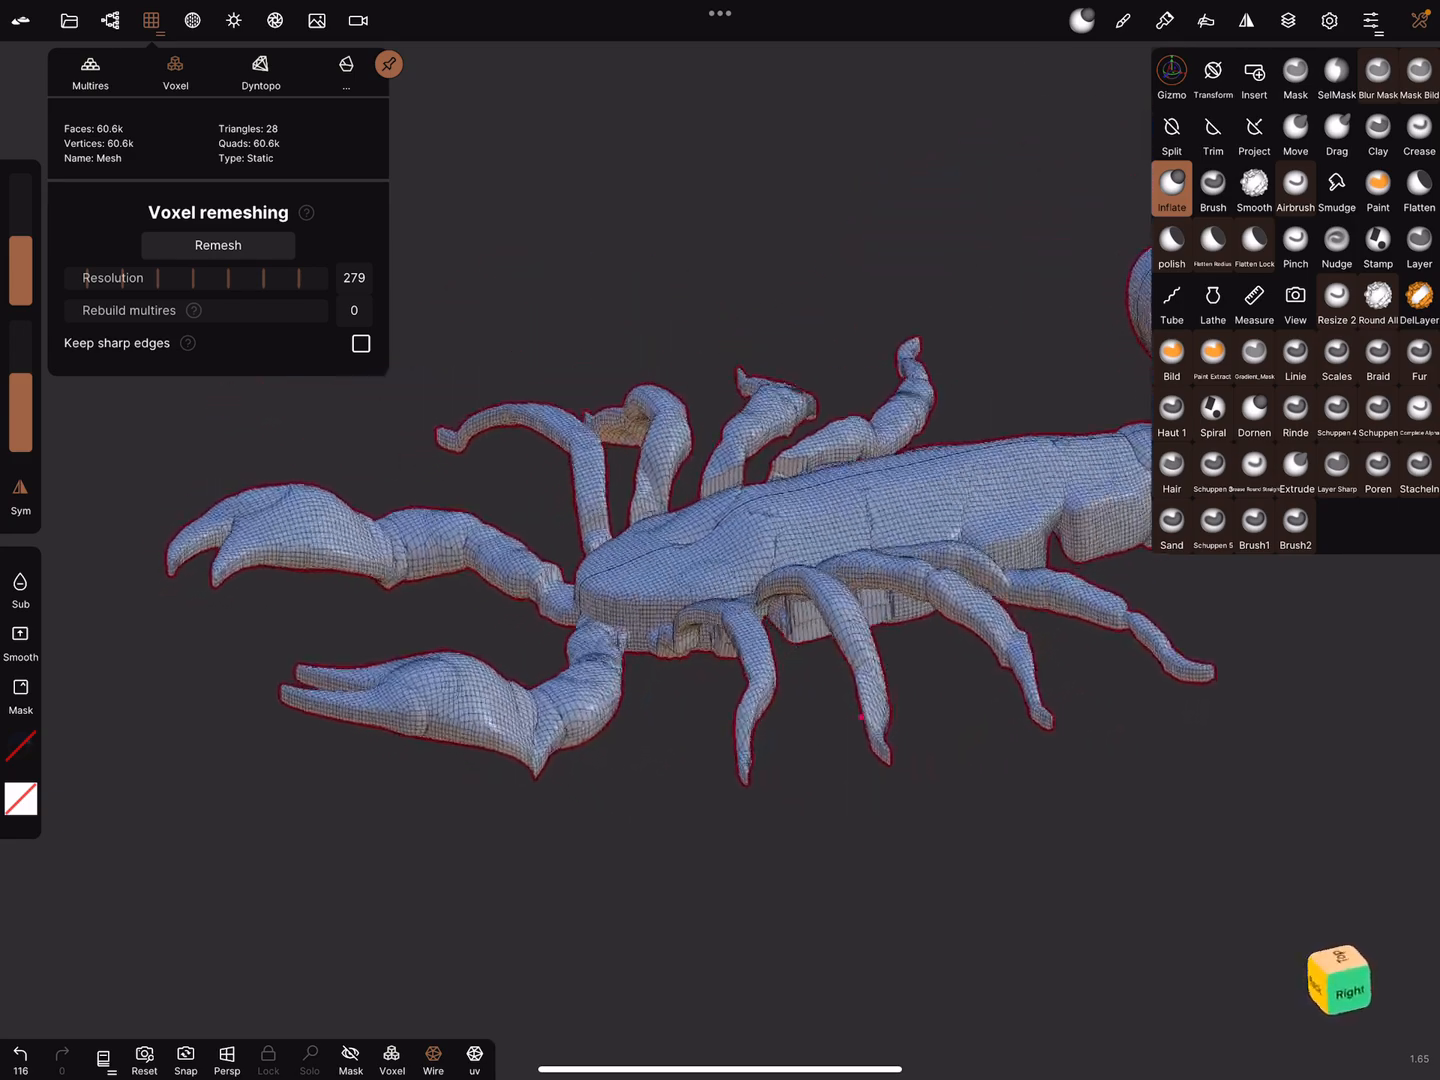
{"action": "left_click", "coordinate": [1253, 190]}
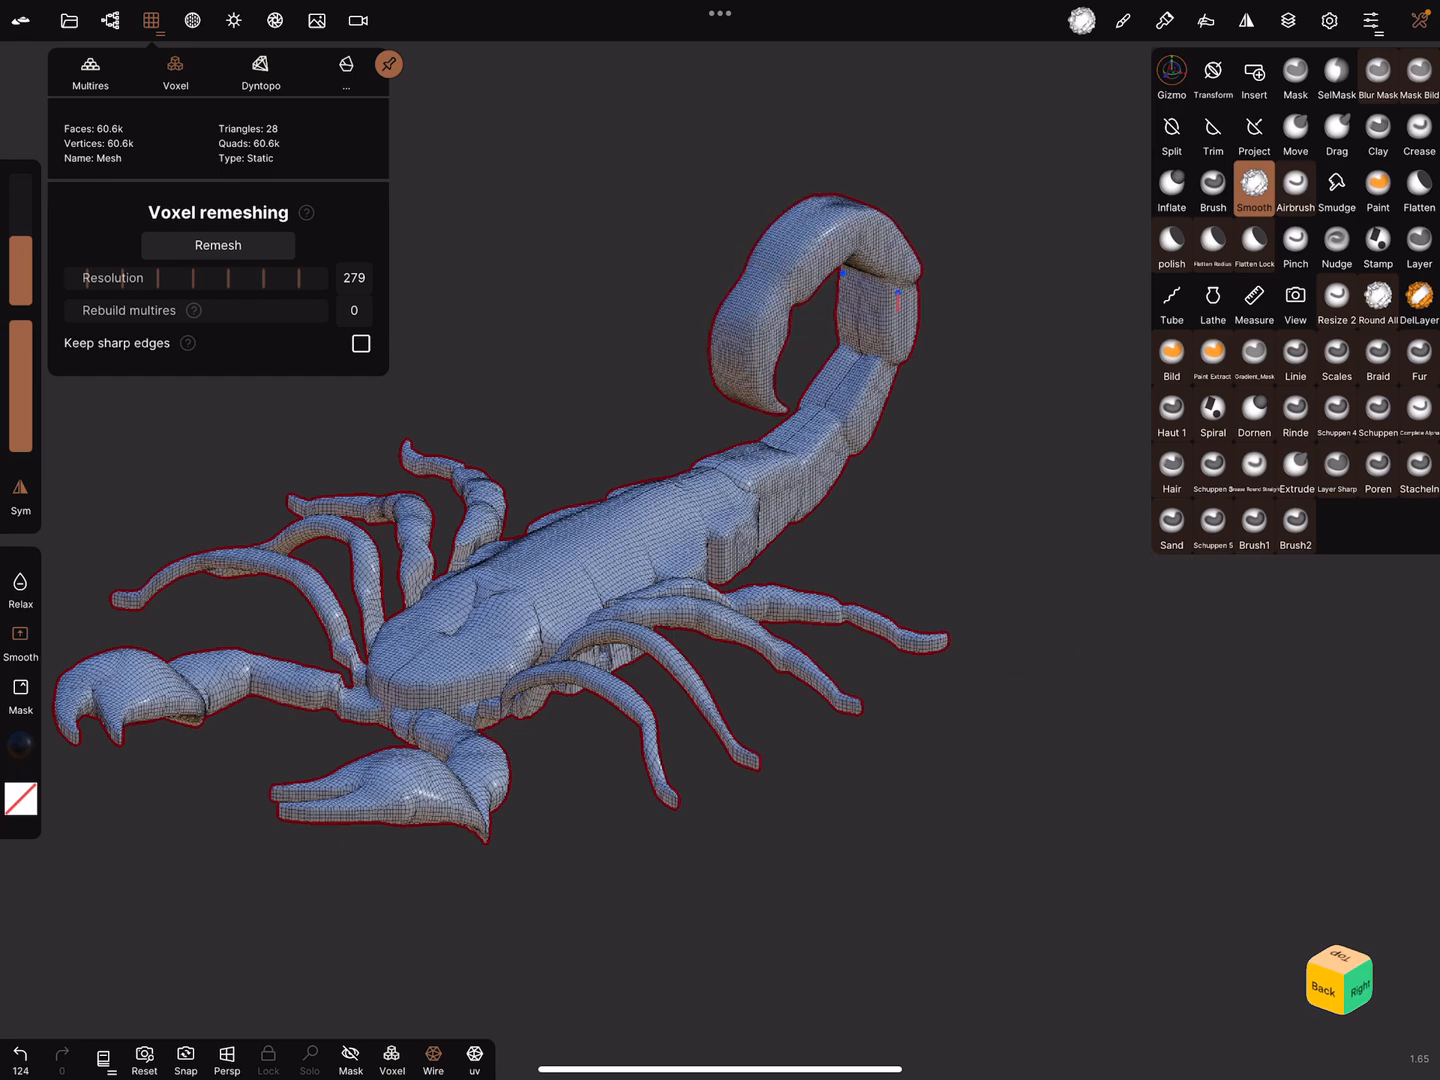
Smooth the blocky body and tail surfaces and orbit to check the polished result
{"action": "left_click_drag", "start_coordinate": [880, 250], "coordinate": [800, 470]}
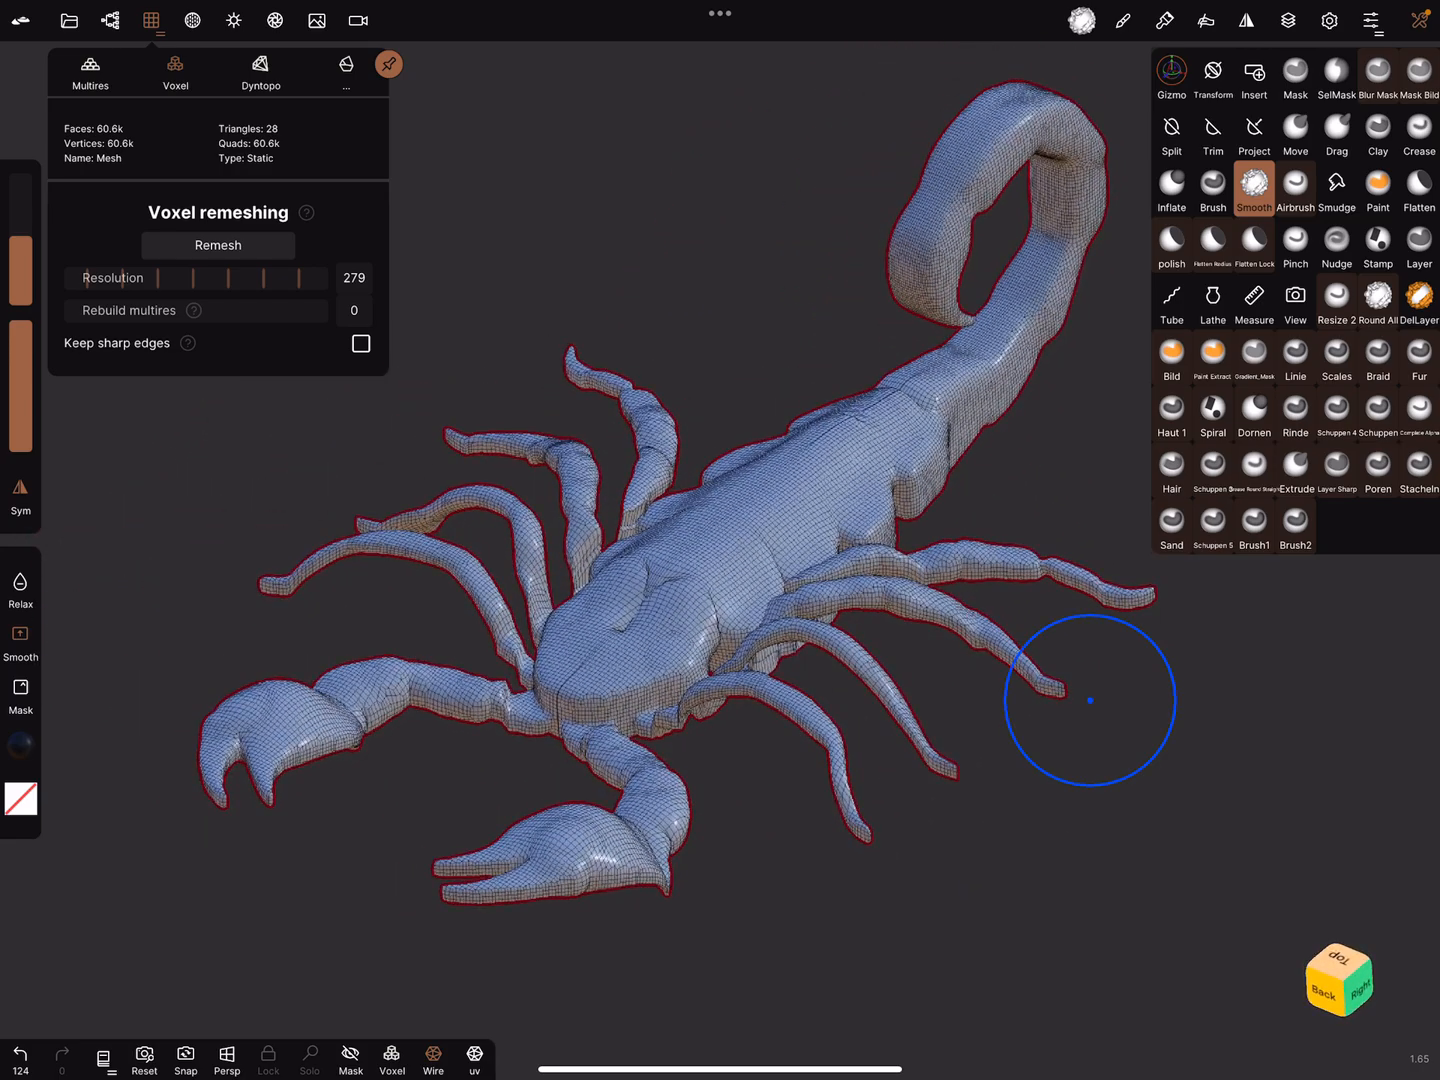
{"action": "left_click", "coordinate": [1419, 137]}
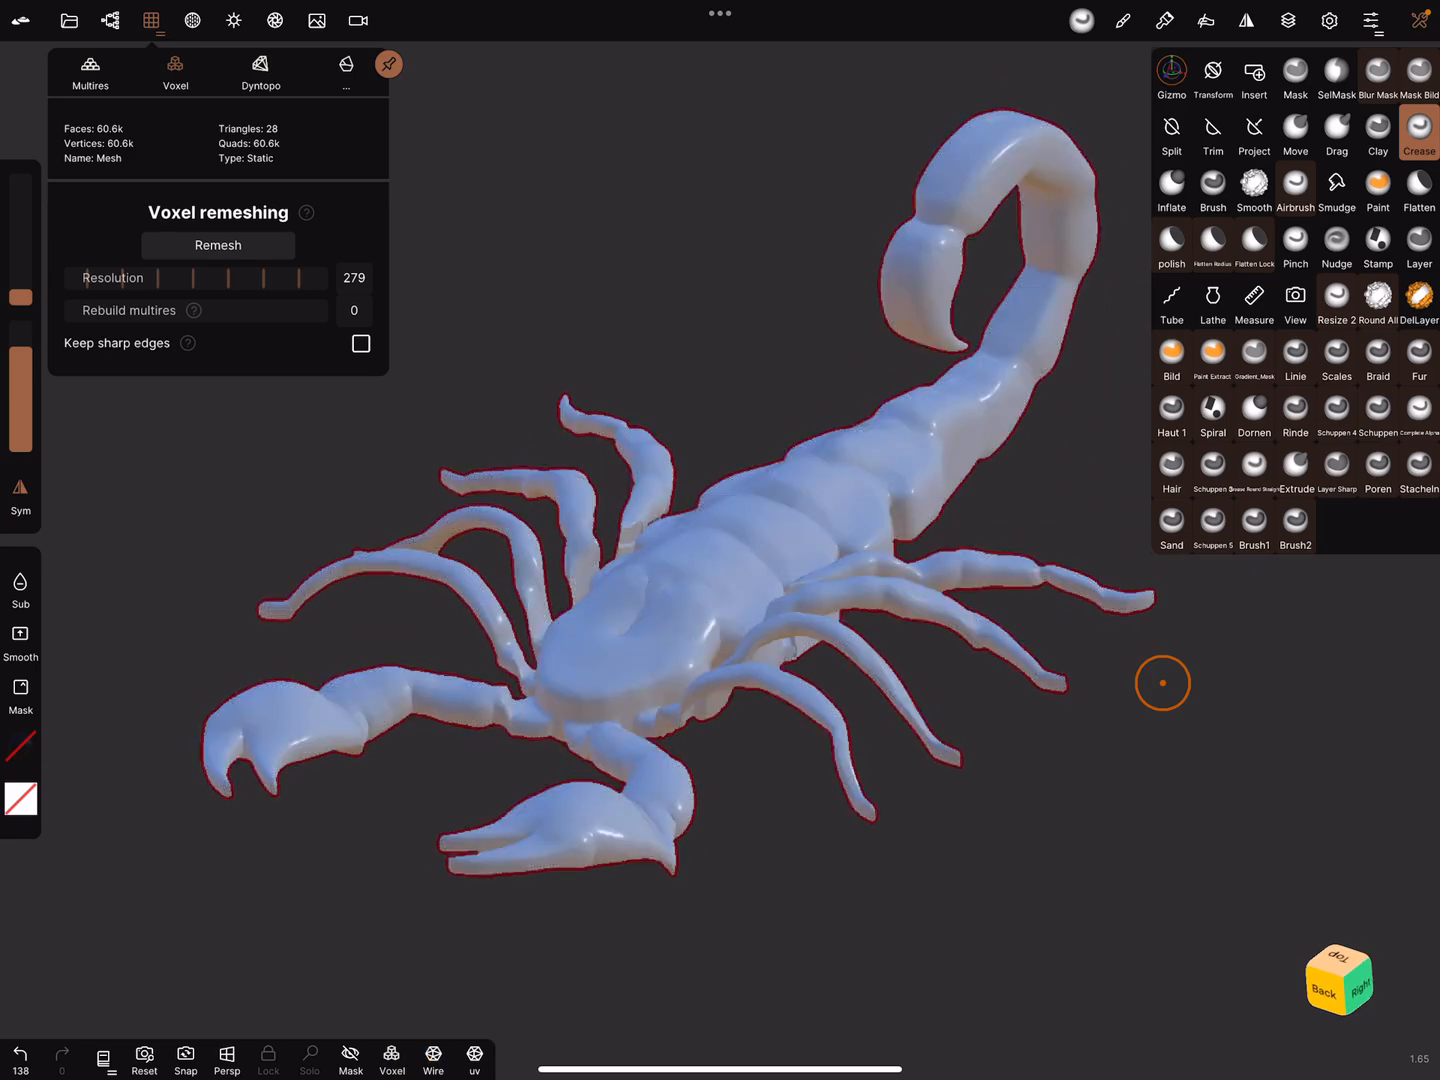
Paint the whole scorpion a near-black, slightly glossy material using Paint all
{"action": "left_click", "coordinate": [1418, 135]}
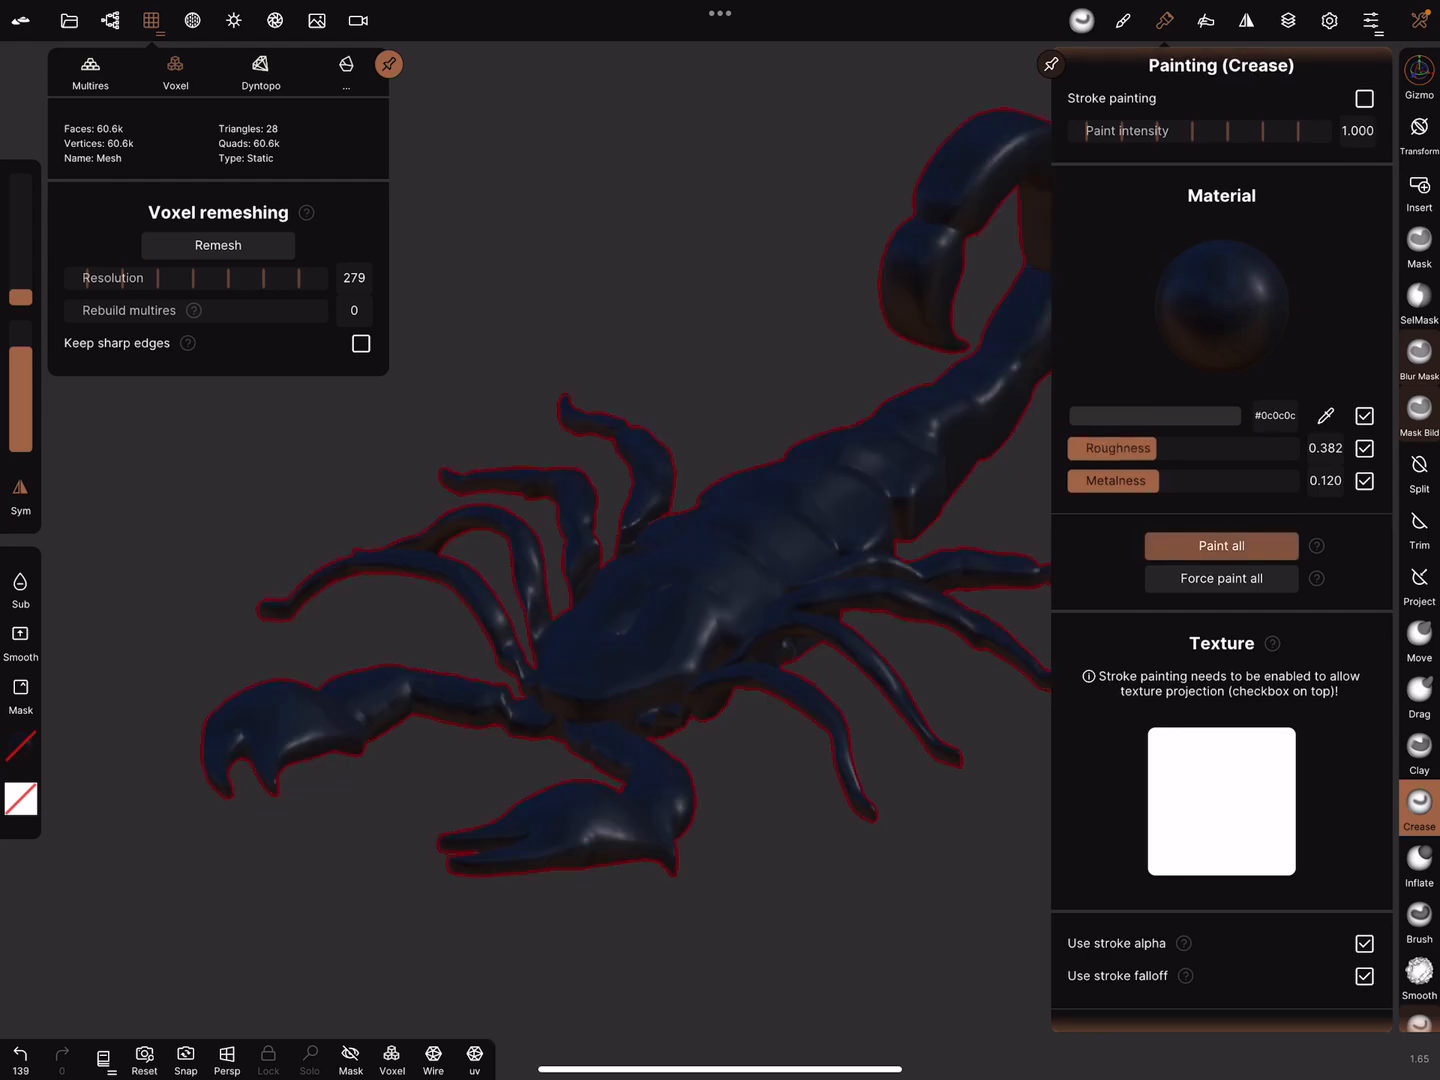